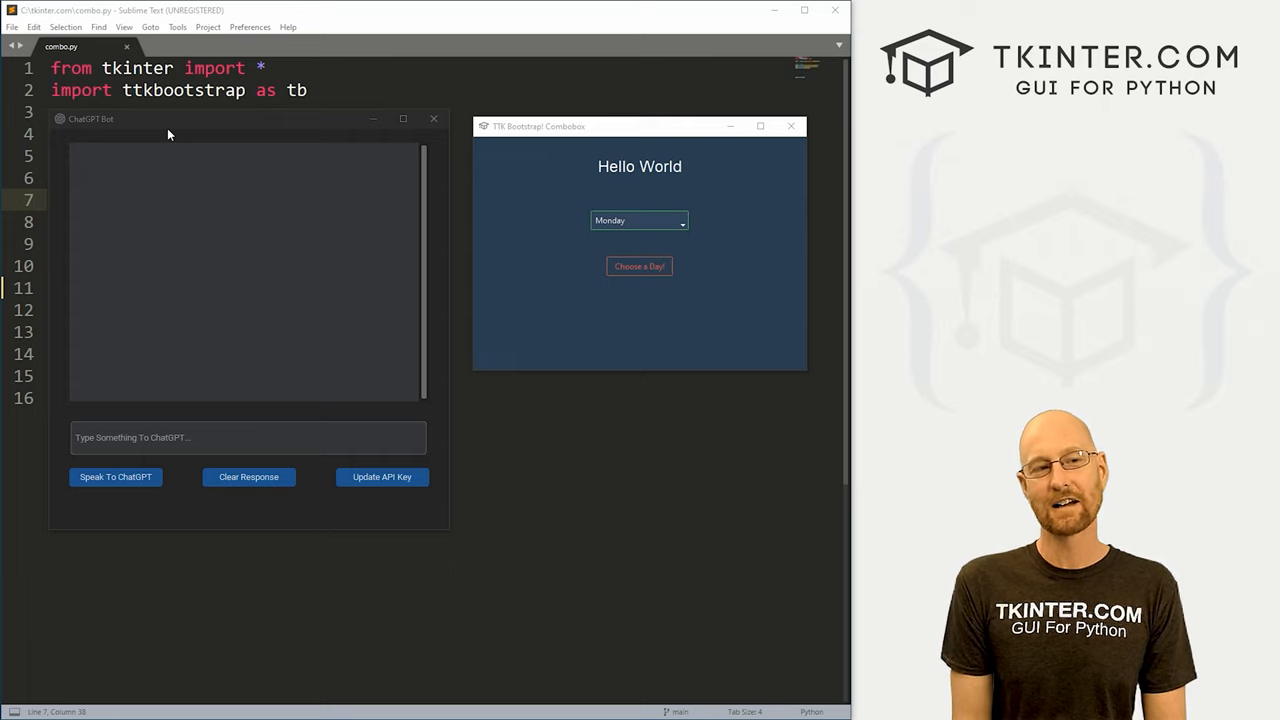
{"action": "mouse_move", "coordinate": [141, 128]}
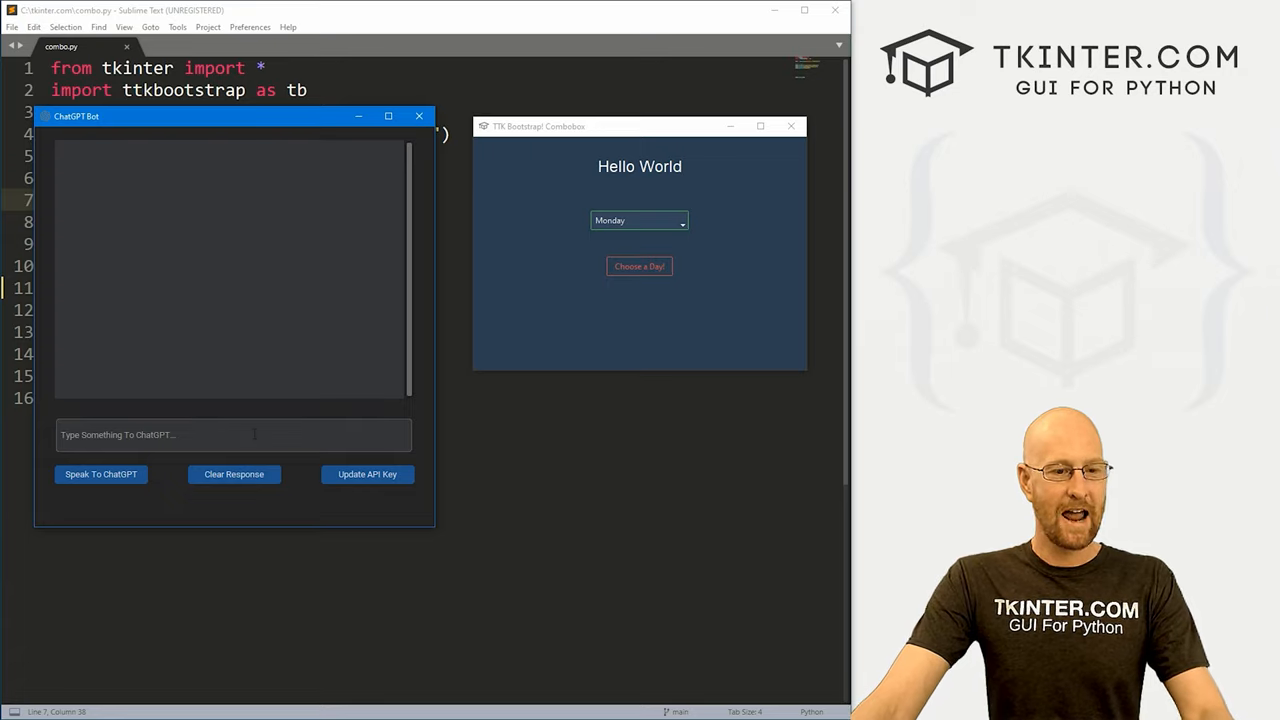
Ask the ChatGPT Bot 'I'm a vegan, plan my lunch today', then close the bot window.
{"action": "left_click", "coordinate": [233, 434]}
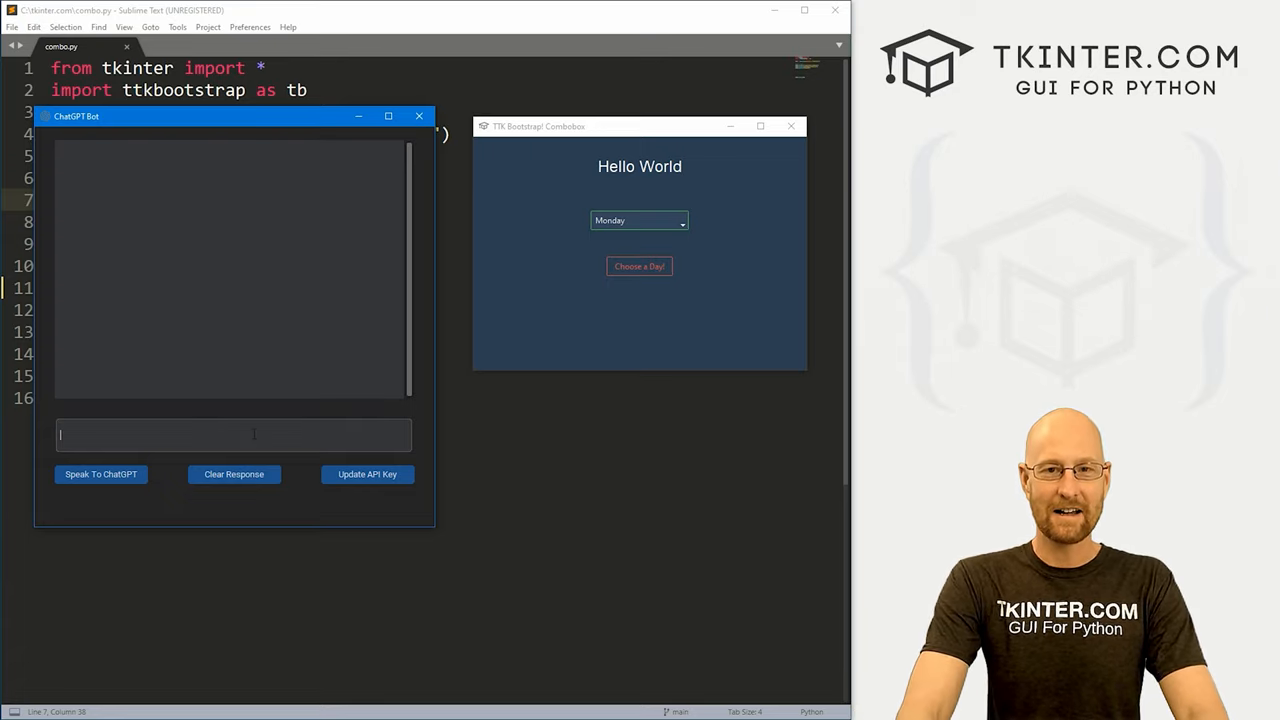
{"action": "type", "text": "I'm a"}
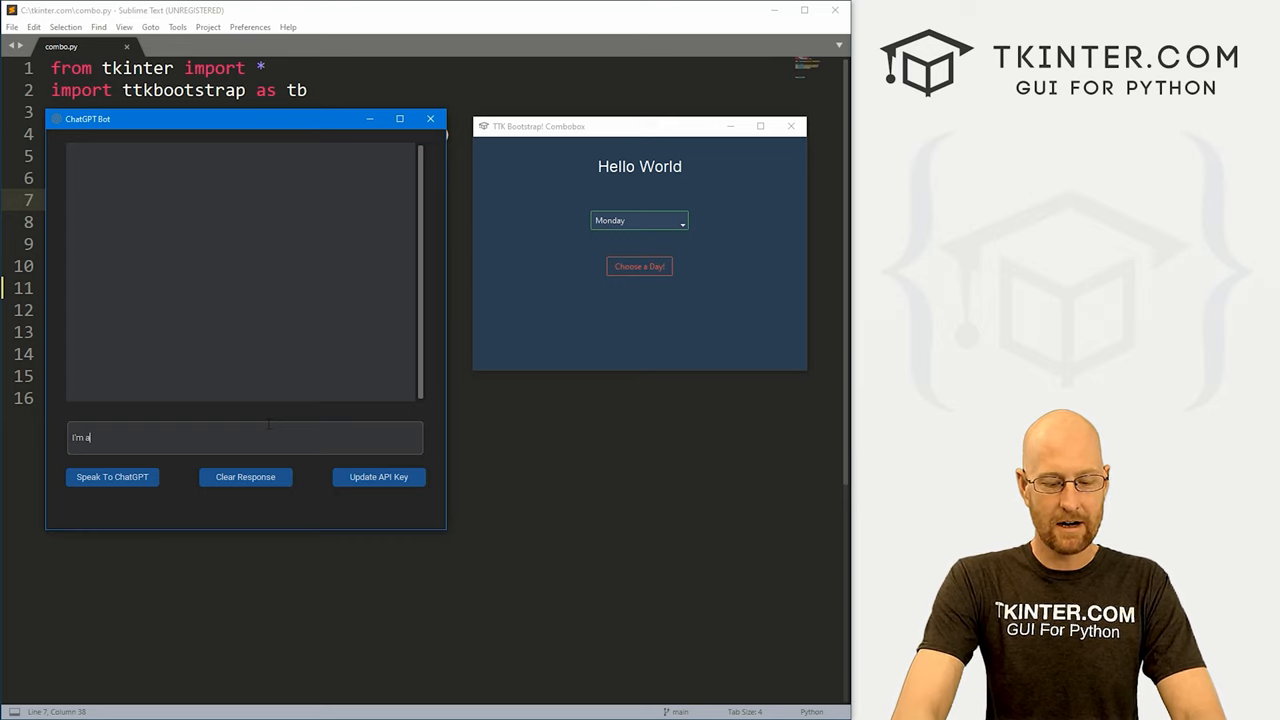
{"action": "type", "text": "vegan, plan my"}
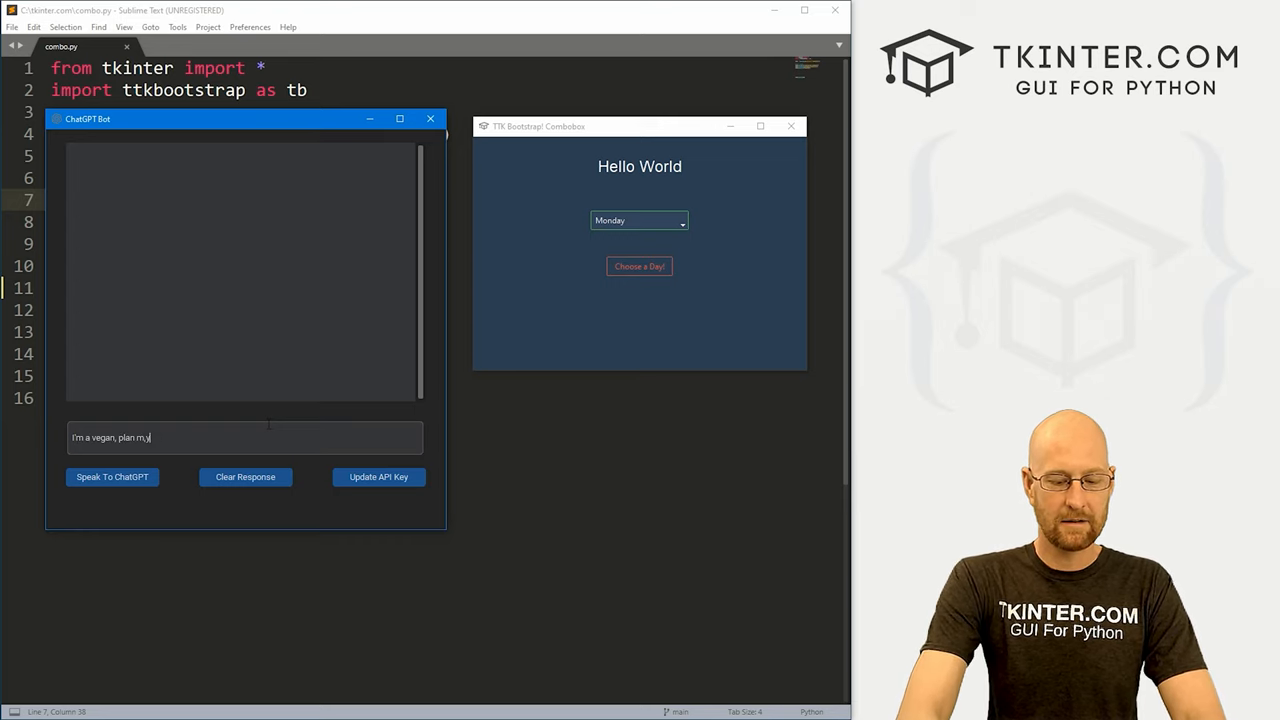
{"action": "type", "text": "lunch today"}
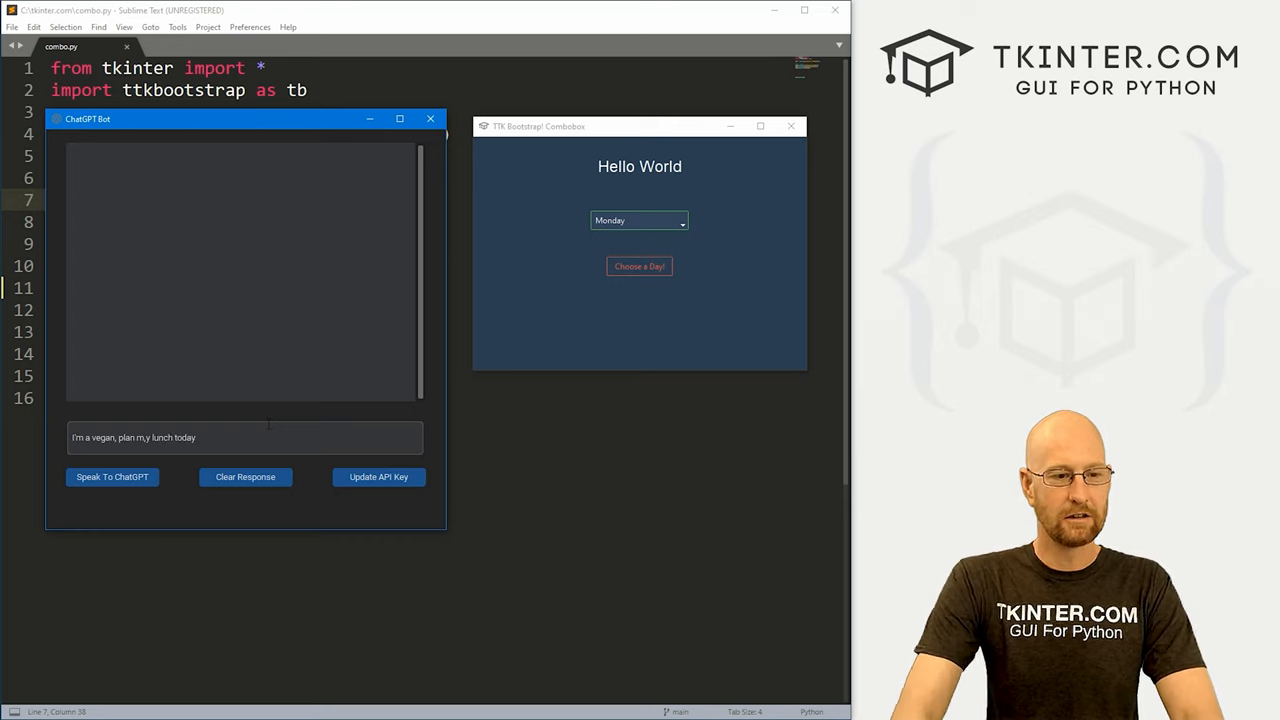
{"action": "left_click", "coordinate": [112, 476]}
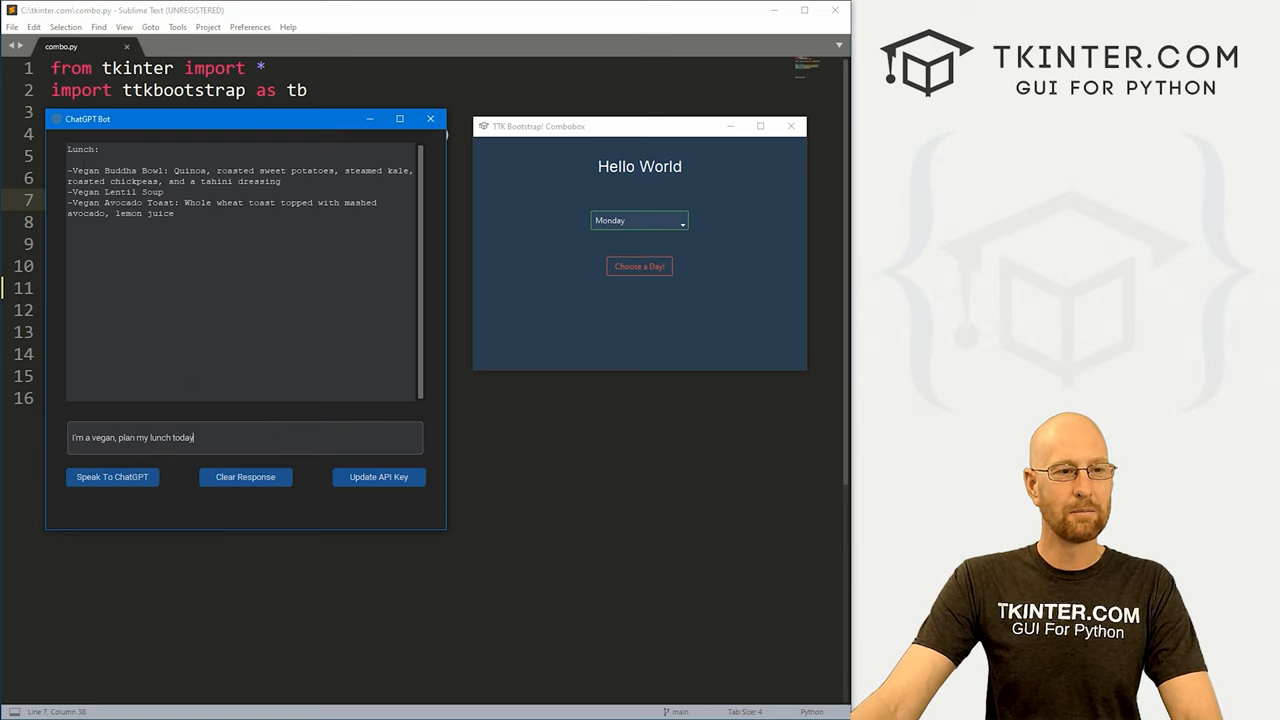
{"action": "double_click", "coordinate": [110, 170]}
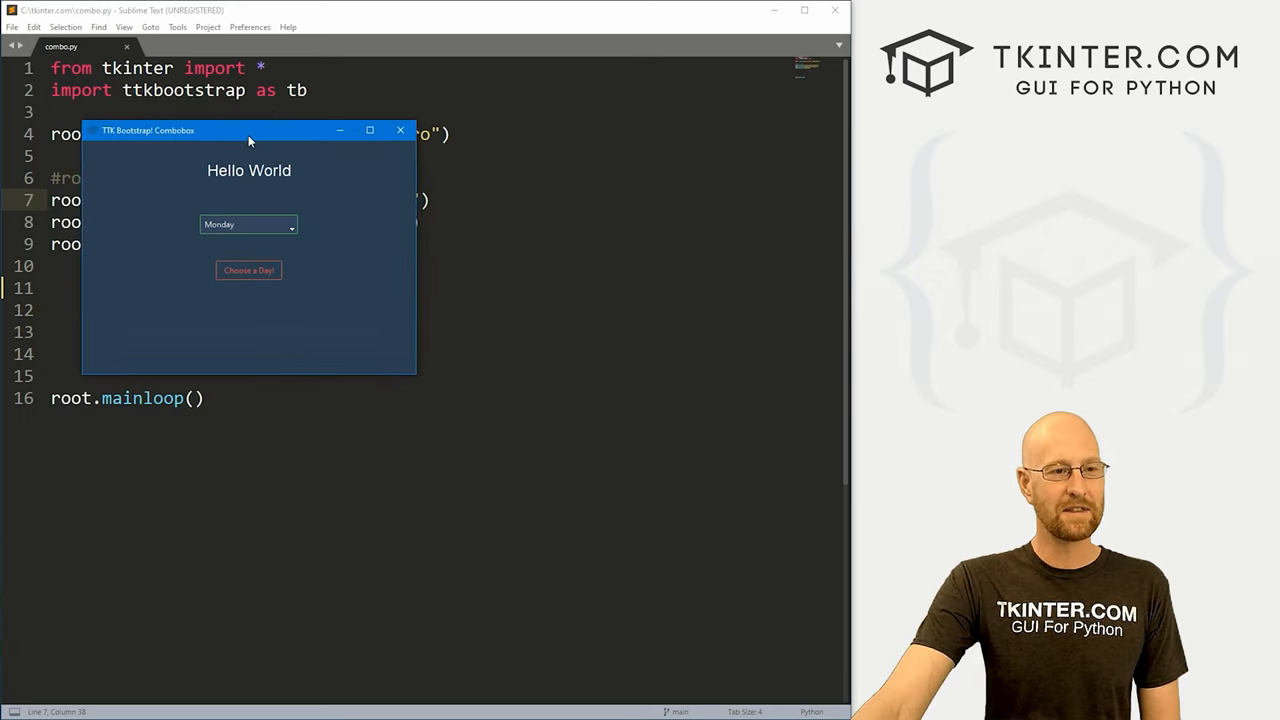
Pick Wednesday in the combobox demo so it reads 'You Picked Wednesday!', then close it.
{"action": "left_click_drag", "start_coordinate": [249, 130], "coordinate": [212, 117]}
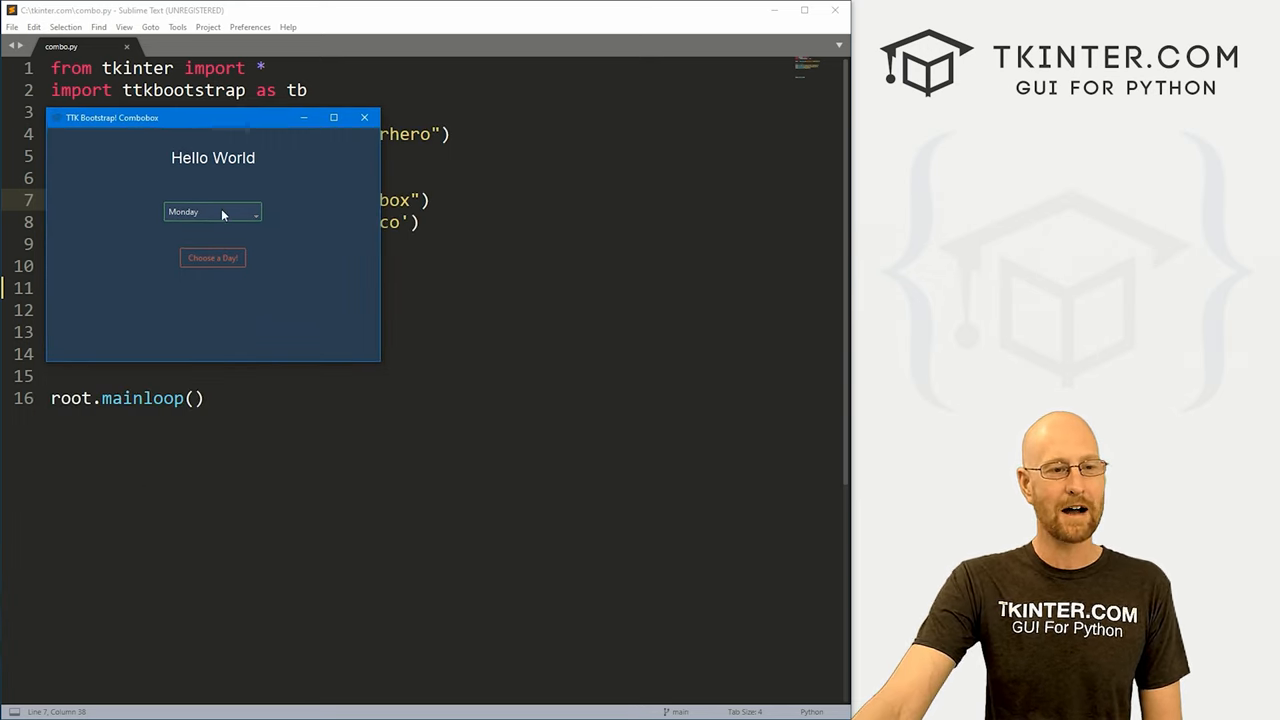
{"action": "left_click", "coordinate": [210, 211]}
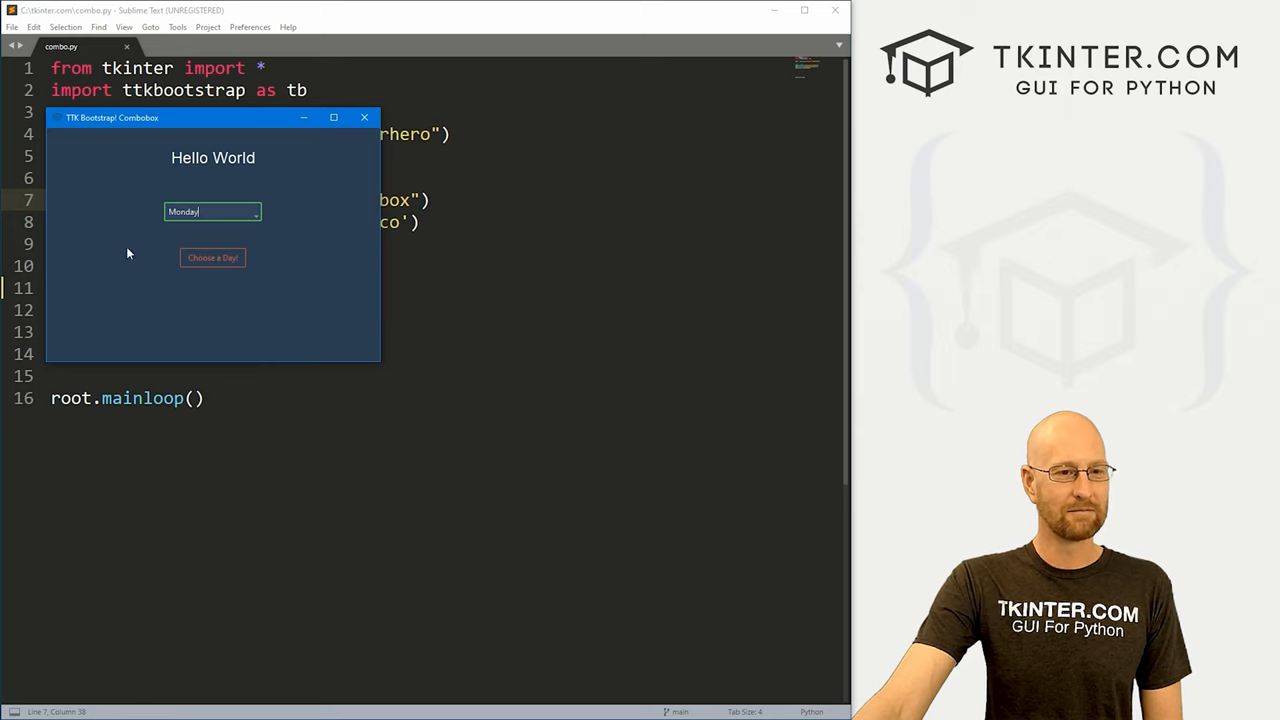
{"action": "mouse_move", "coordinate": [257, 220]}
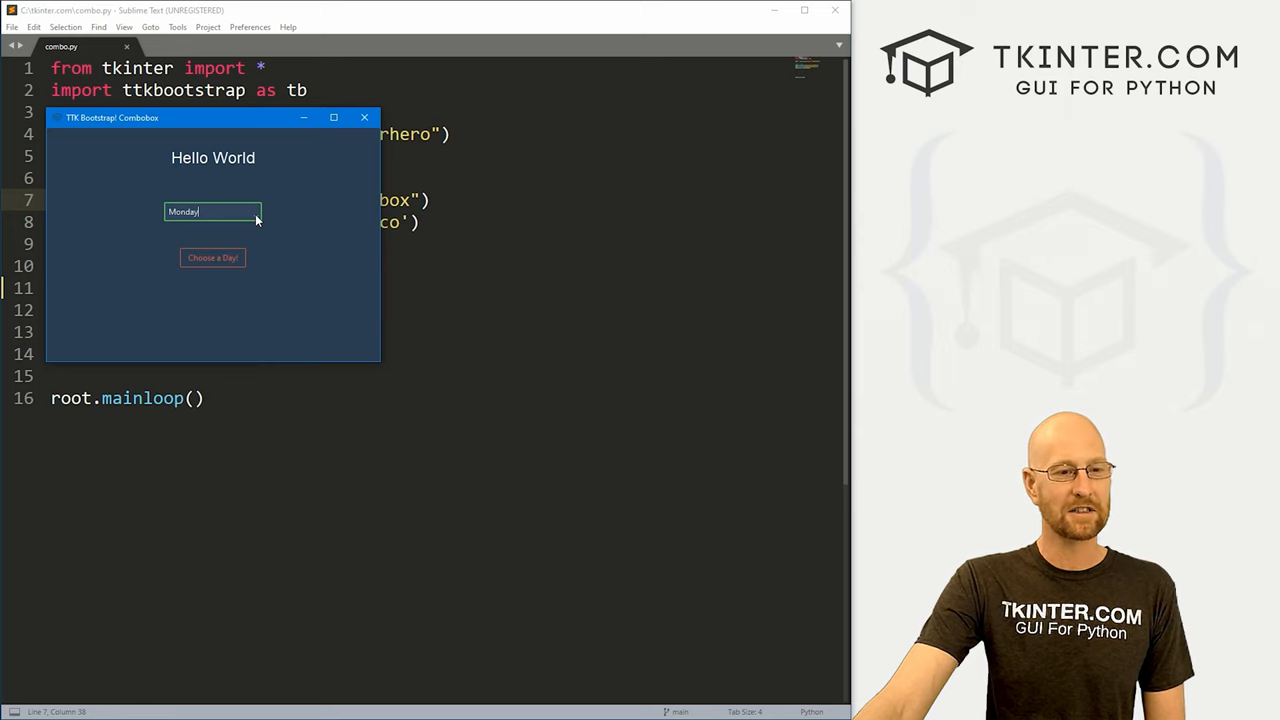
{"action": "left_click", "coordinate": [254, 212]}
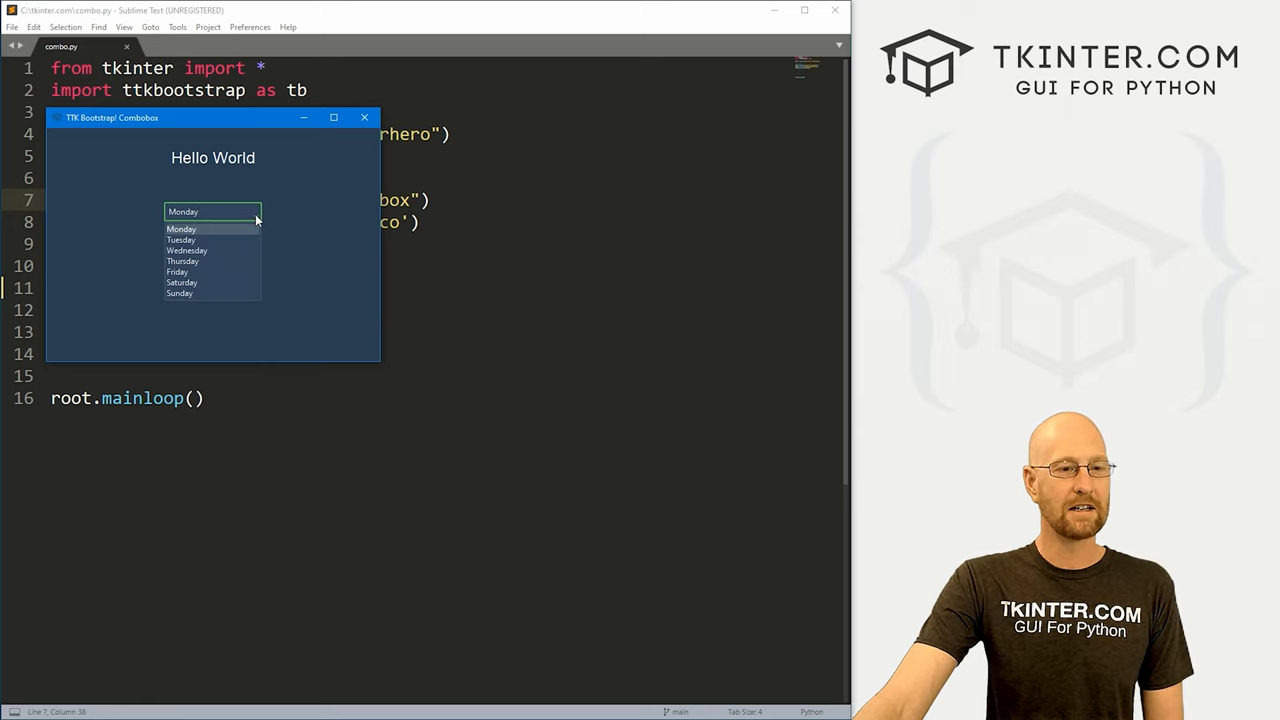
{"action": "left_click", "coordinate": [181, 228]}
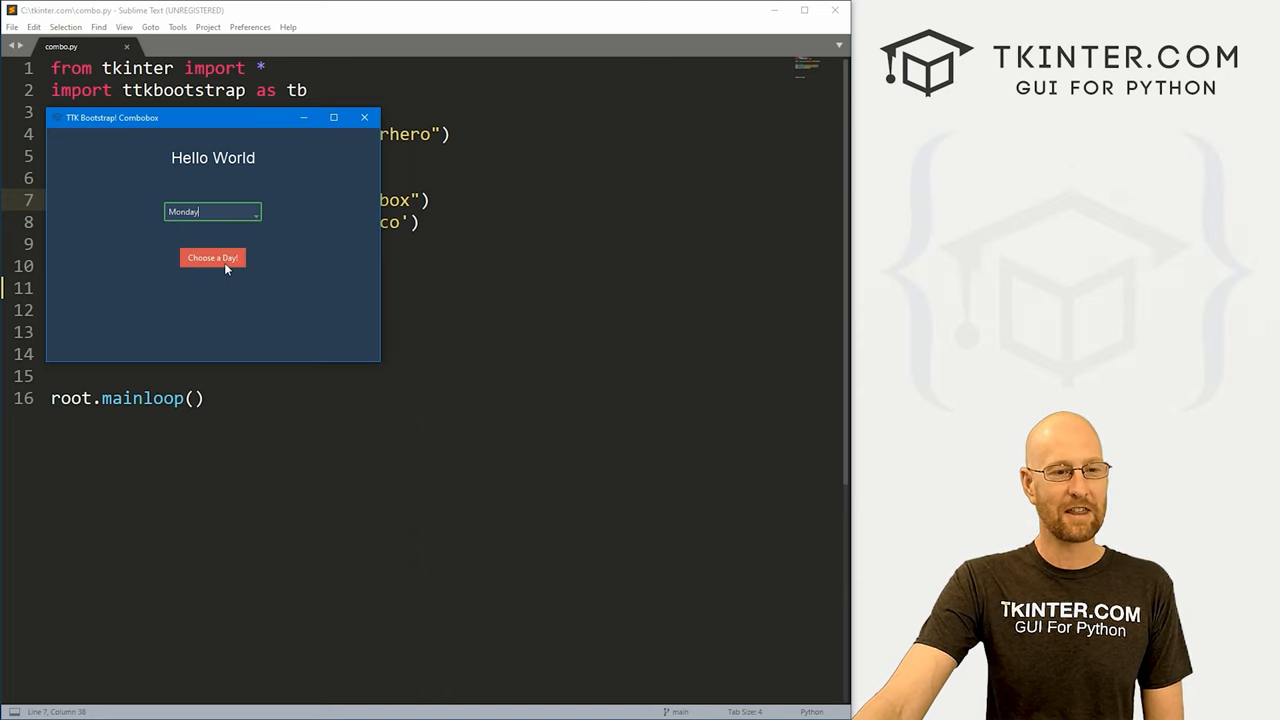
{"action": "mouse_move", "coordinate": [267, 170]}
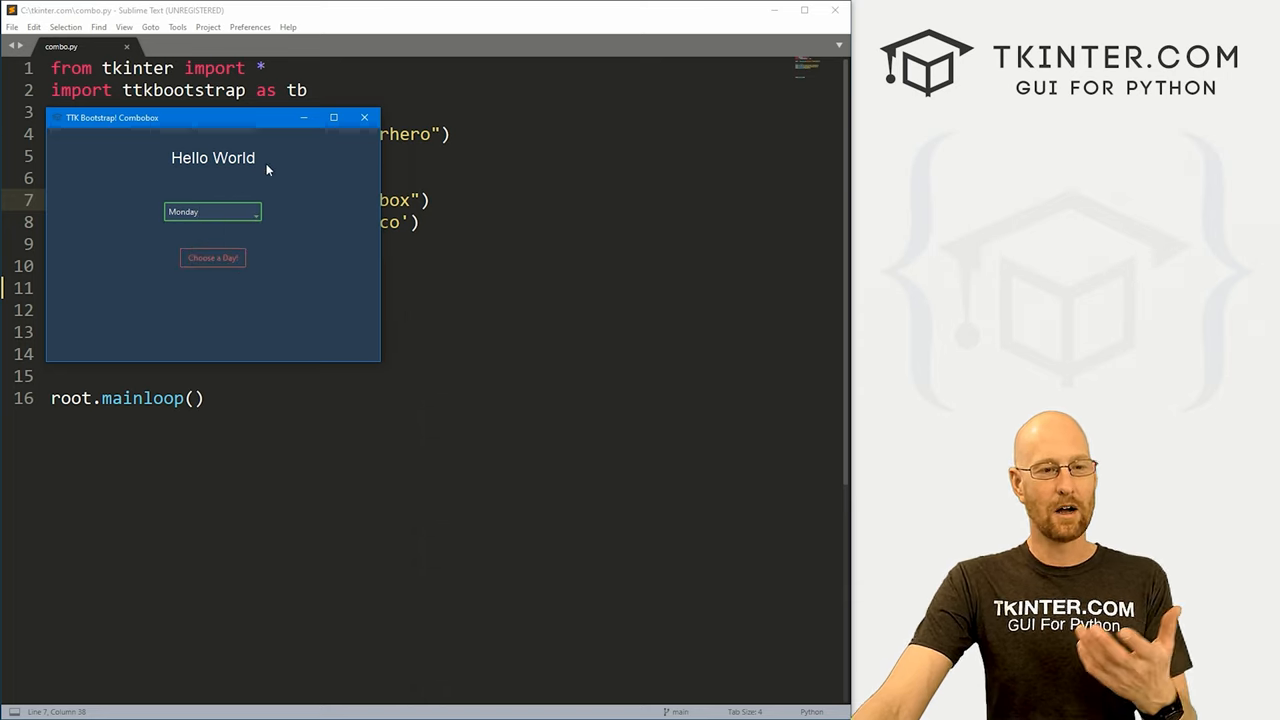
{"action": "left_click", "coordinate": [256, 211]}
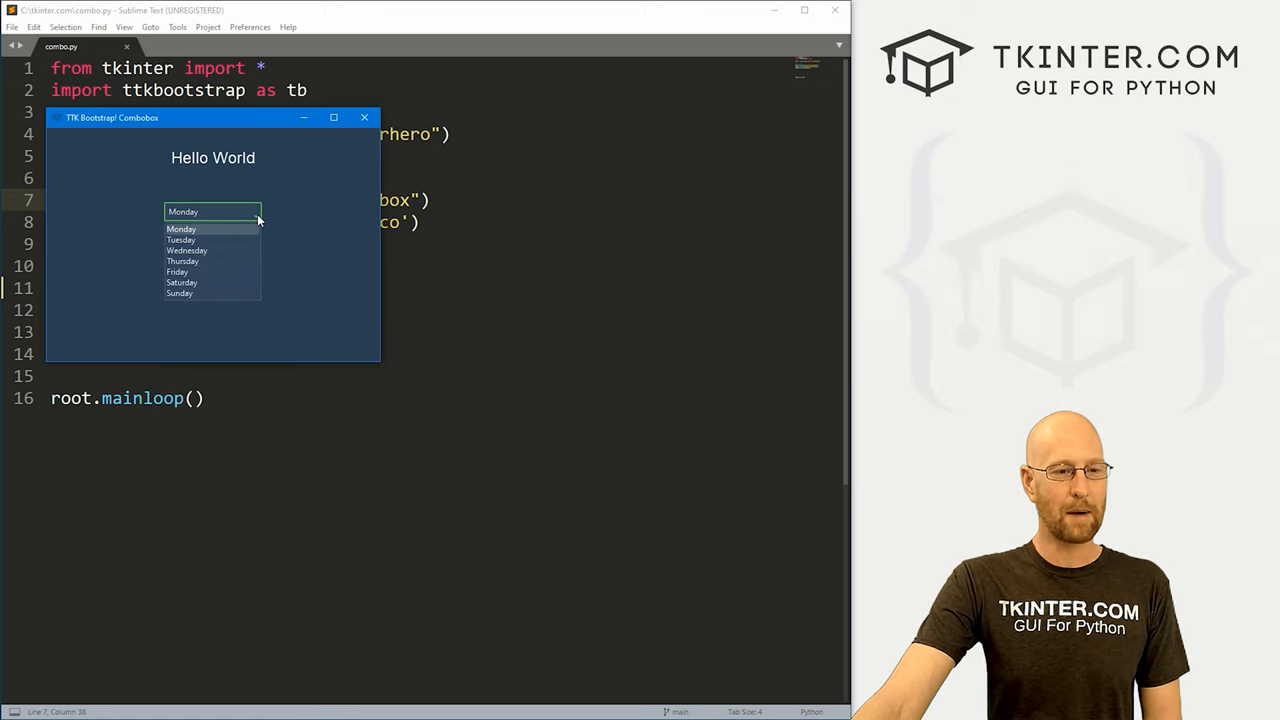
{"action": "left_click", "coordinate": [186, 250]}
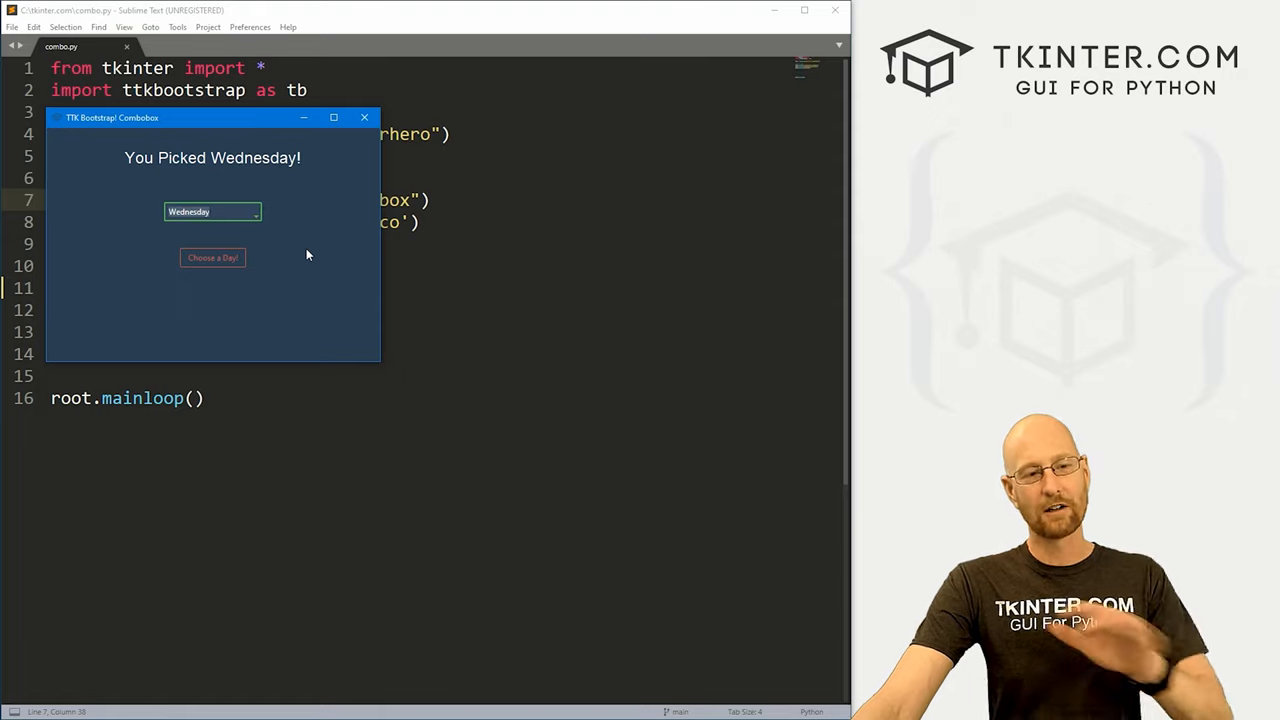
{"action": "left_click", "coordinate": [364, 117]}
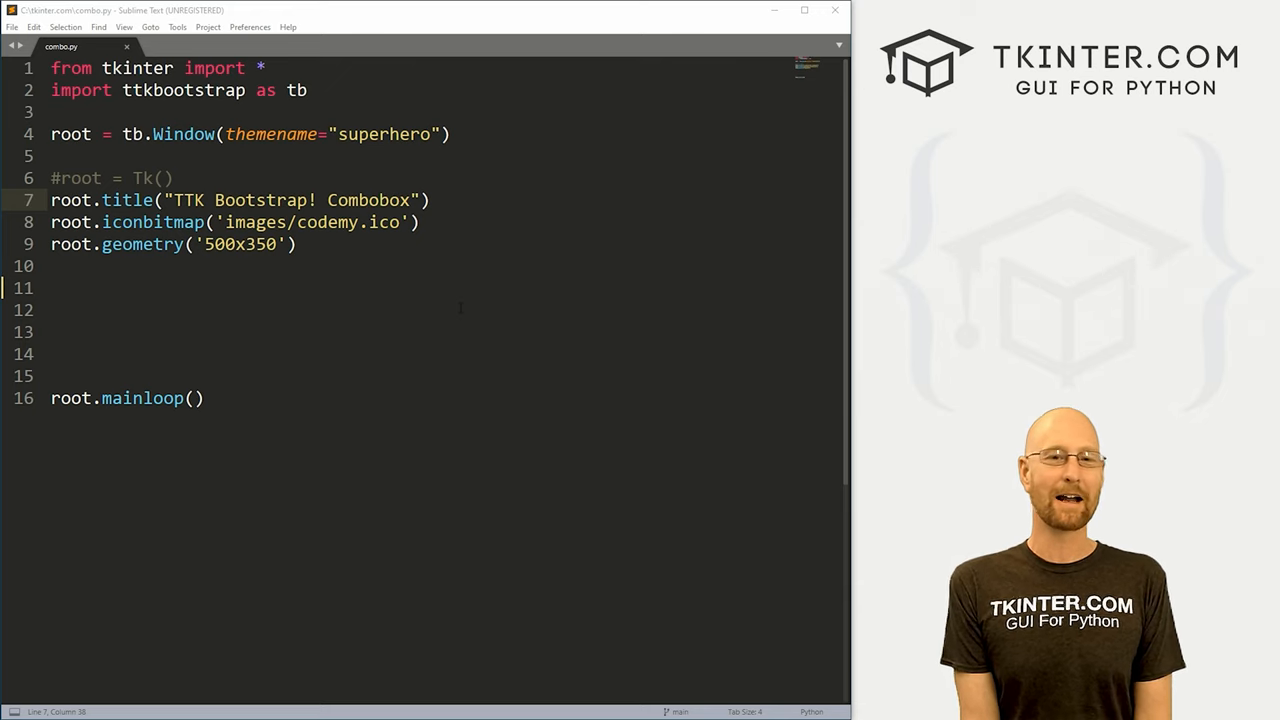
Create my_label as a tb.Label in root reading 'Hello World!' in Helvetica 18.
{"action": "left_click", "coordinate": [204, 398]}
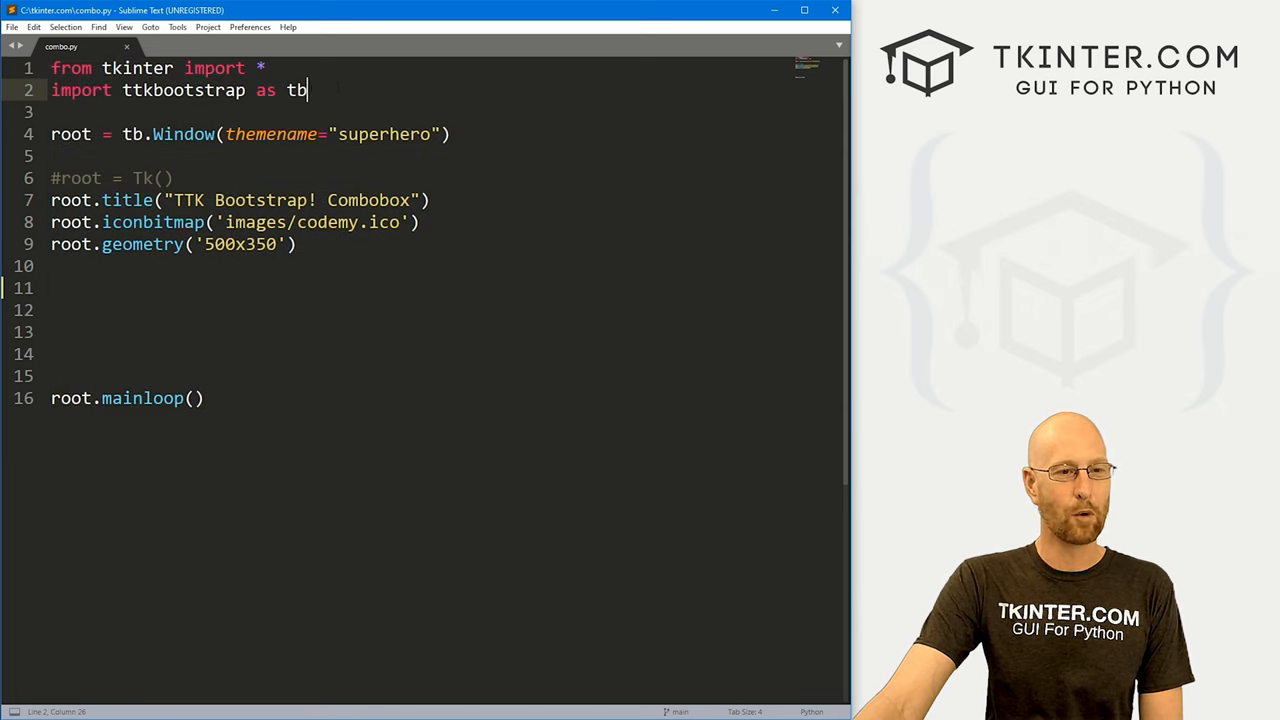
{"action": "left_click", "coordinate": [451, 134]}
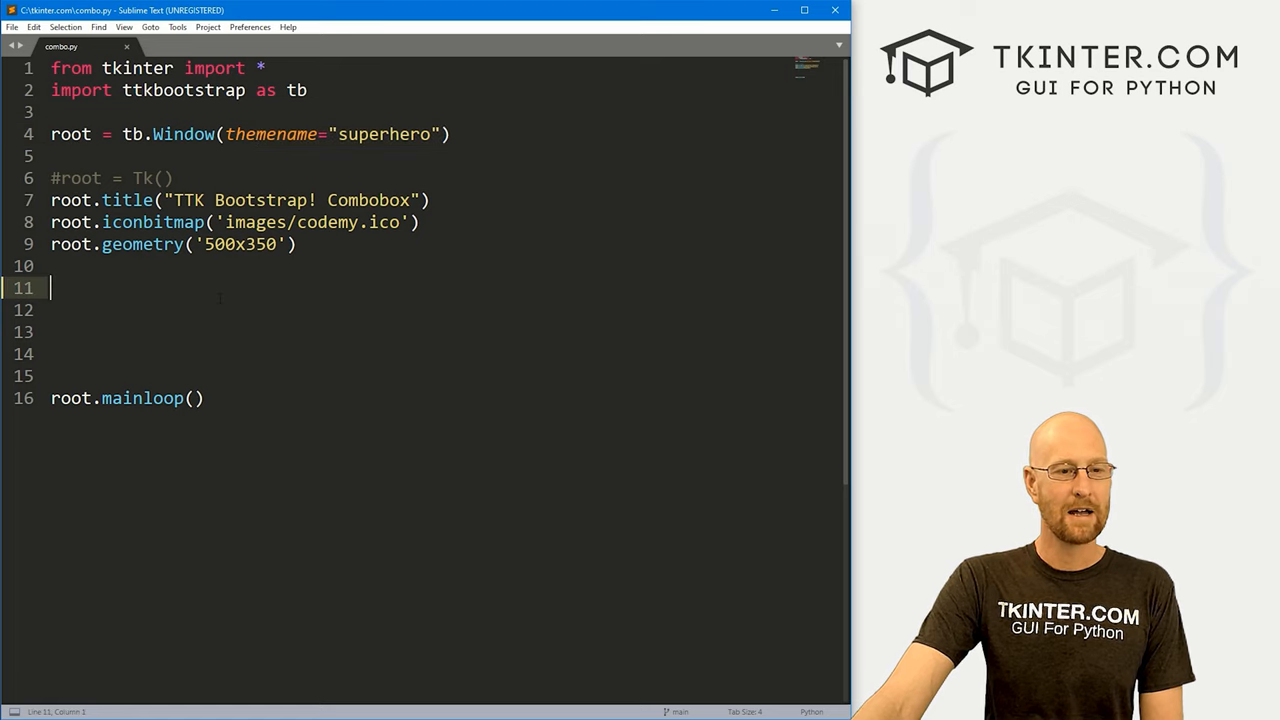
{"action": "type", "text": "my"}
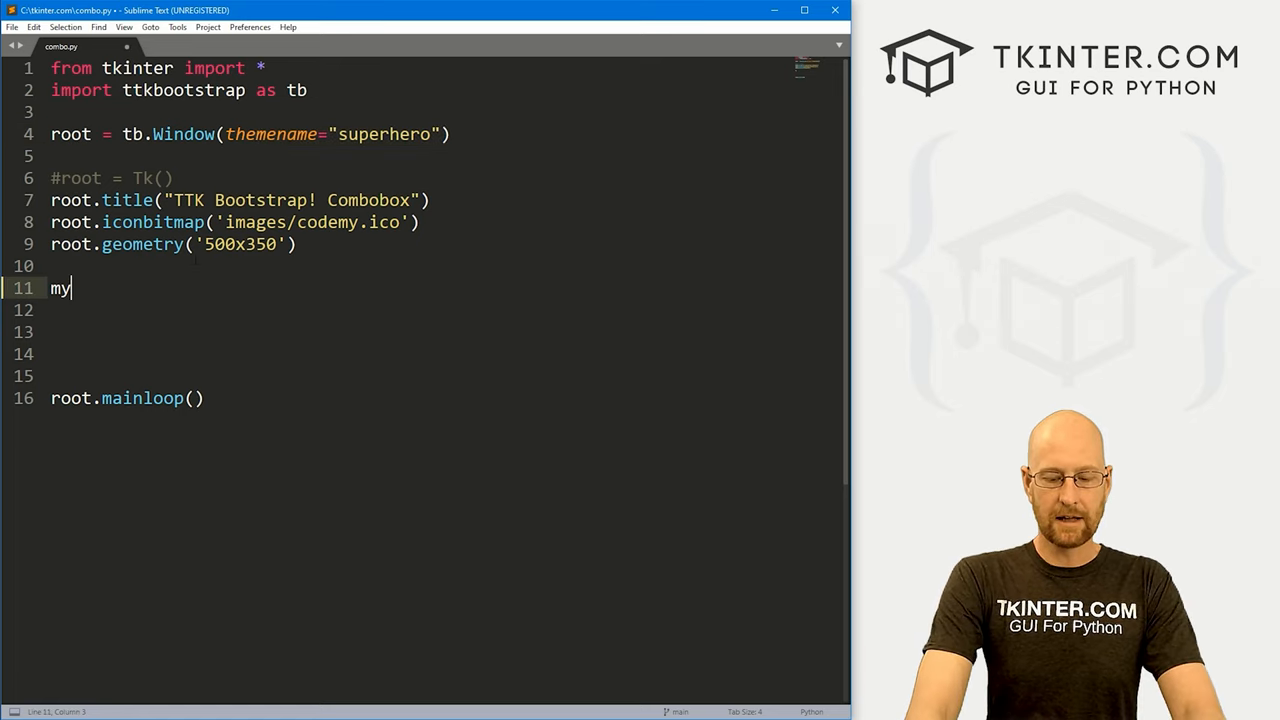
{"action": "type", "text": "_label = tb"}
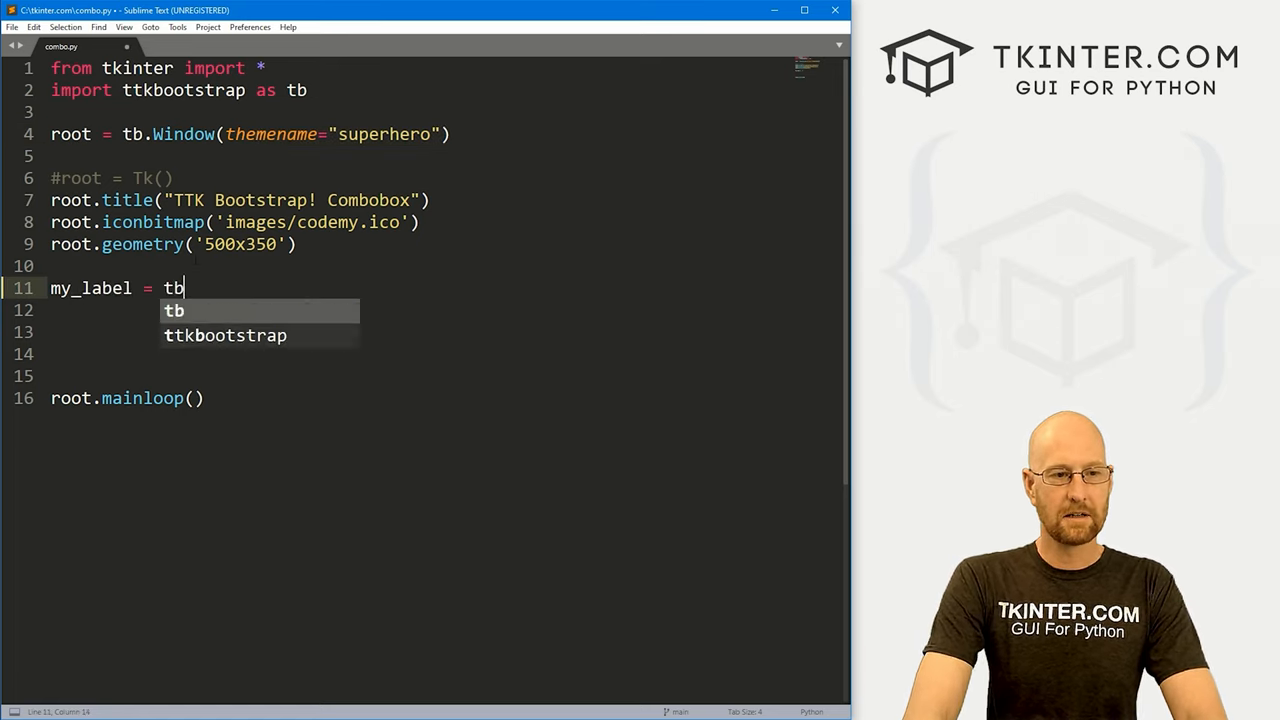
{"action": "type", "text": ".Label()"}
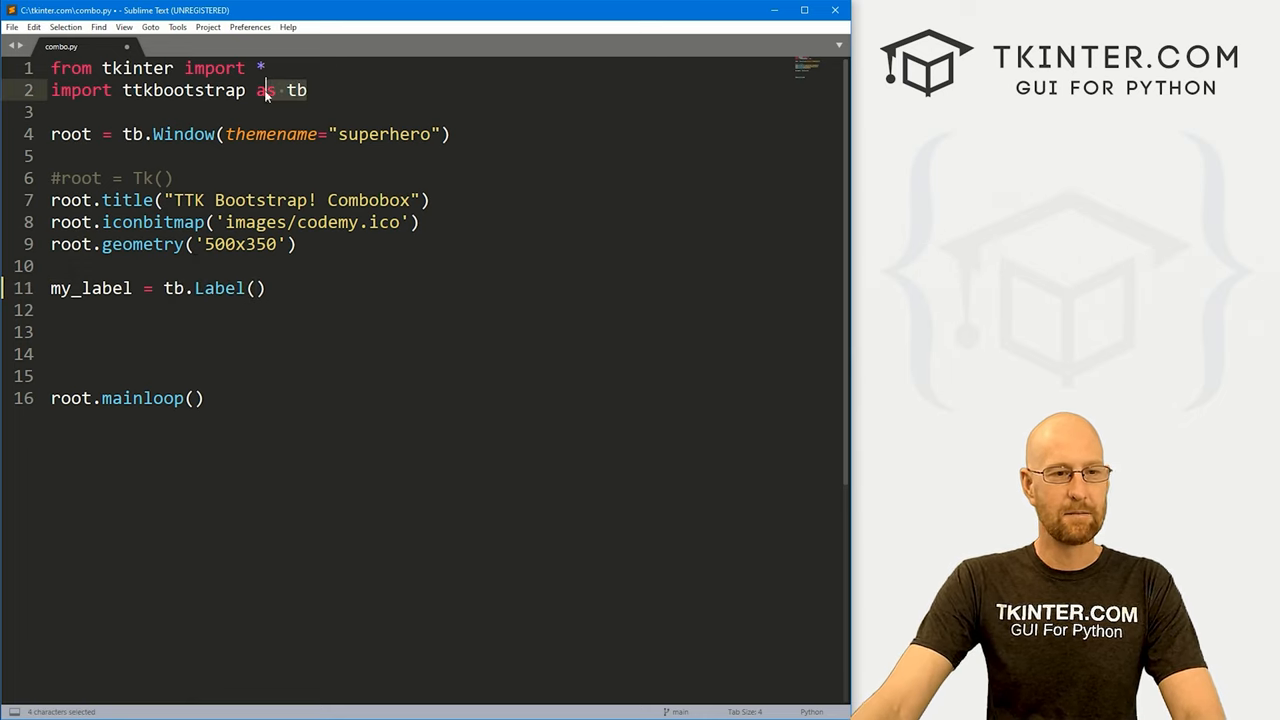
{"action": "left_click", "coordinate": [254, 288]}
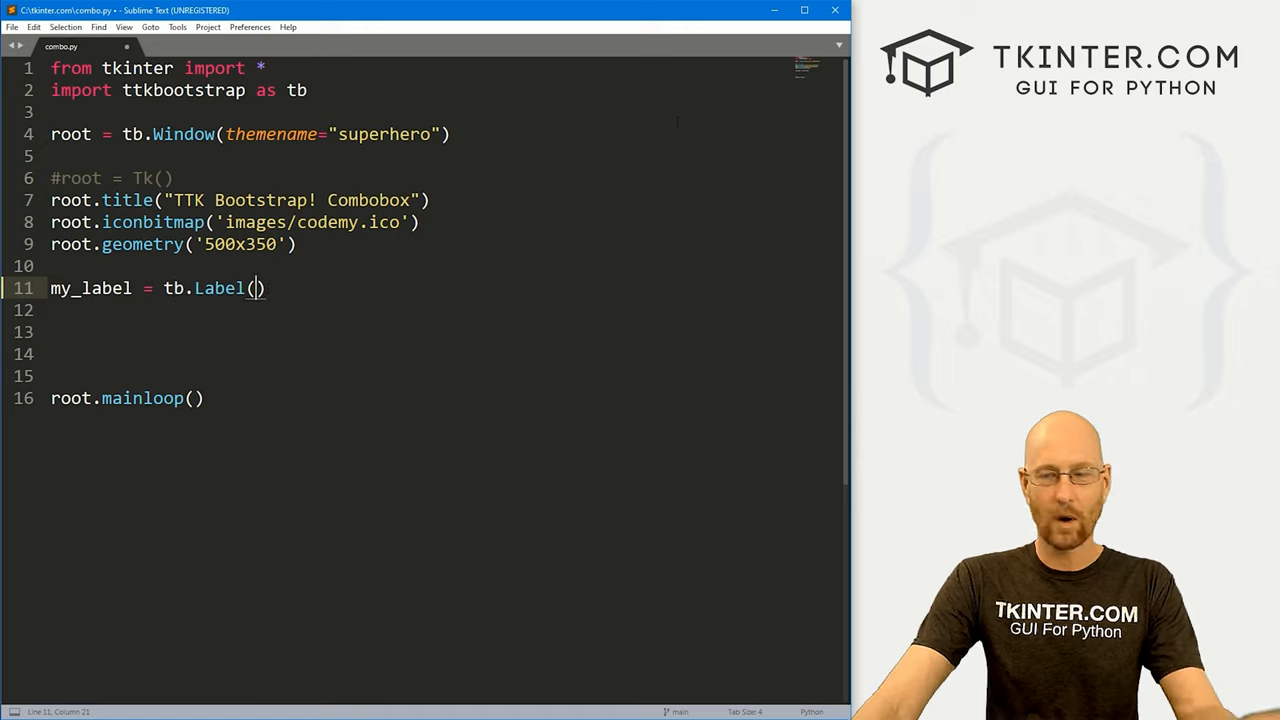
{"action": "type", "text": "root, text=\"Hello W"}
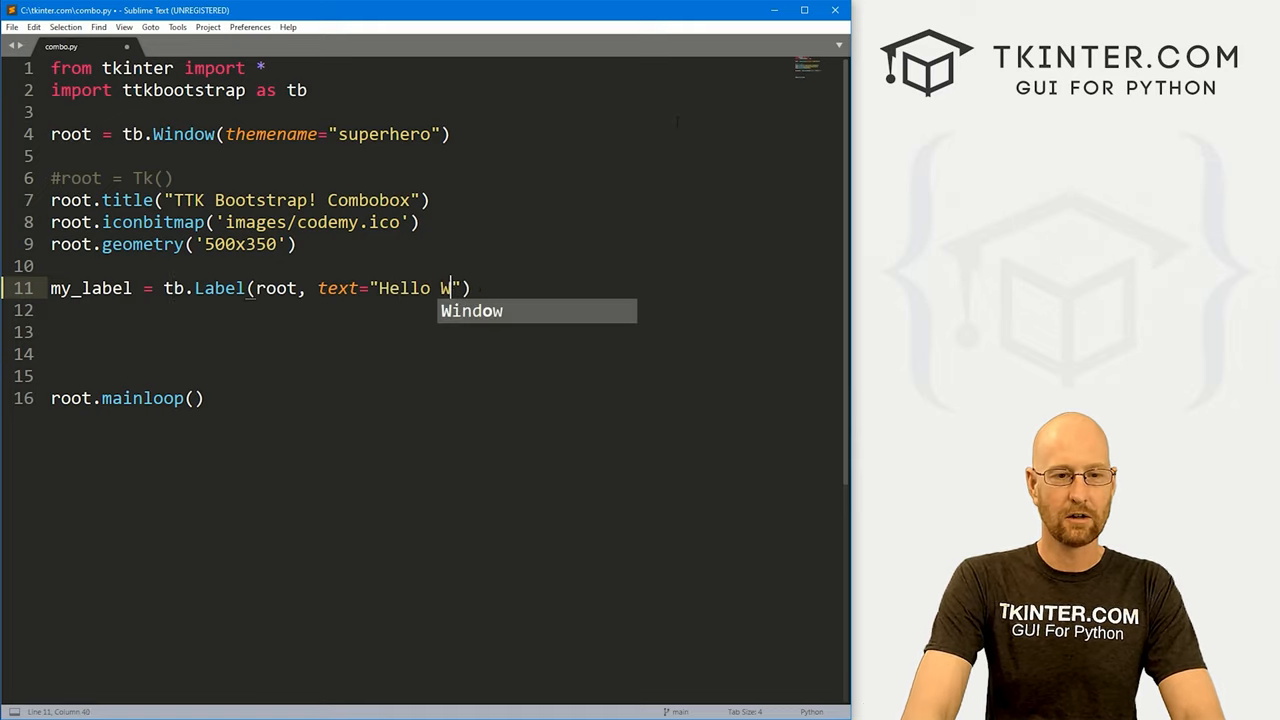
{"action": "type", "text": "orld!\", font=(\"Helvetica\", 18"}
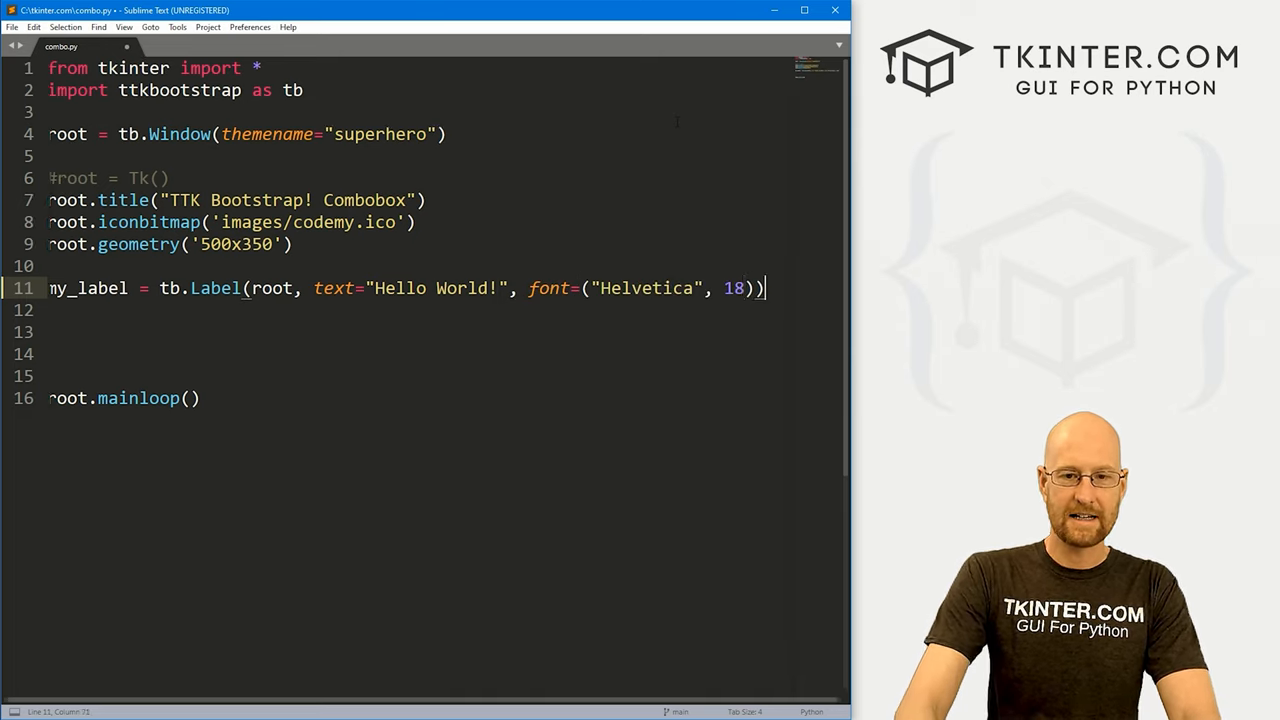
Pack my_label with pady=20 and begin a comment line below it.
{"action": "type", "text": "my_la"}
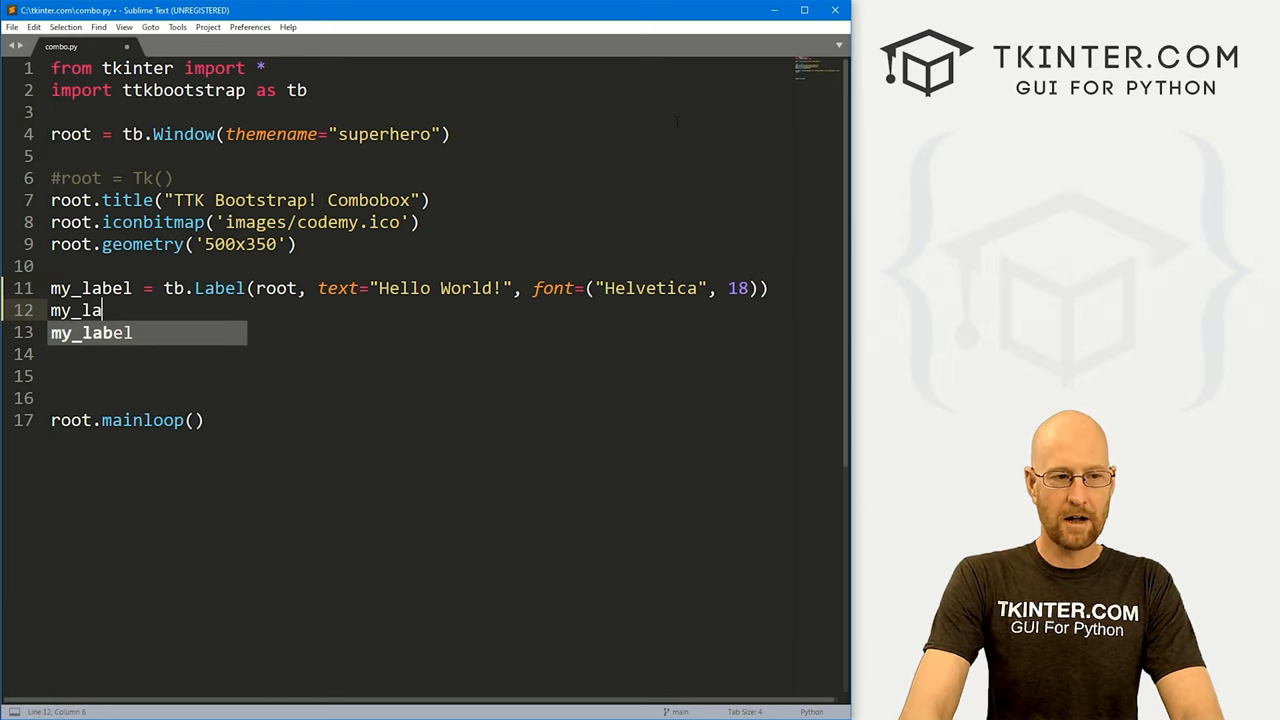
{"action": "type", "text": "bel.pack"}
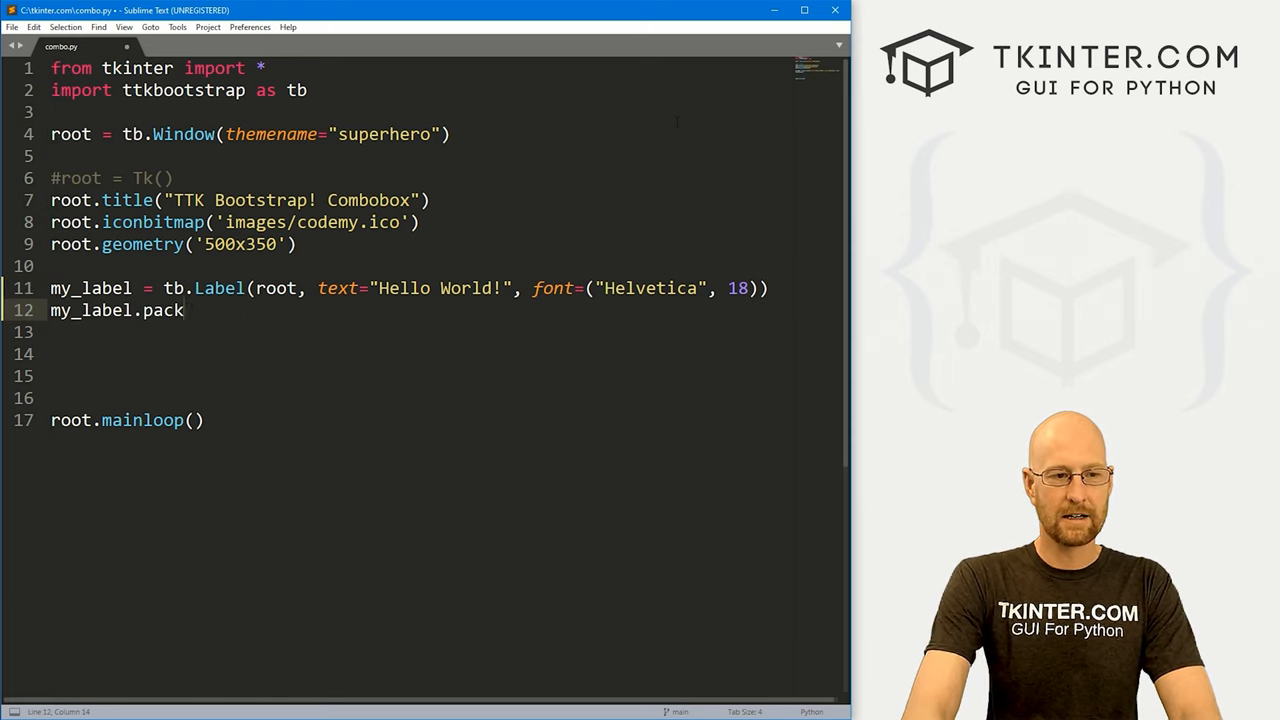
{"action": "type", "text": "(pady=20)"}
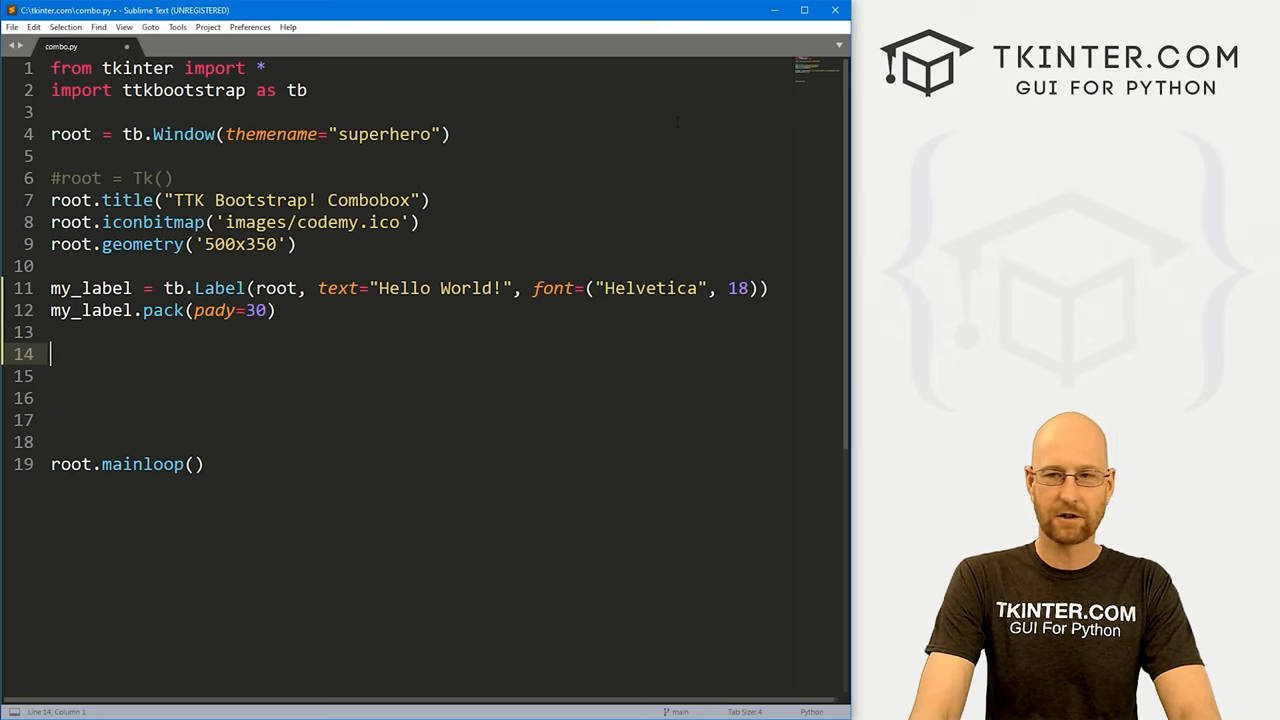
{"action": "type", "text": "#"}
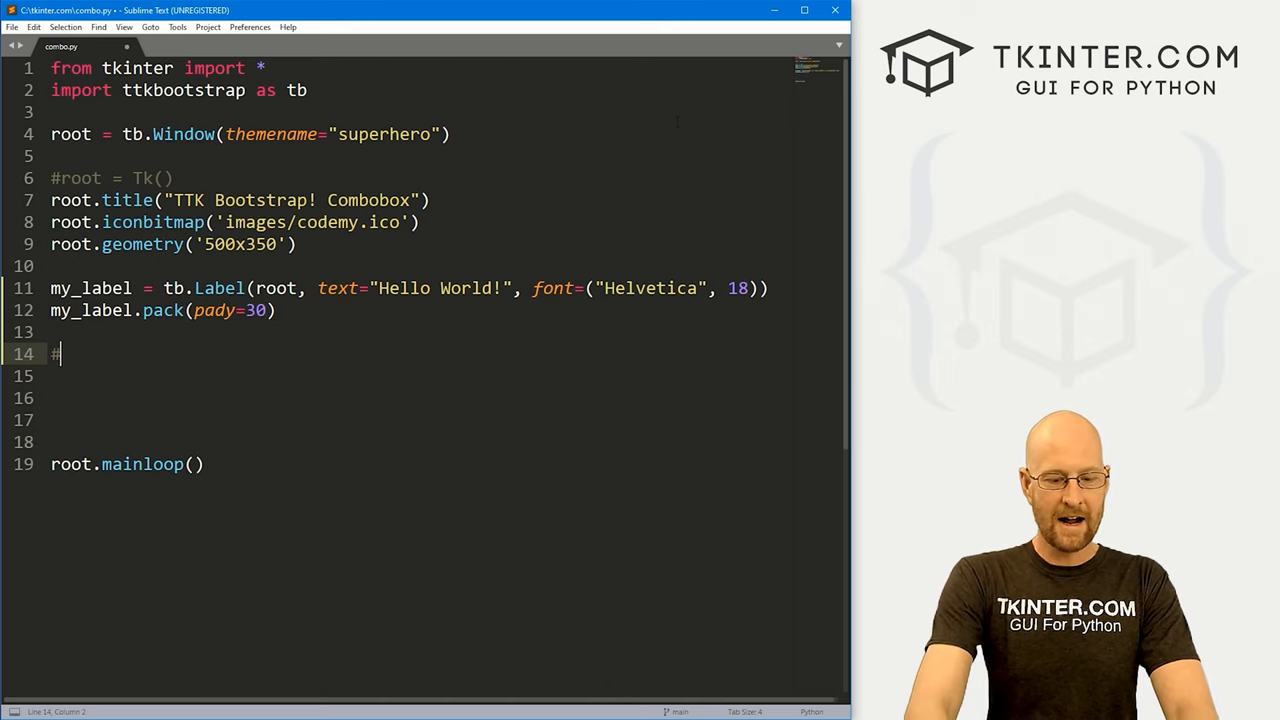
Add a '# Create Dropdown options' comment and a days list from Monday through Sunday.
{"action": "type", "text": "C"}
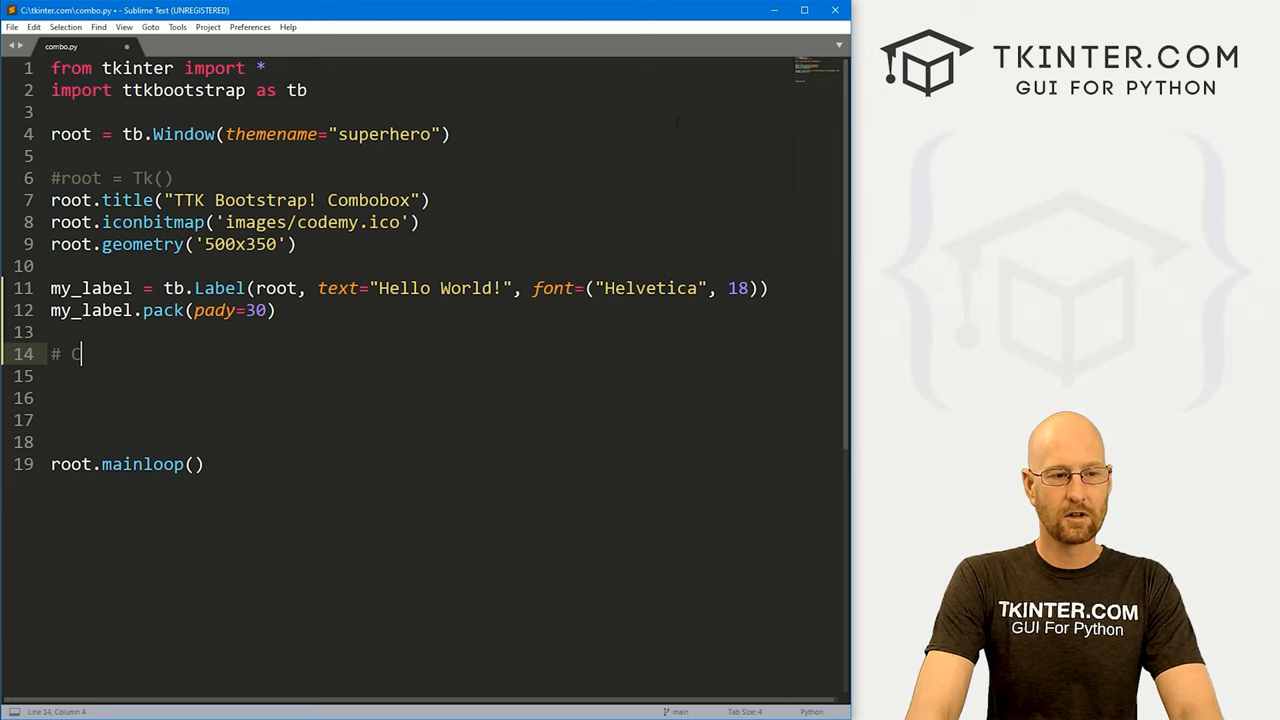
{"action": "type", "text": "Create Dropdown options"}
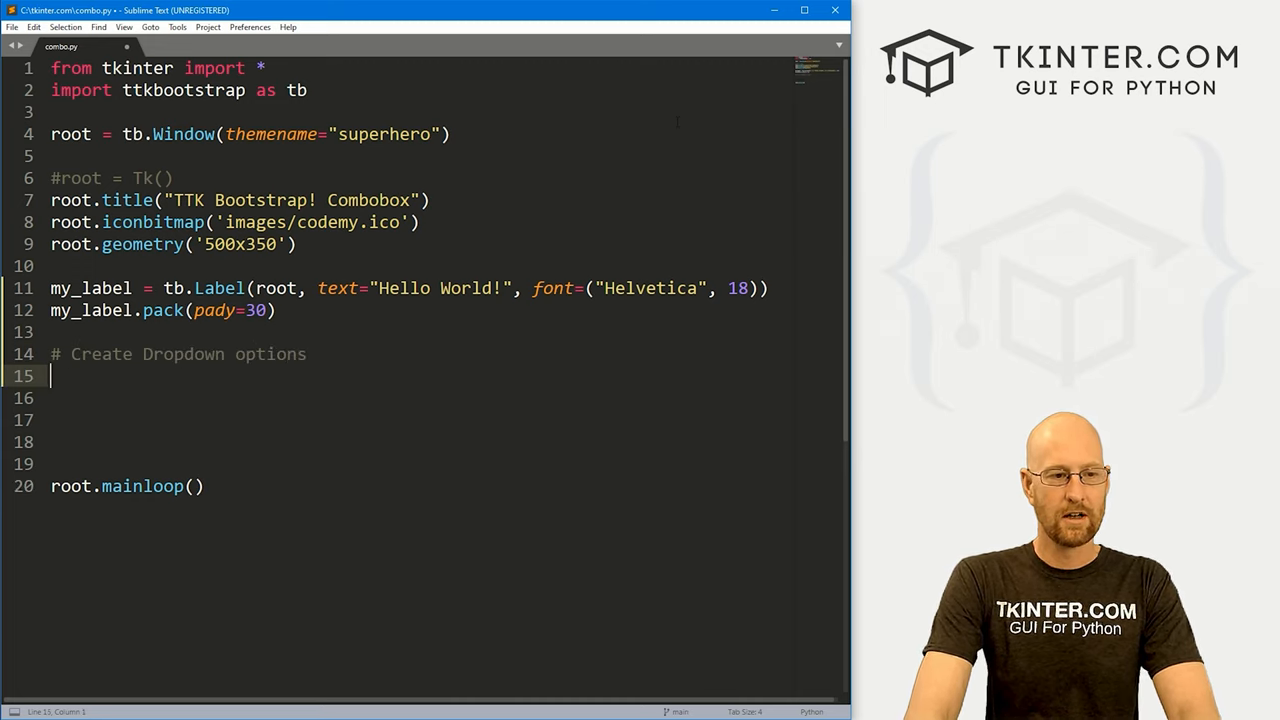
{"action": "type", "text": "days ="}
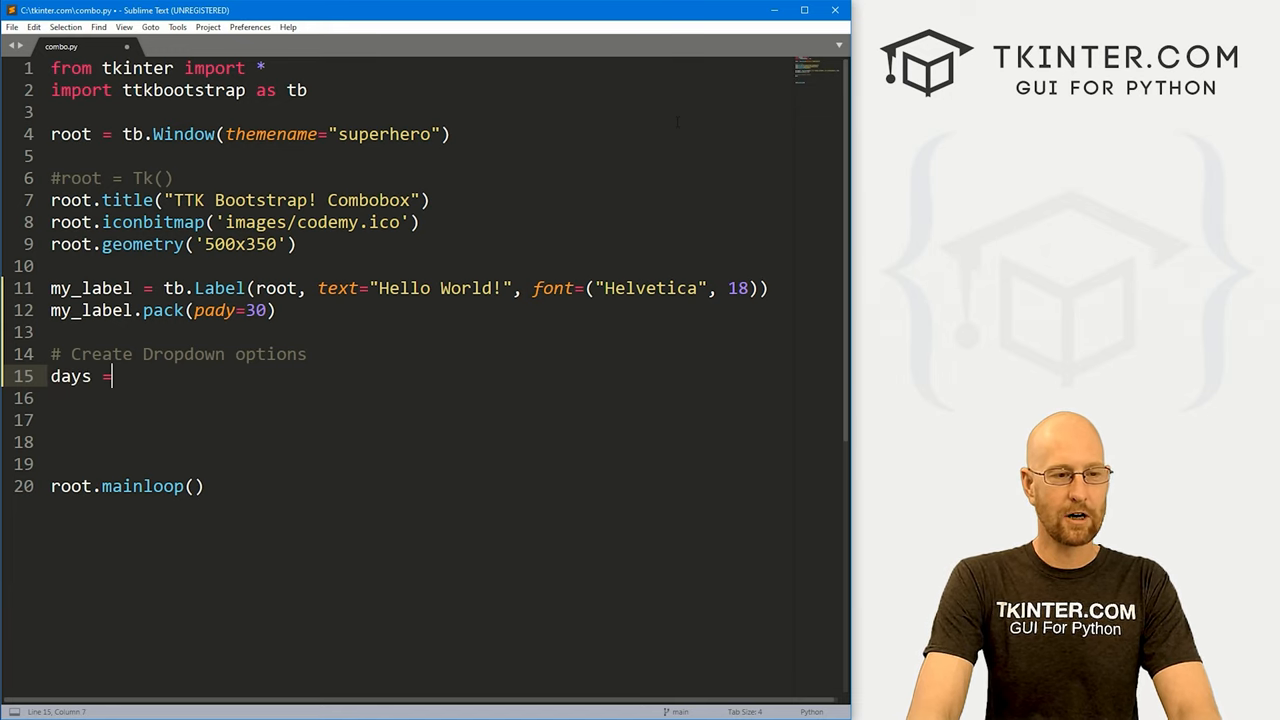
{"action": "type", "text": "[]"}
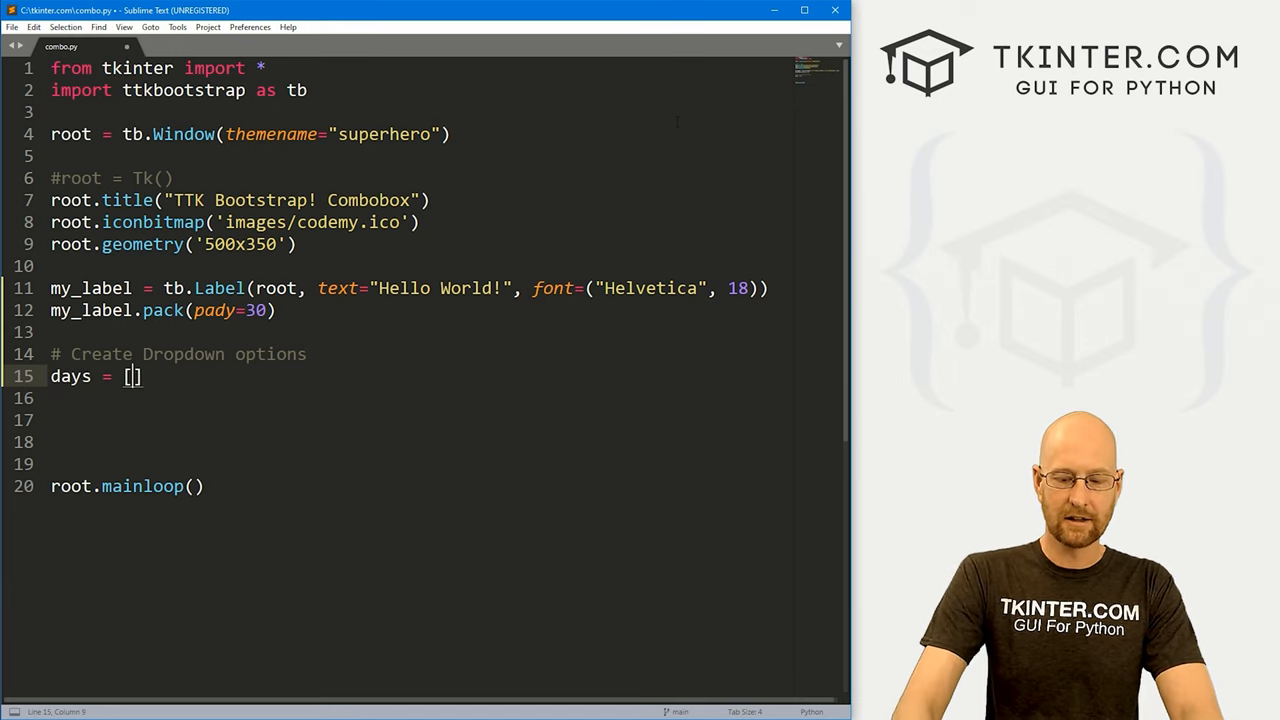
{"action": "type", "text": "\"Monday\""}
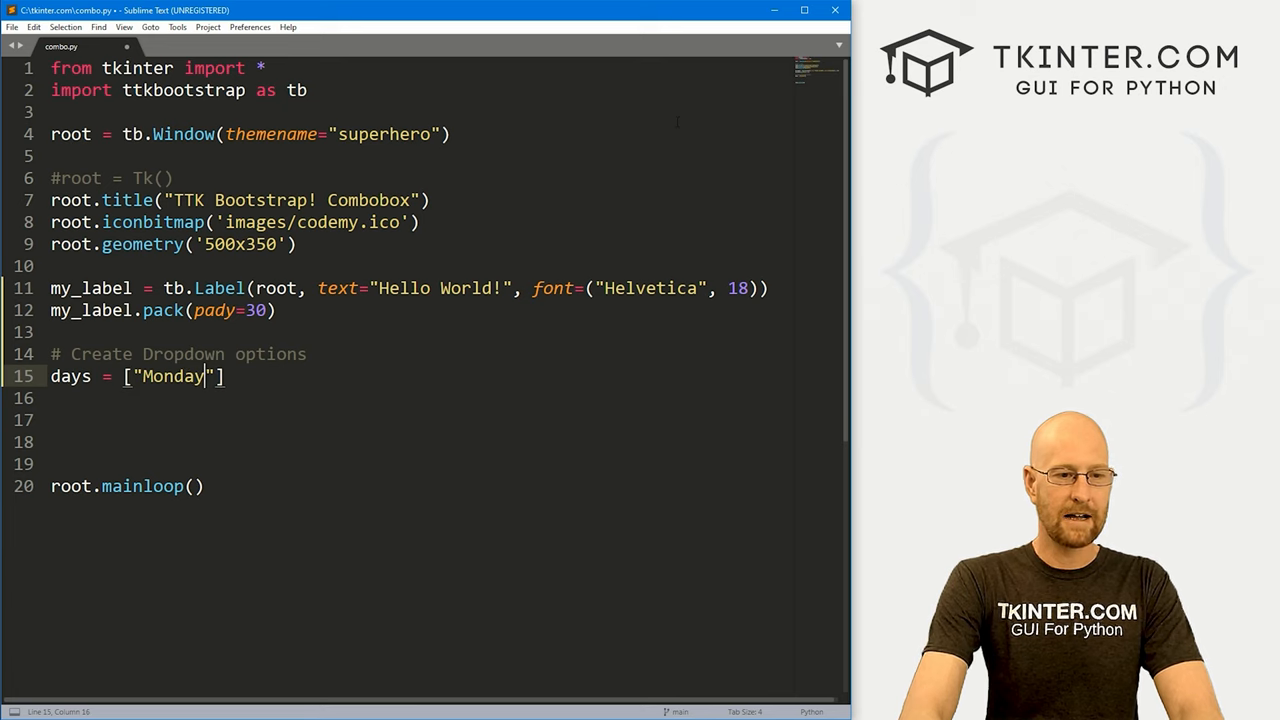
{"action": "type", "text": ", \"Tuesday\""}
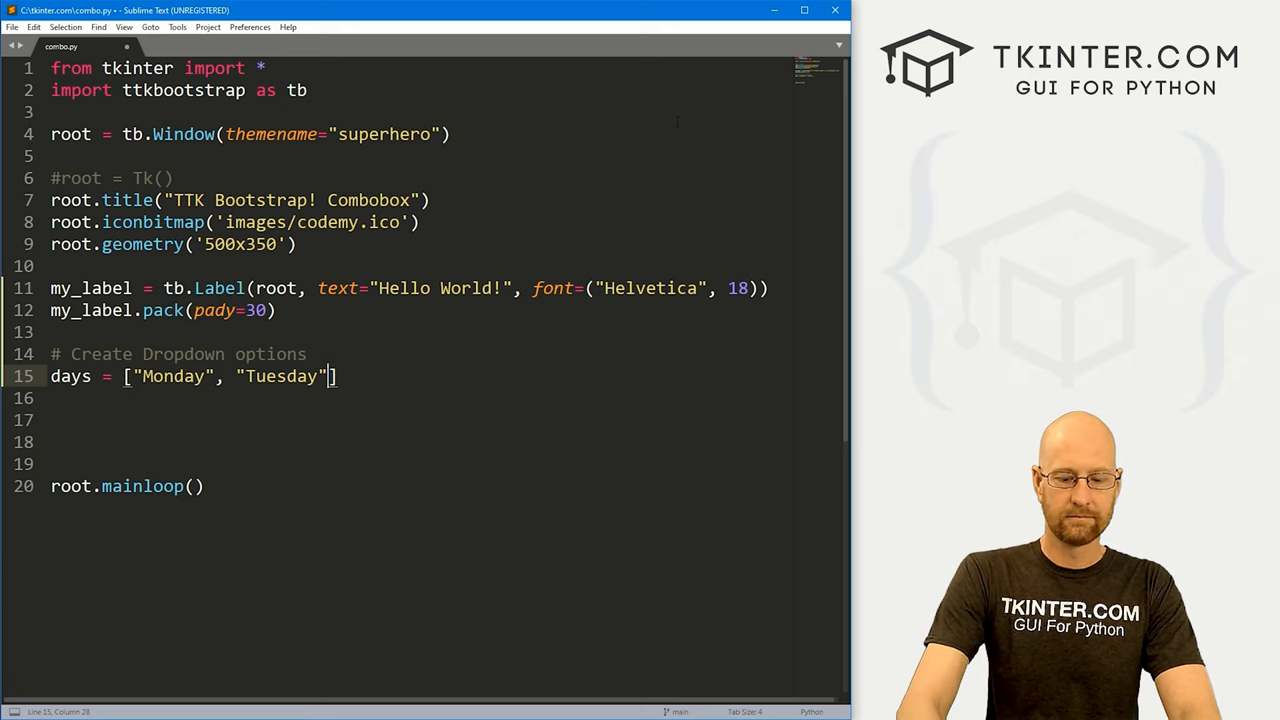
{"action": "type", "text": ", \"Wednesday\", \"Thur\""}
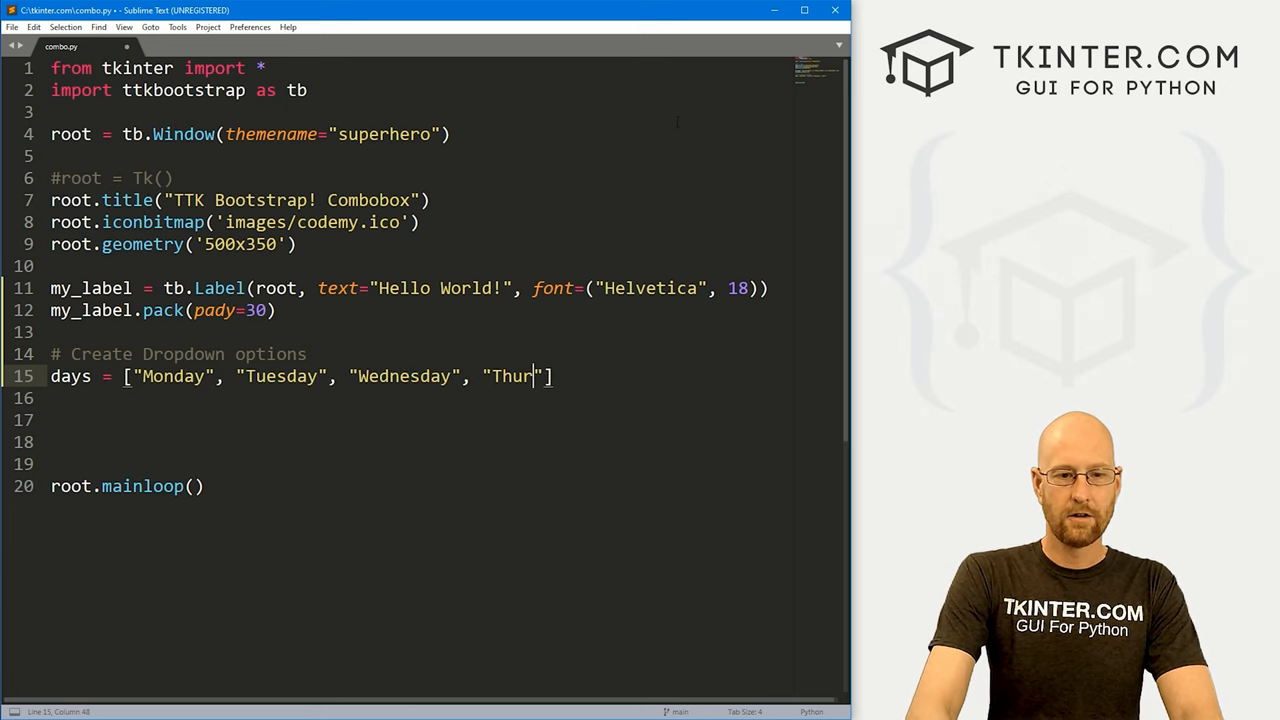
{"action": "type", "text": "sday"}
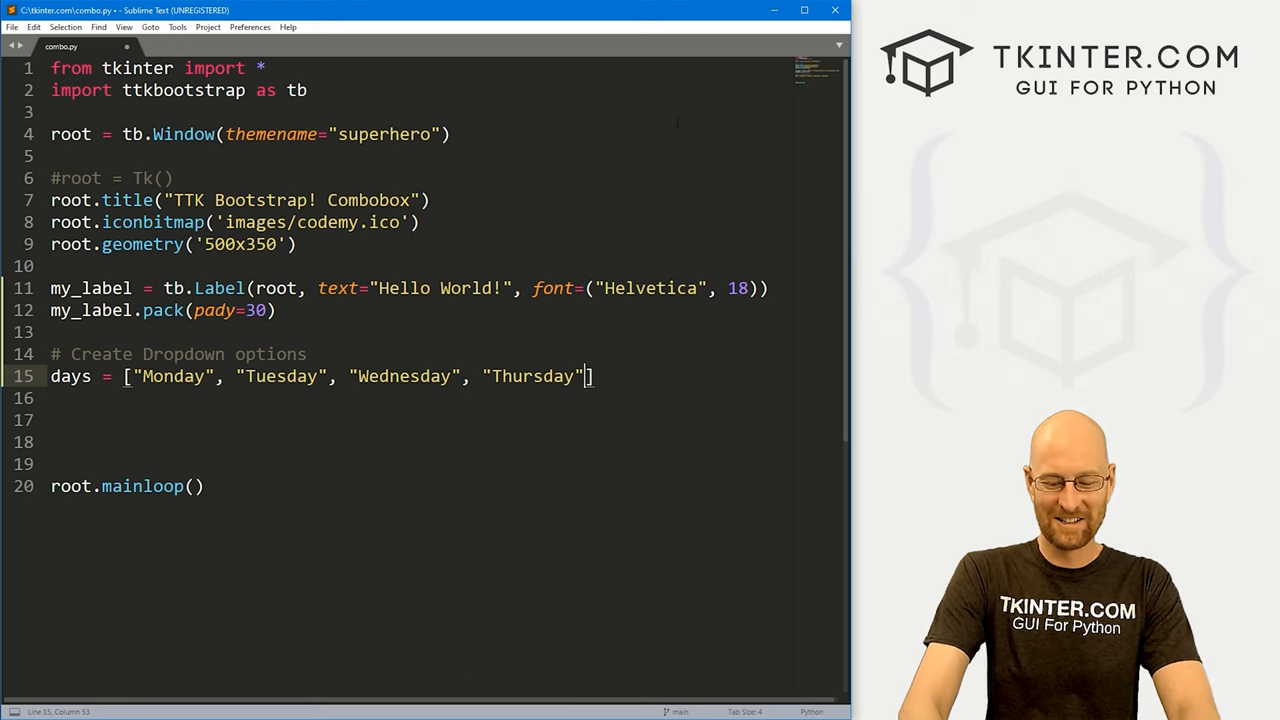
{"action": "type", "text": ", \"Friday\", \"Saturday\", \""}
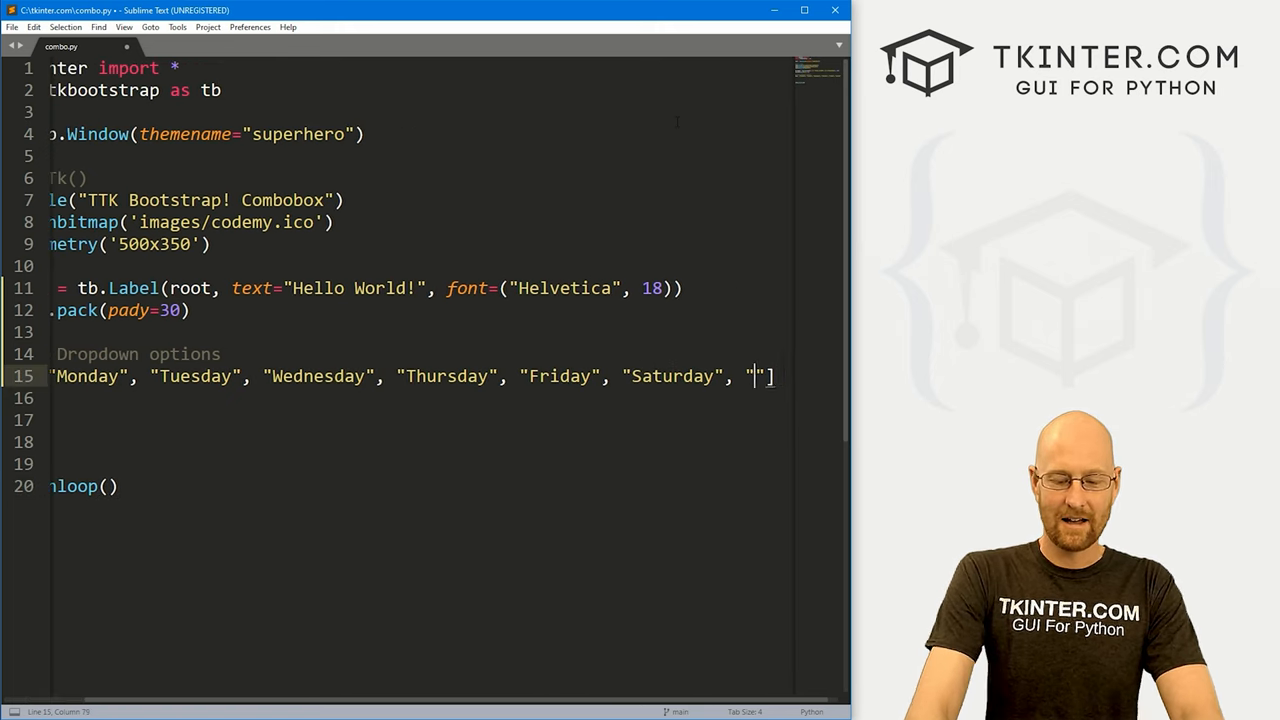
{"action": "type", "text": "Sunday"}
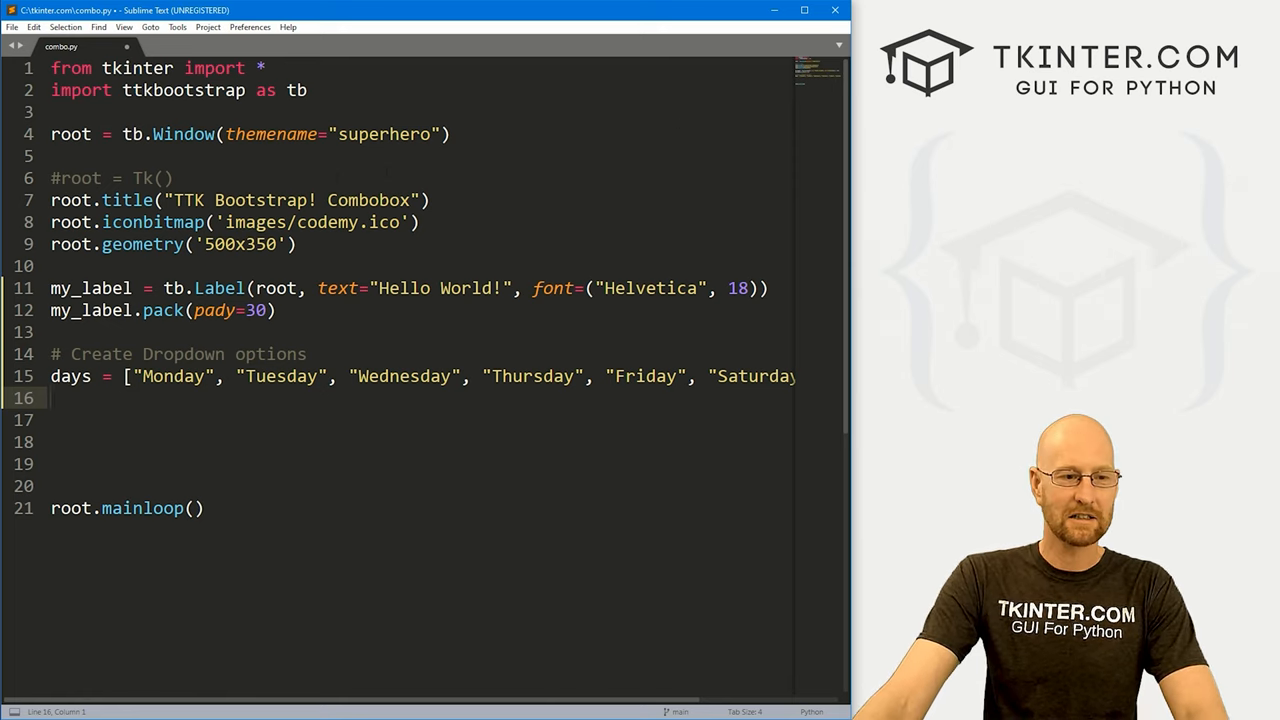
Add section comments and a success-styled tb.Combobox my_combo with values=days.
{"action": "type", "text": "# Create Combobox"}
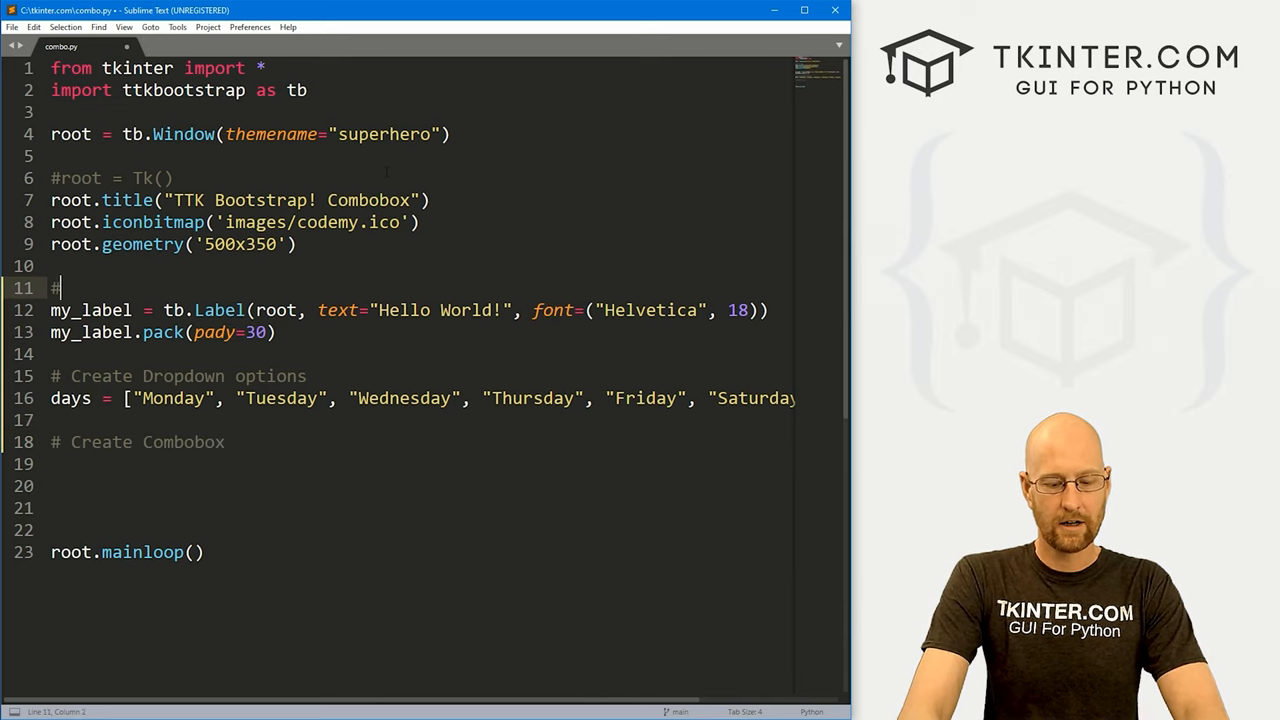
{"action": "type", "text": "Create LAv"}
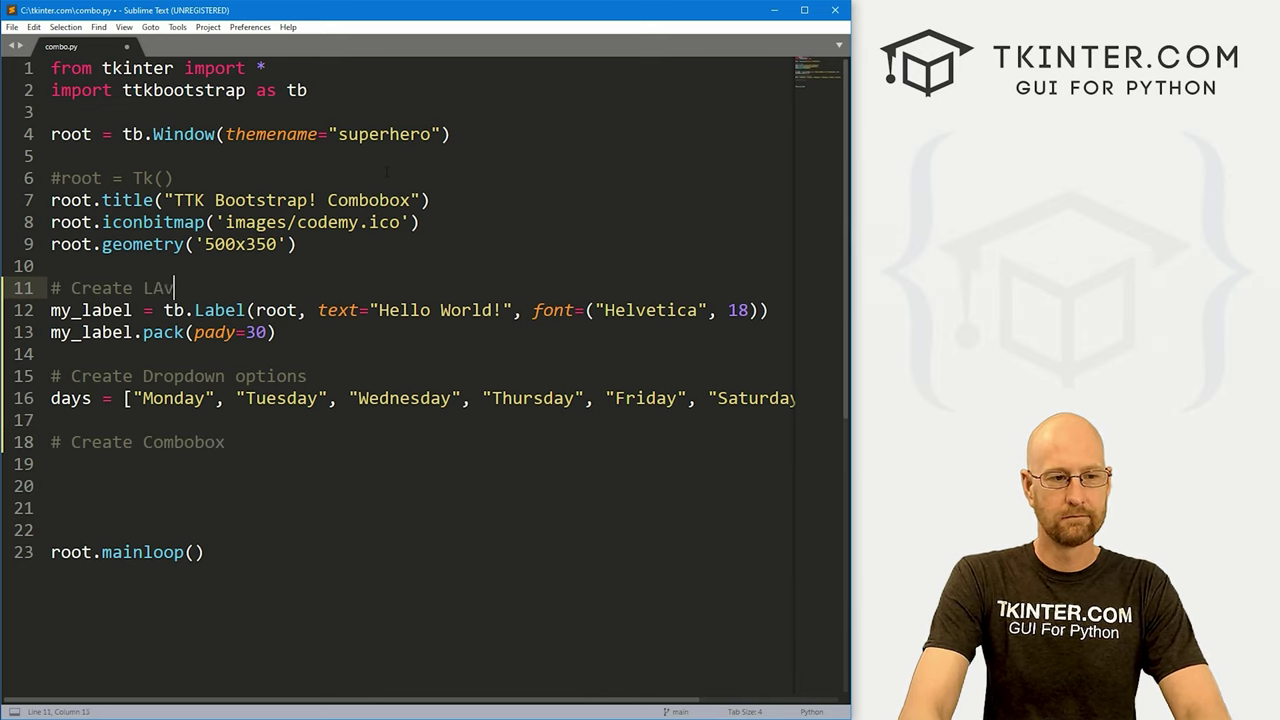
{"action": "type", "text": "bel"}
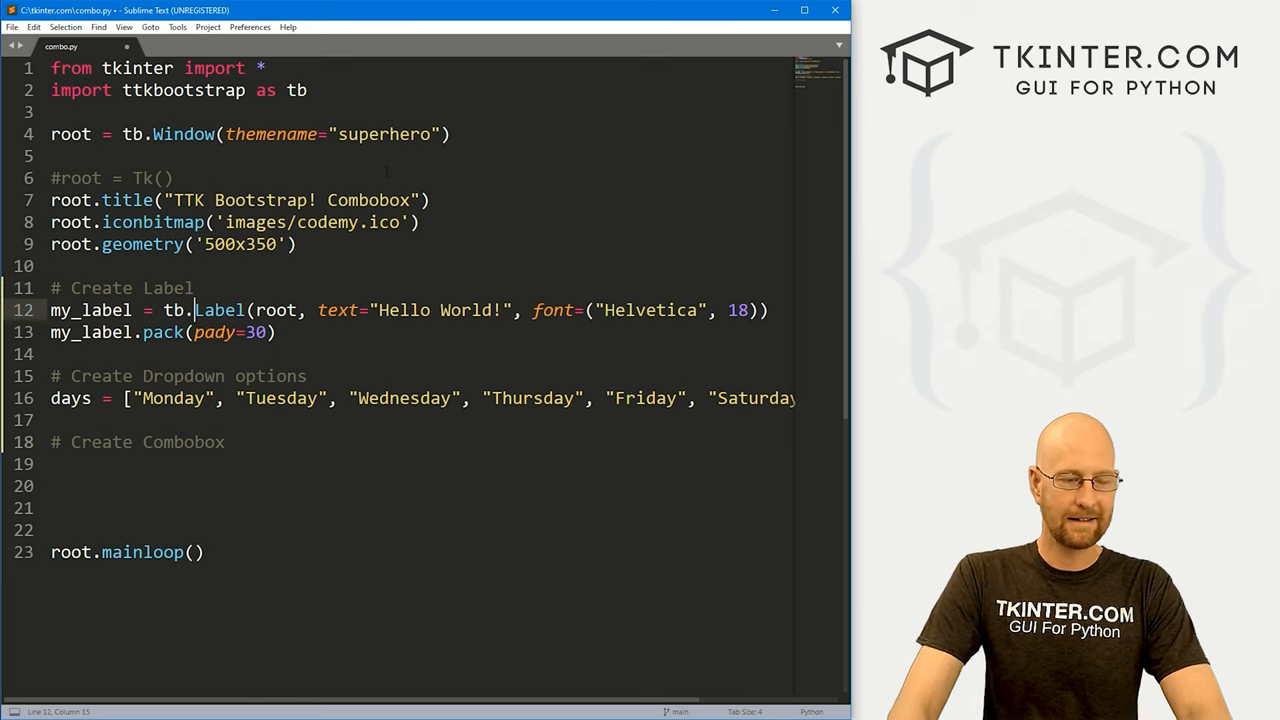
{"action": "left_click", "coordinate": [52, 463]}
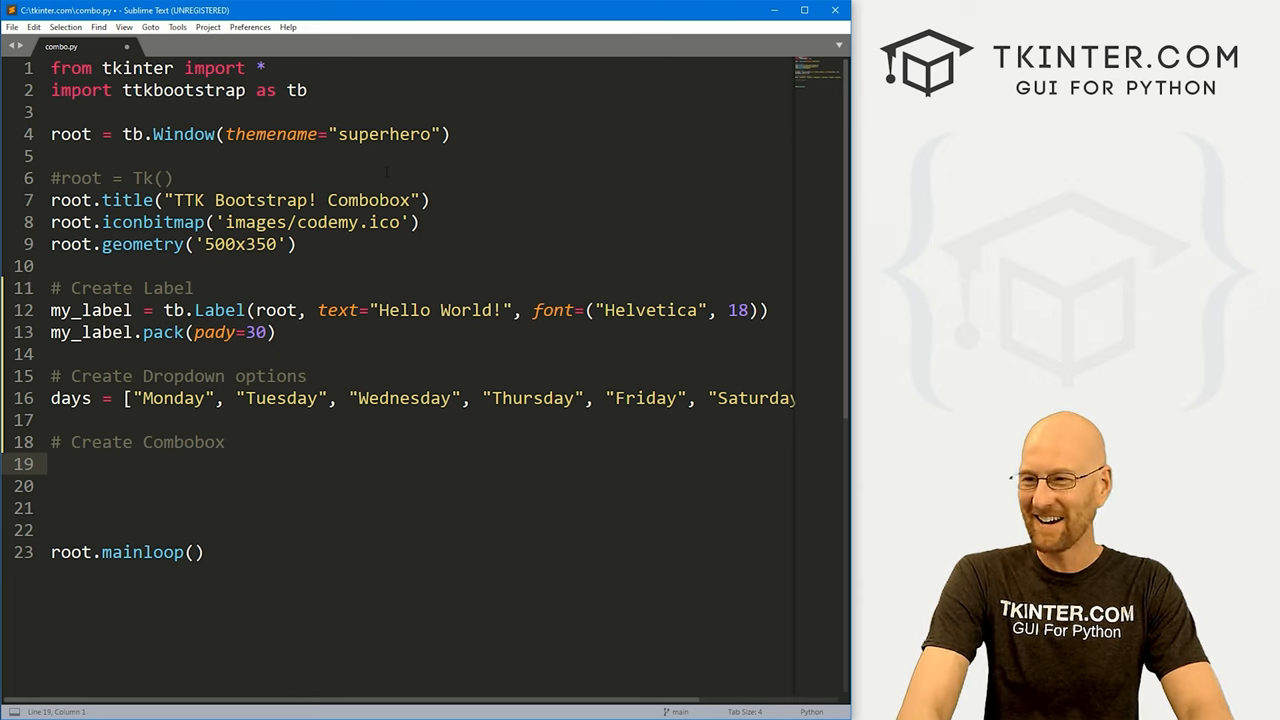
{"action": "type", "text": "my_c"}
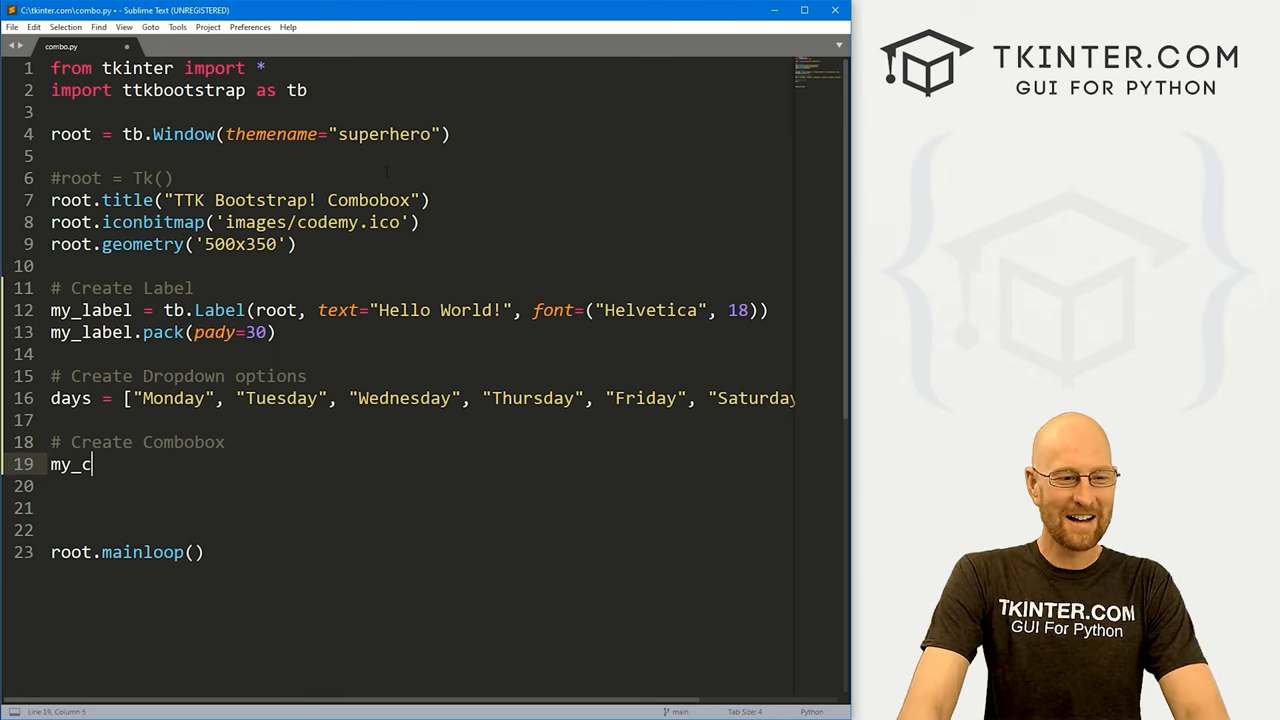
{"action": "type", "text": "ombo ="}
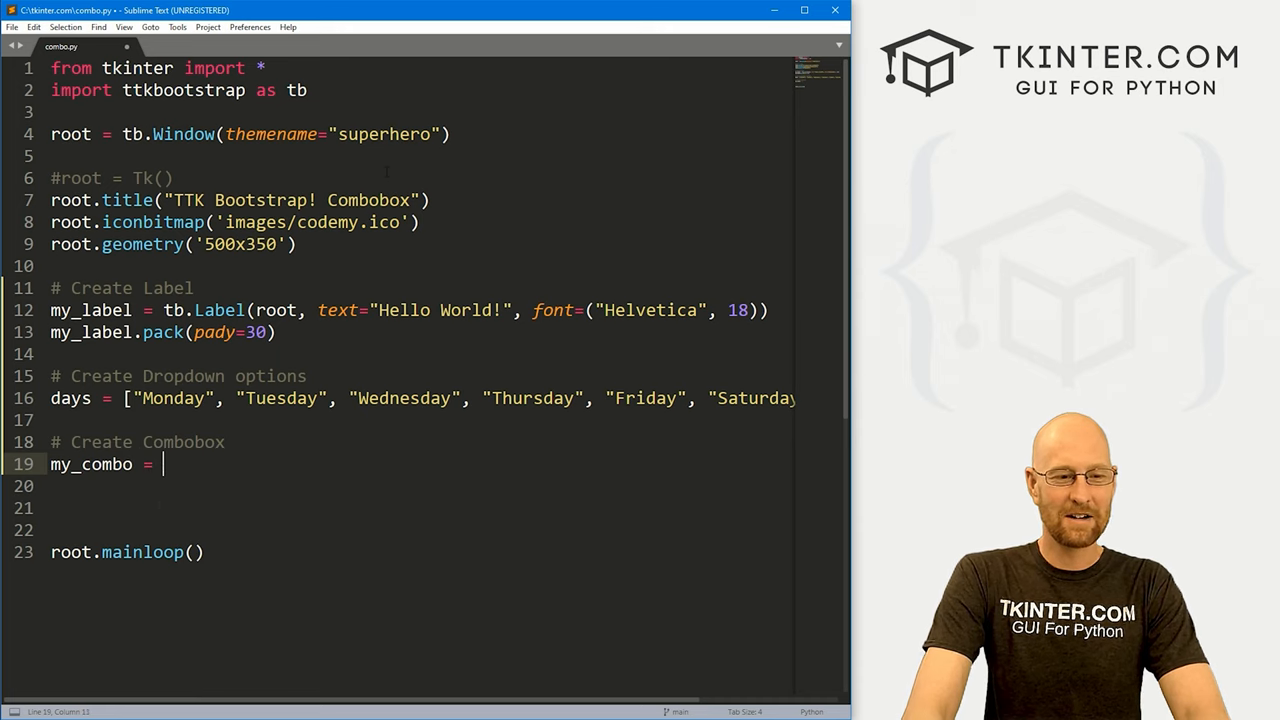
{"action": "type", "text": "tb.Combobox(root,"}
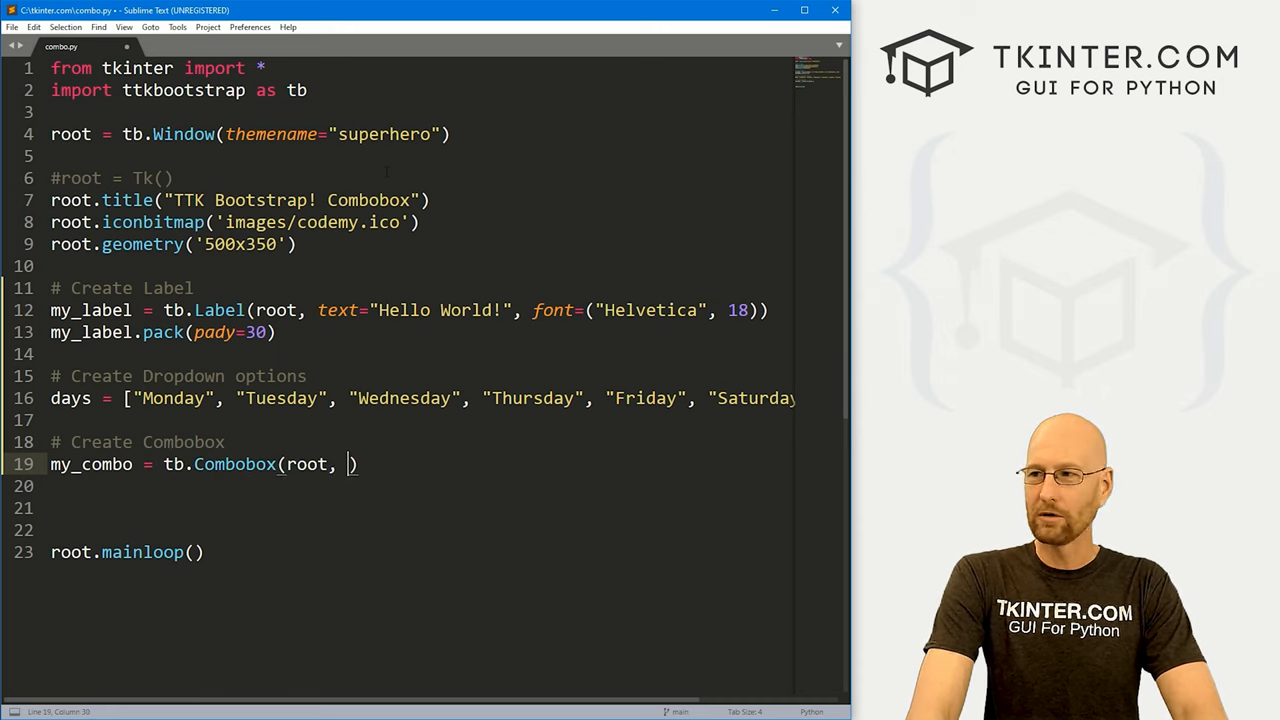
{"action": "type", "text": "bootstyle="}
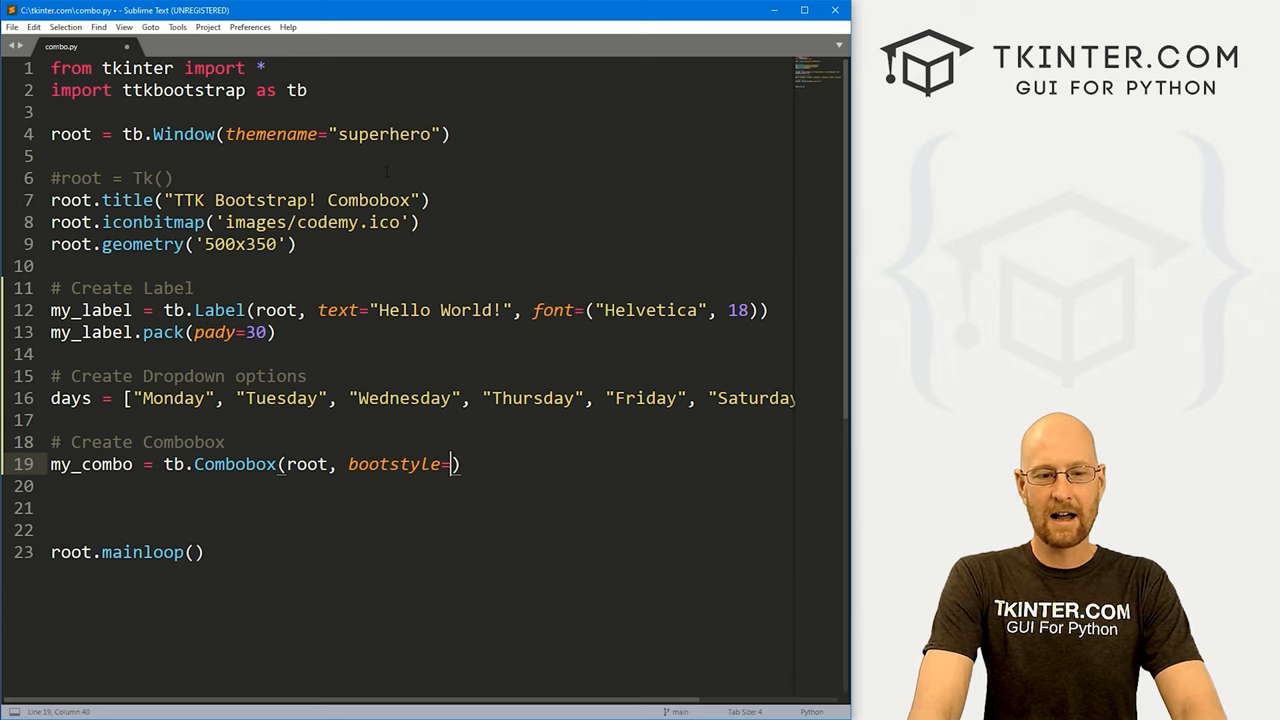
{"action": "type", "text": "\"success\","}
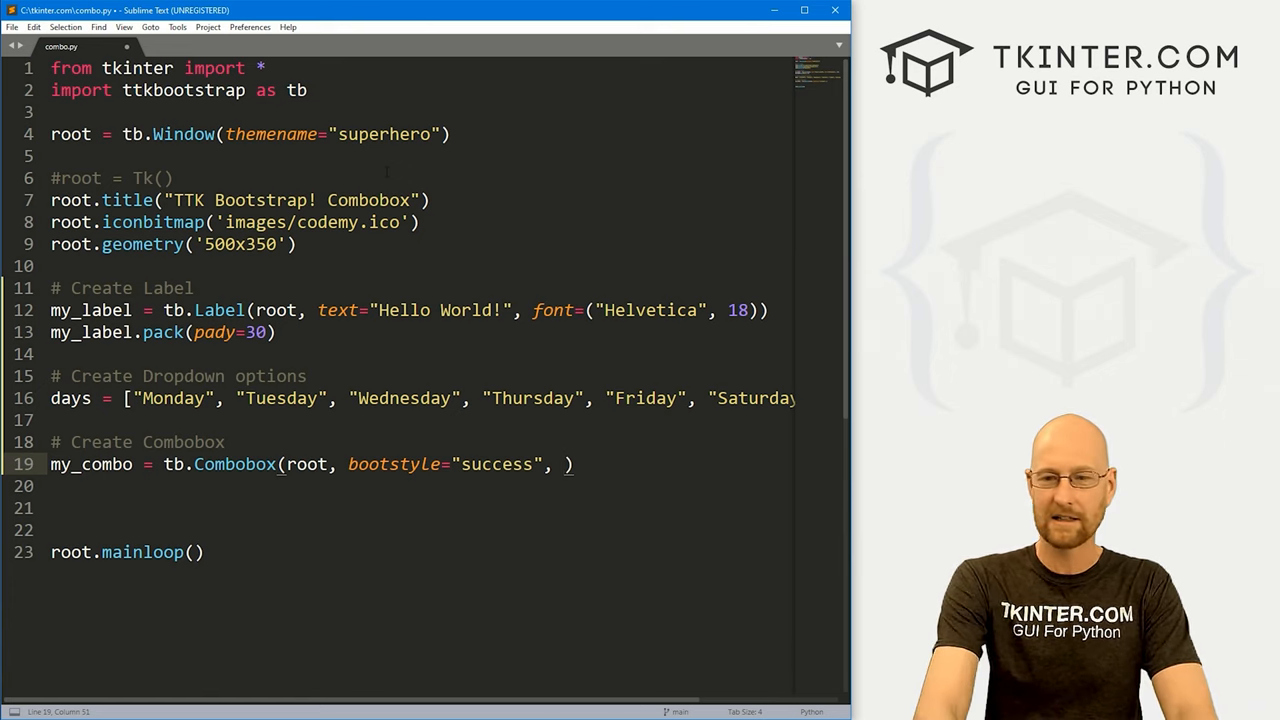
{"action": "type", "text": "val"}
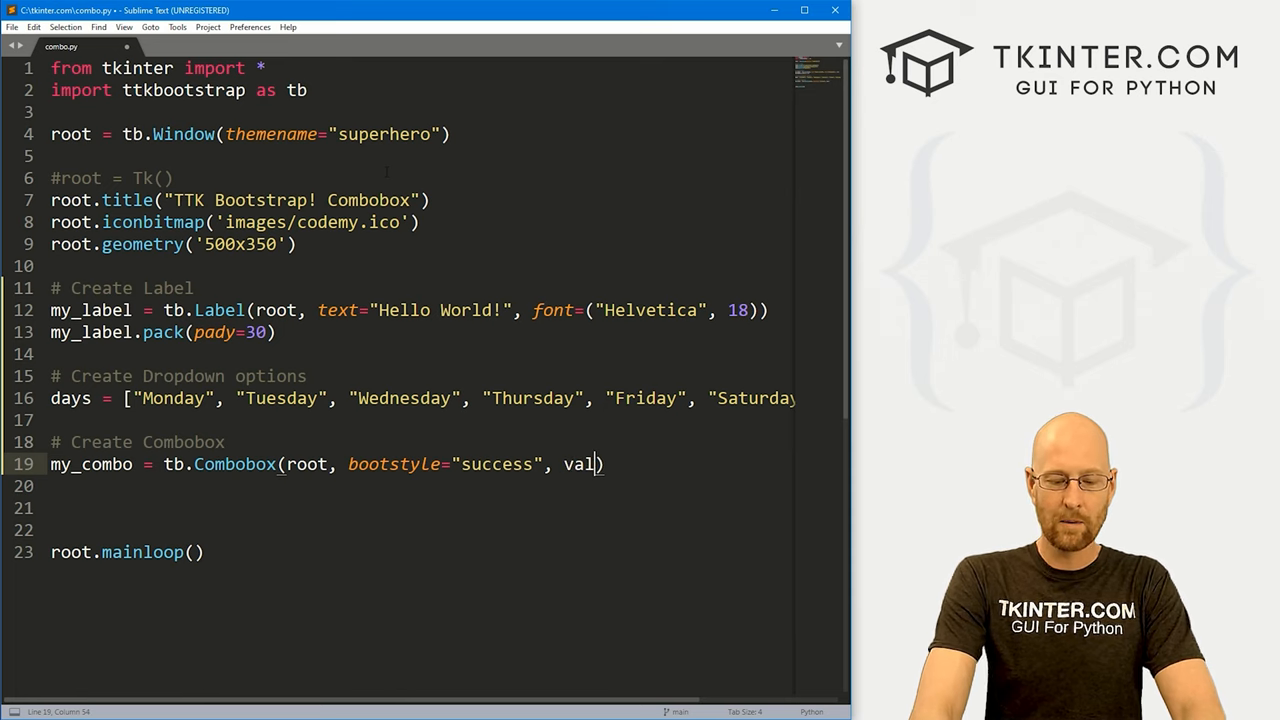
{"action": "type", "text": "ues=days"}
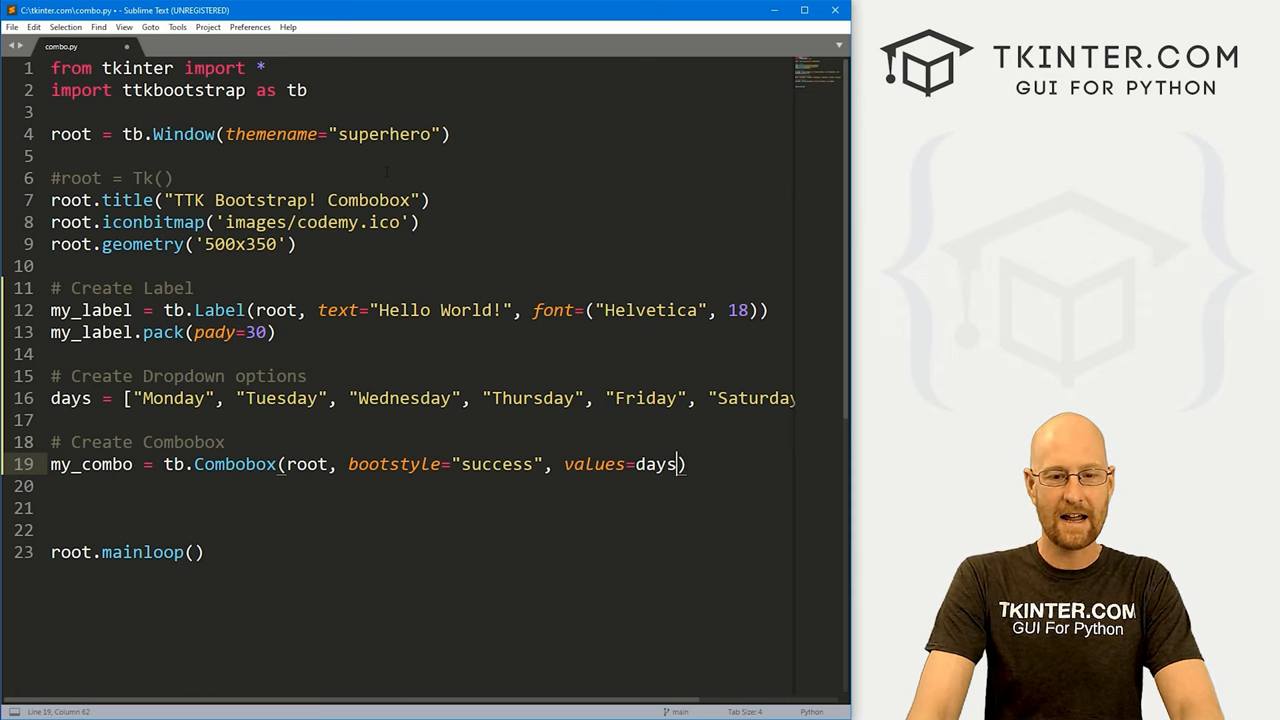
Pack my_combo with pady=20 and save combo.py.
{"action": "double_click", "coordinate": [70, 398]}
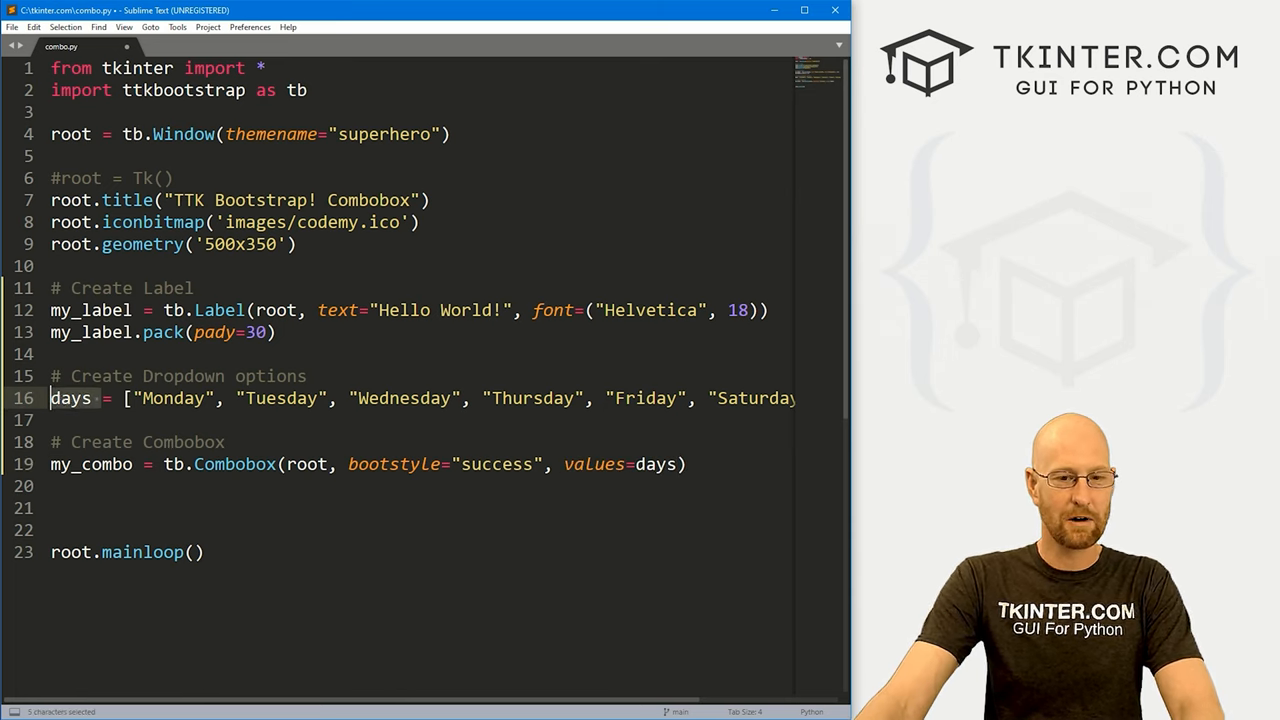
{"action": "left_click", "coordinate": [686, 464]}
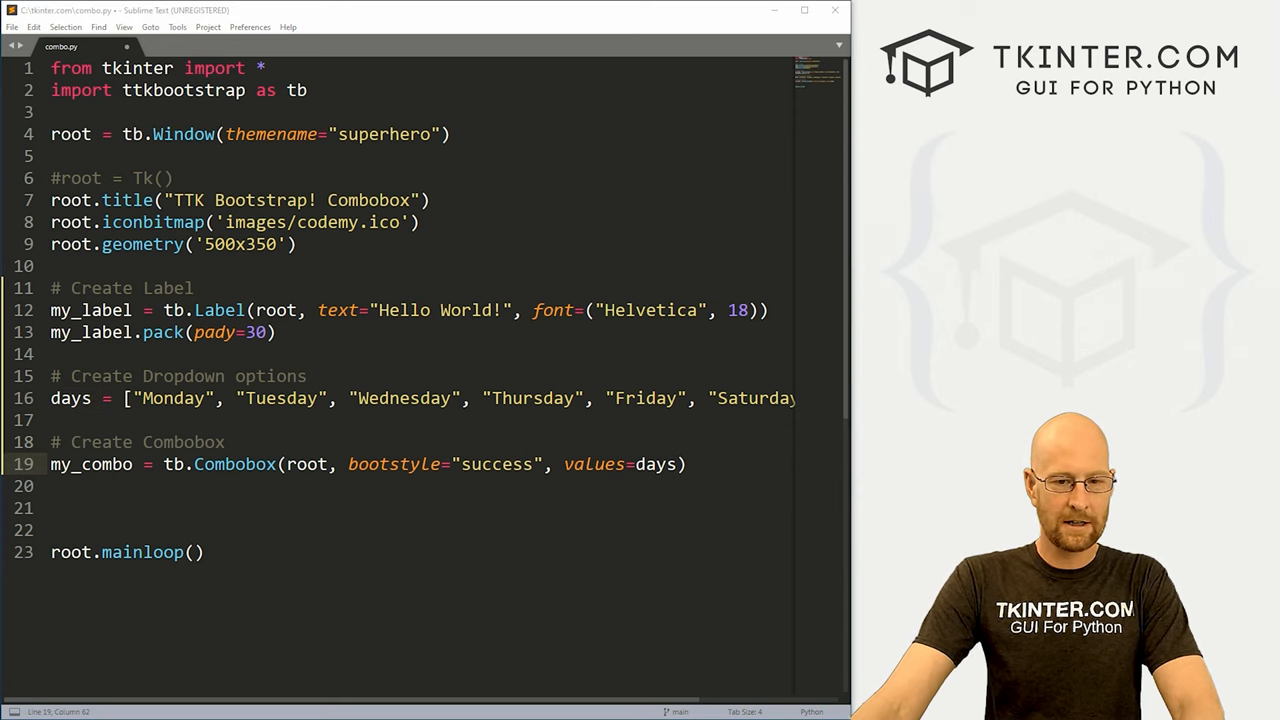
{"action": "type", "text": "my_combo.pack("}
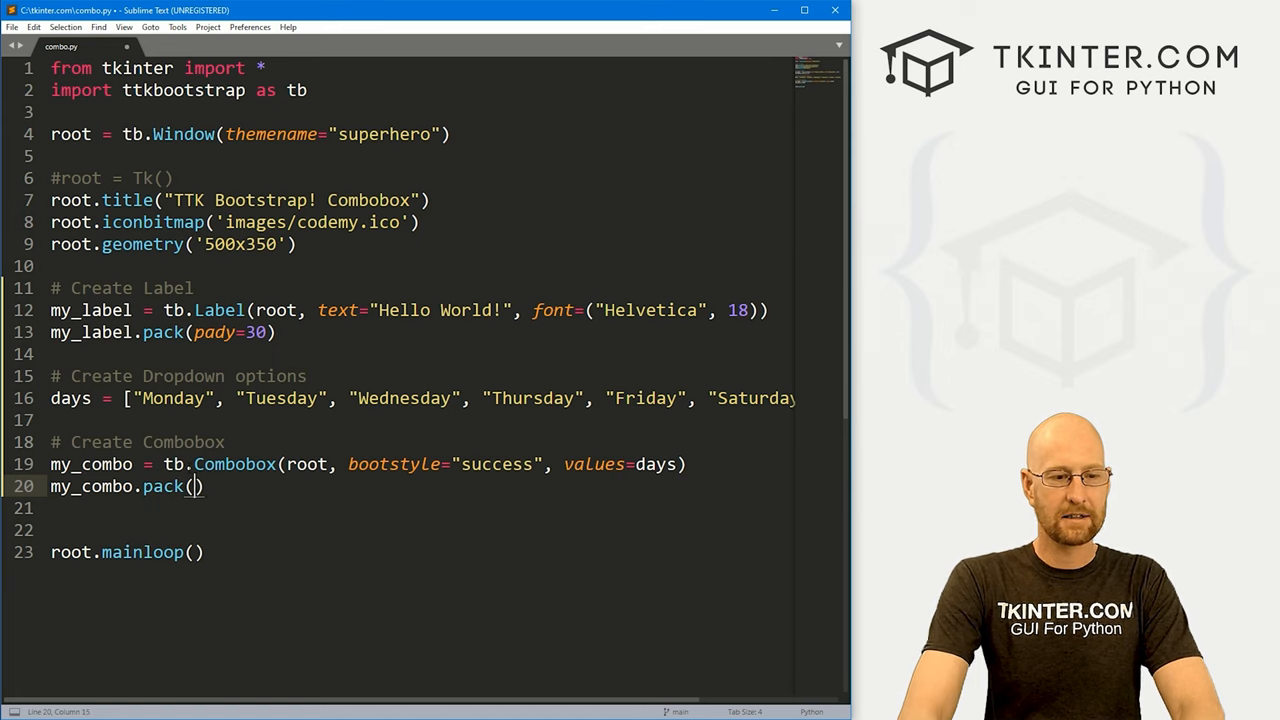
{"action": "type", "text": "pady=20"}
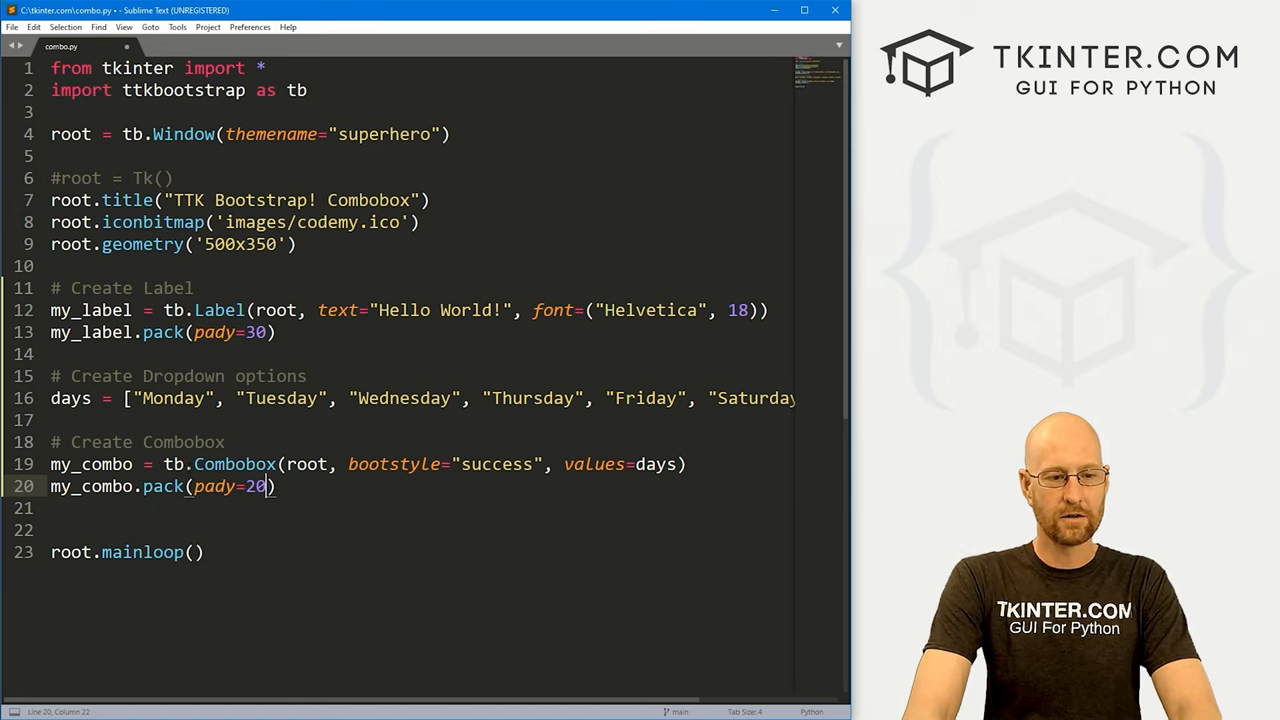
{"action": "key", "text": "ctrl+s"}
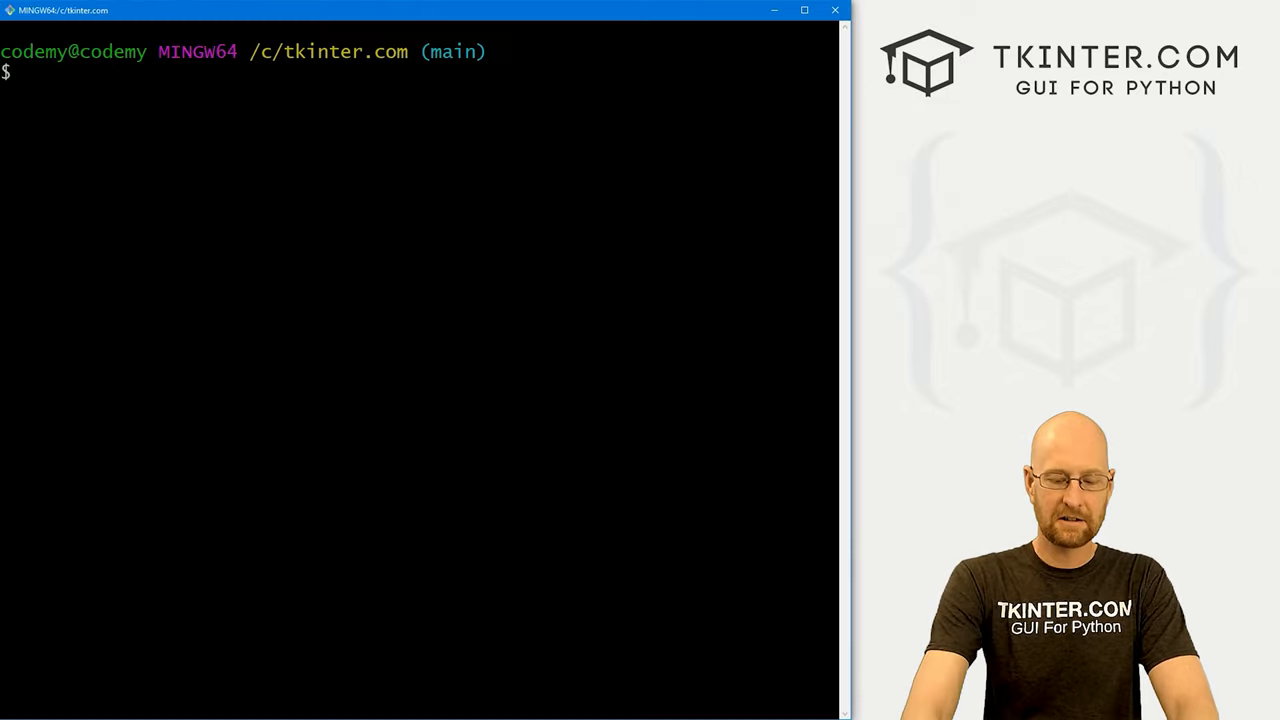
Run python combo.py in Git Bash and view the weekday dropdown without choosing a day.
{"action": "type", "text": "python combo.py"}
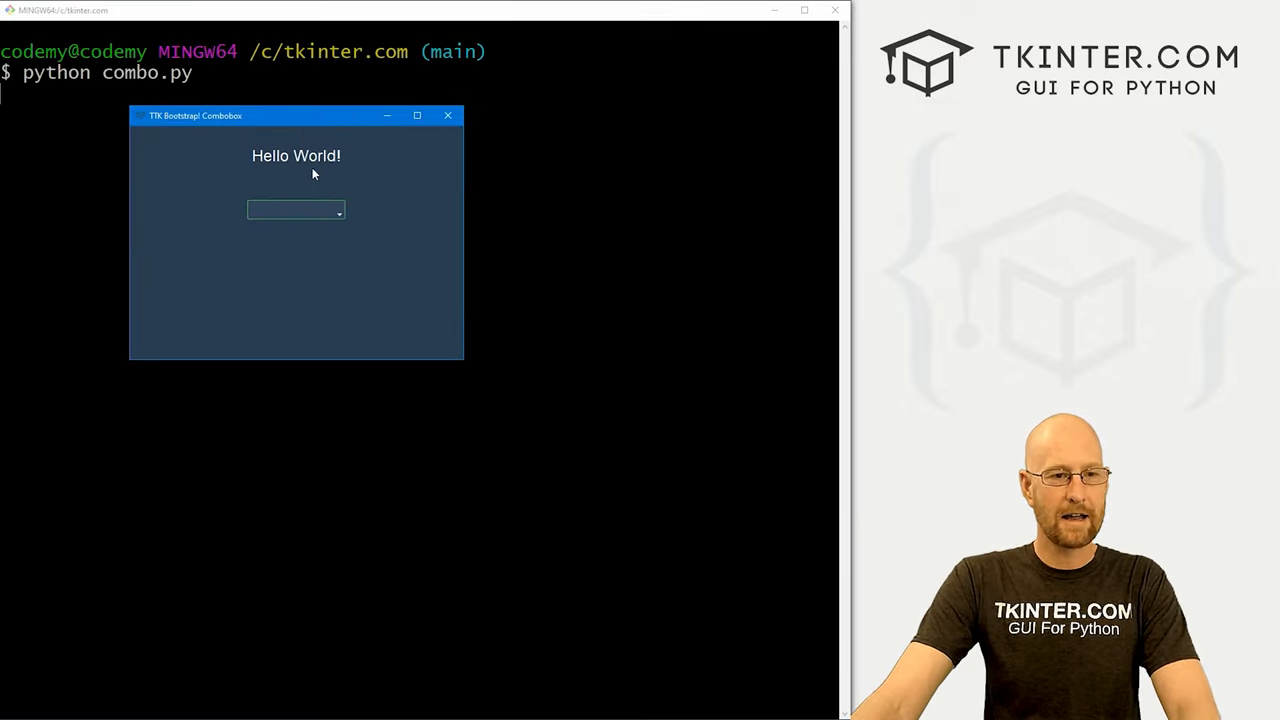
{"action": "left_click", "coordinate": [340, 210]}
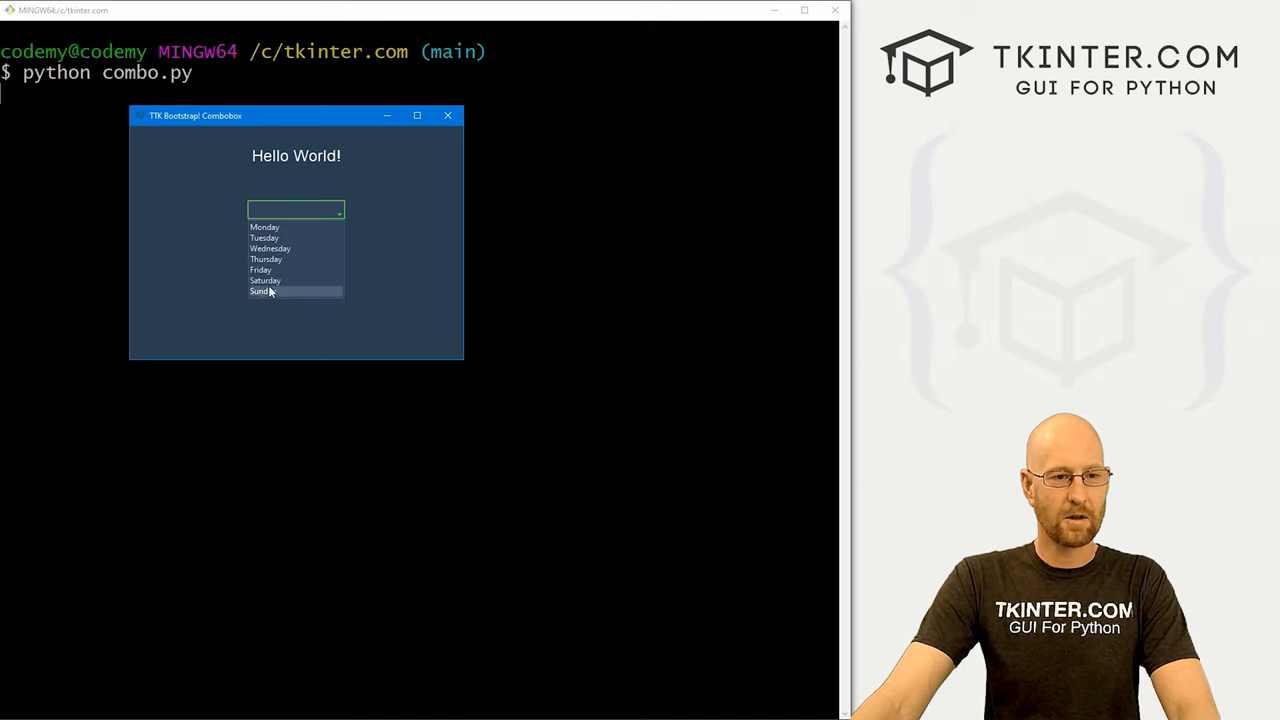
{"action": "left_click", "coordinate": [266, 259]}
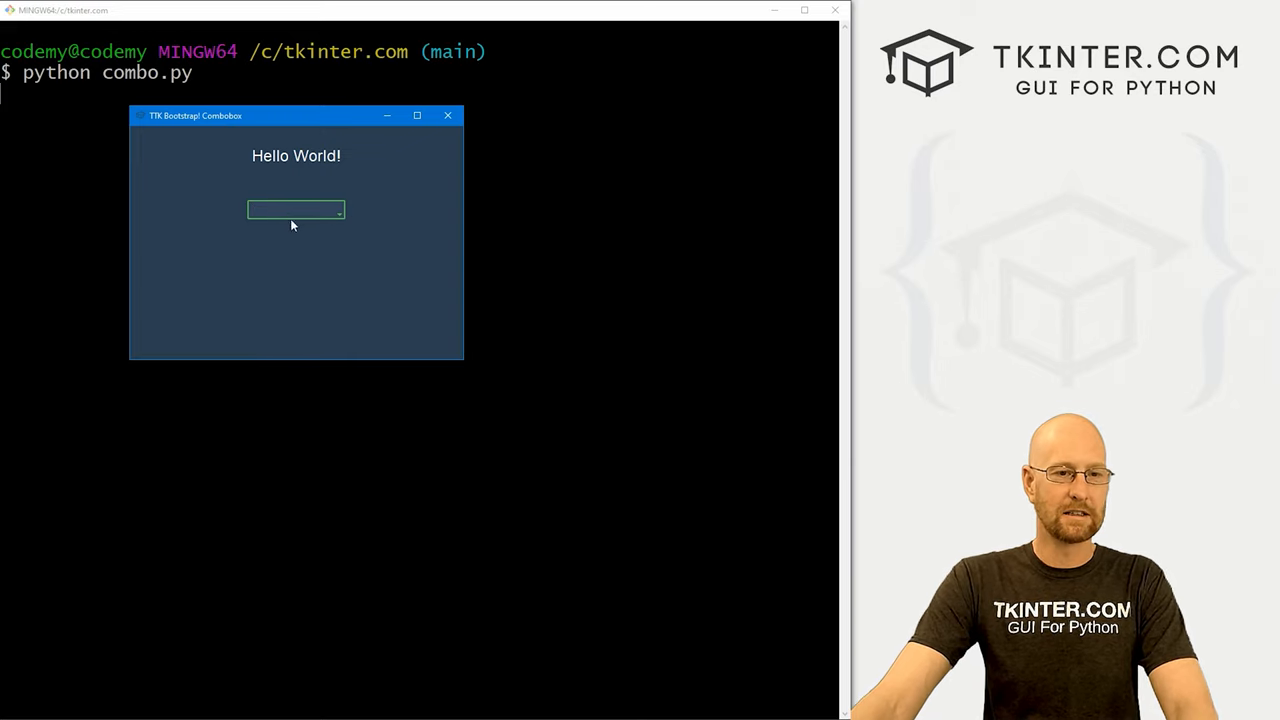
{"action": "mouse_move", "coordinate": [449, 116]}
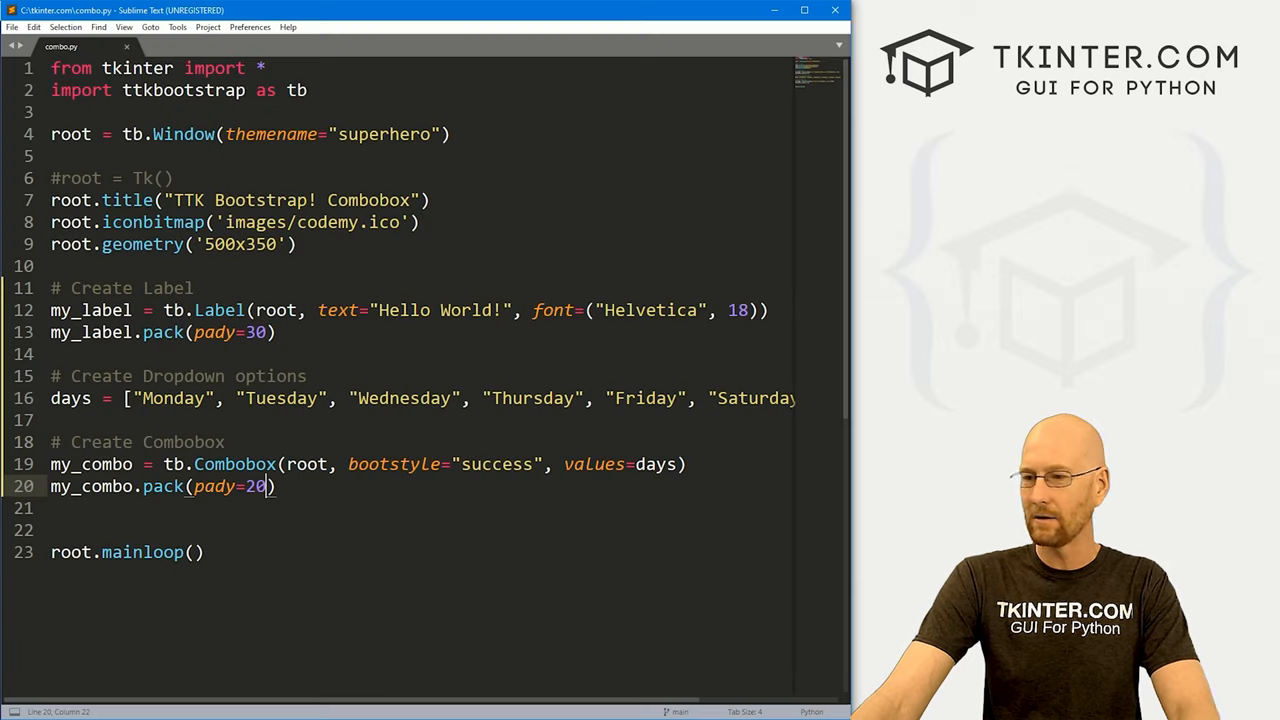
Add a '# Set Combo Default' comment with my_combo.current(0), briefly trying index 1.
{"action": "type", "text": "# Set Combo Default"}
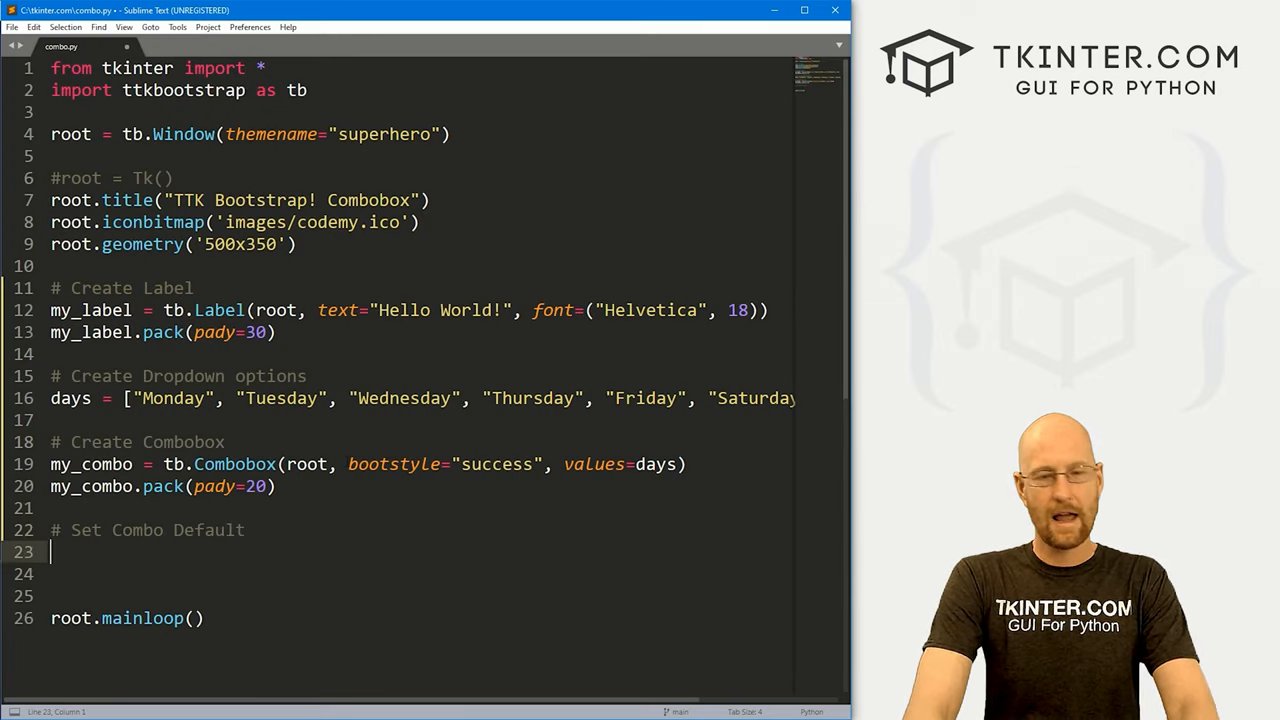
{"action": "type", "text": "my_combo"}
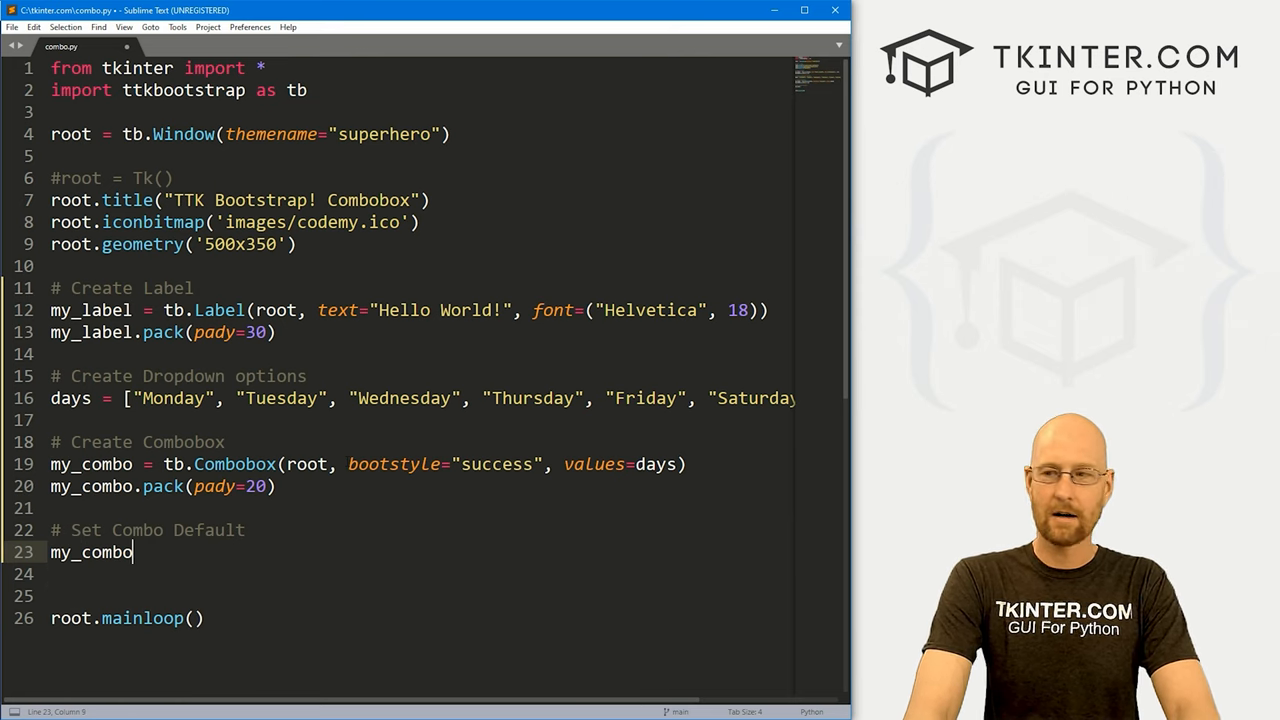
{"action": "type", "text": ".current"}
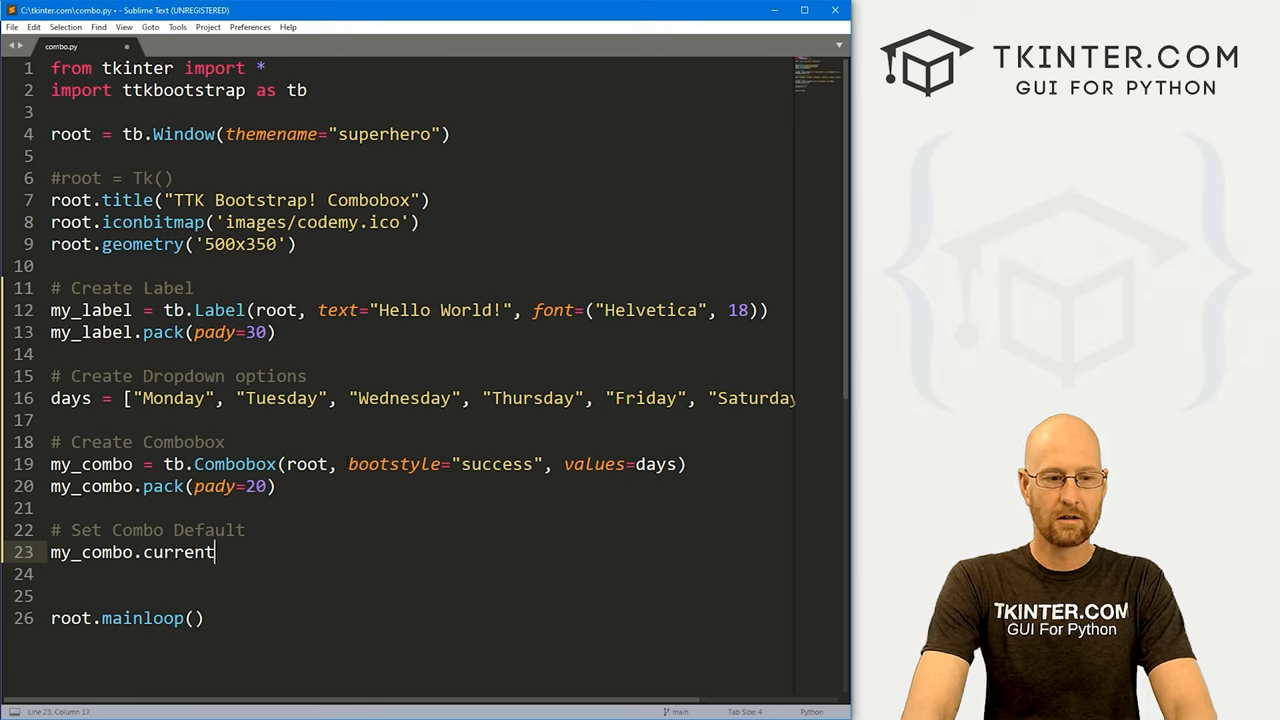
{"action": "type", "text": "(0)"}
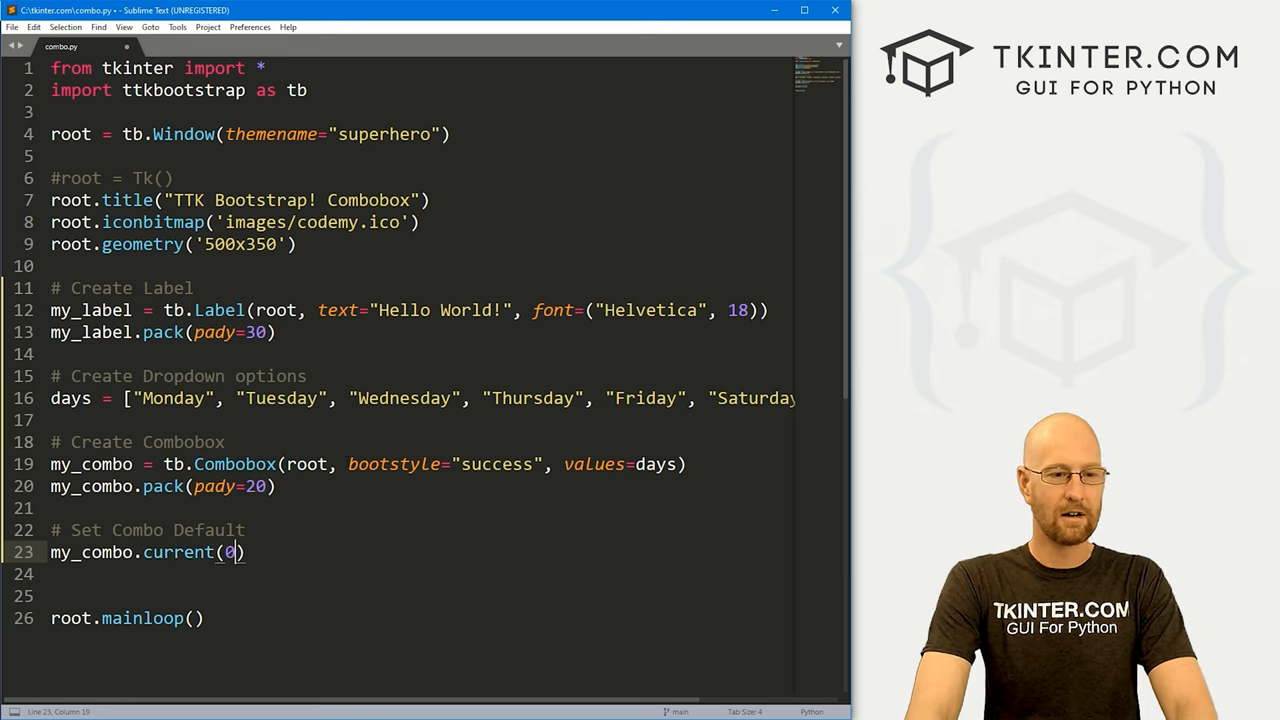
{"action": "left_click", "coordinate": [143, 398]}
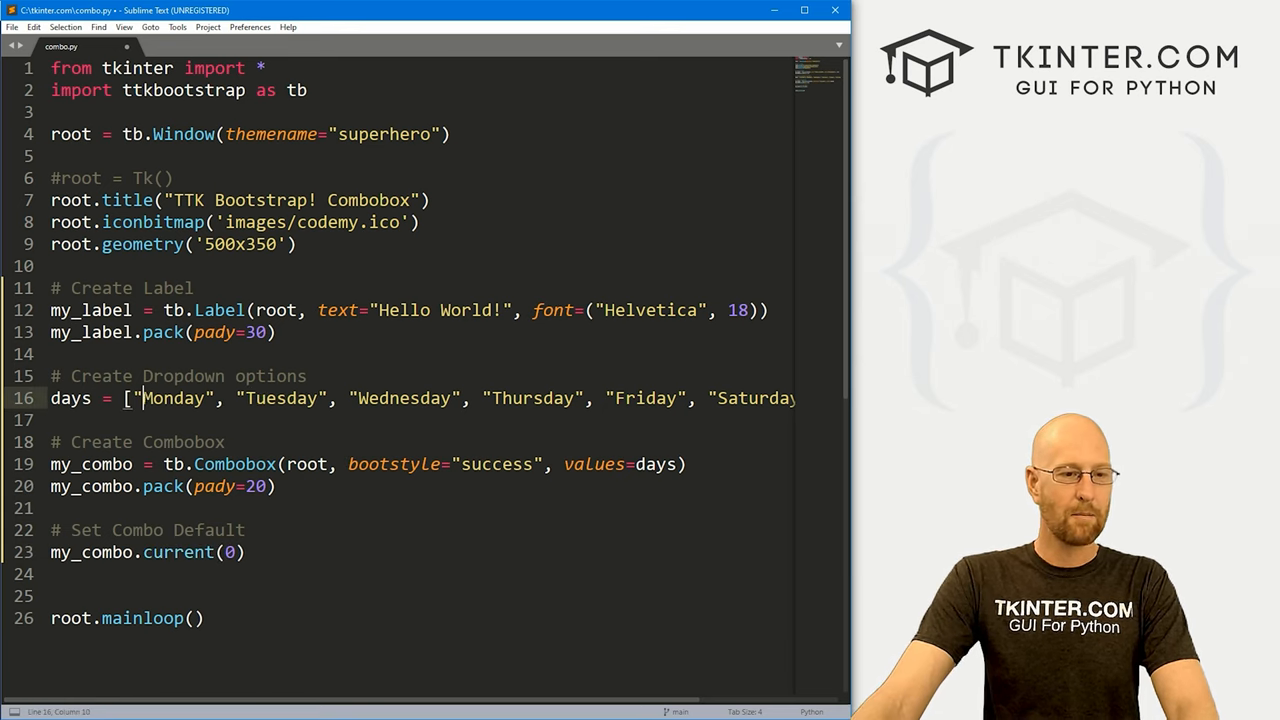
{"action": "double_click", "coordinate": [172, 398]}
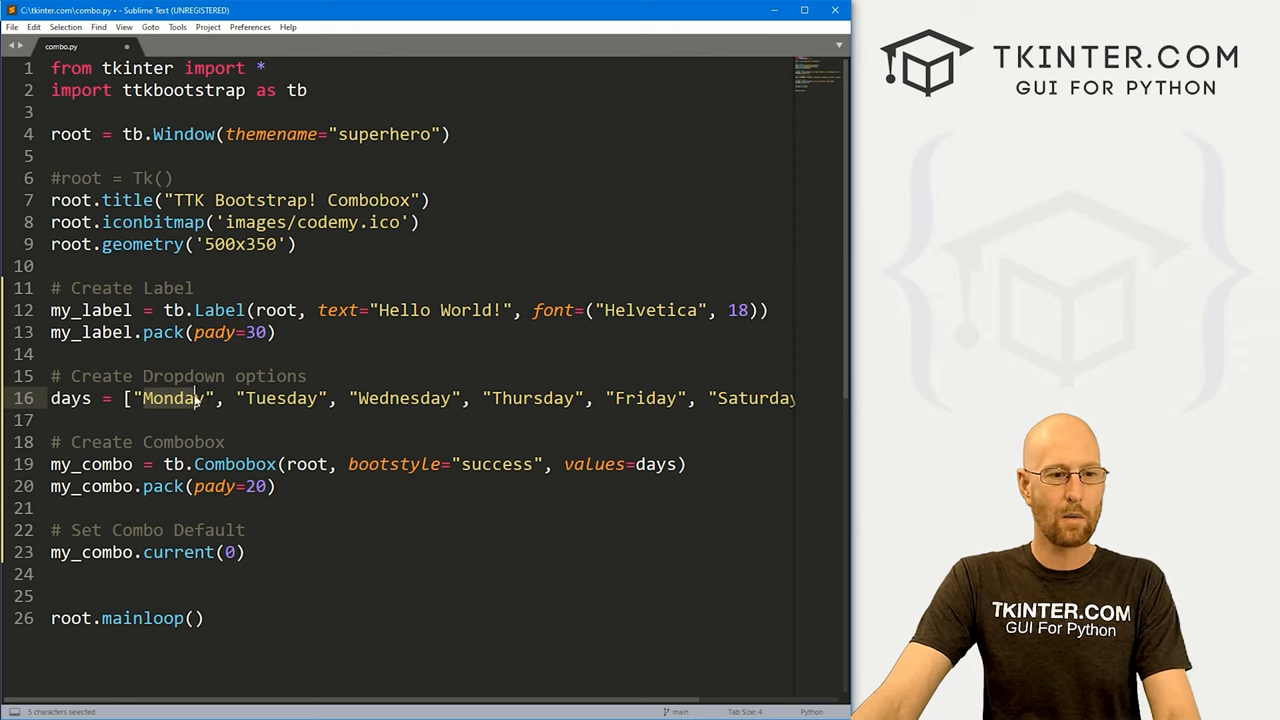
{"action": "left_click", "coordinate": [297, 398]}
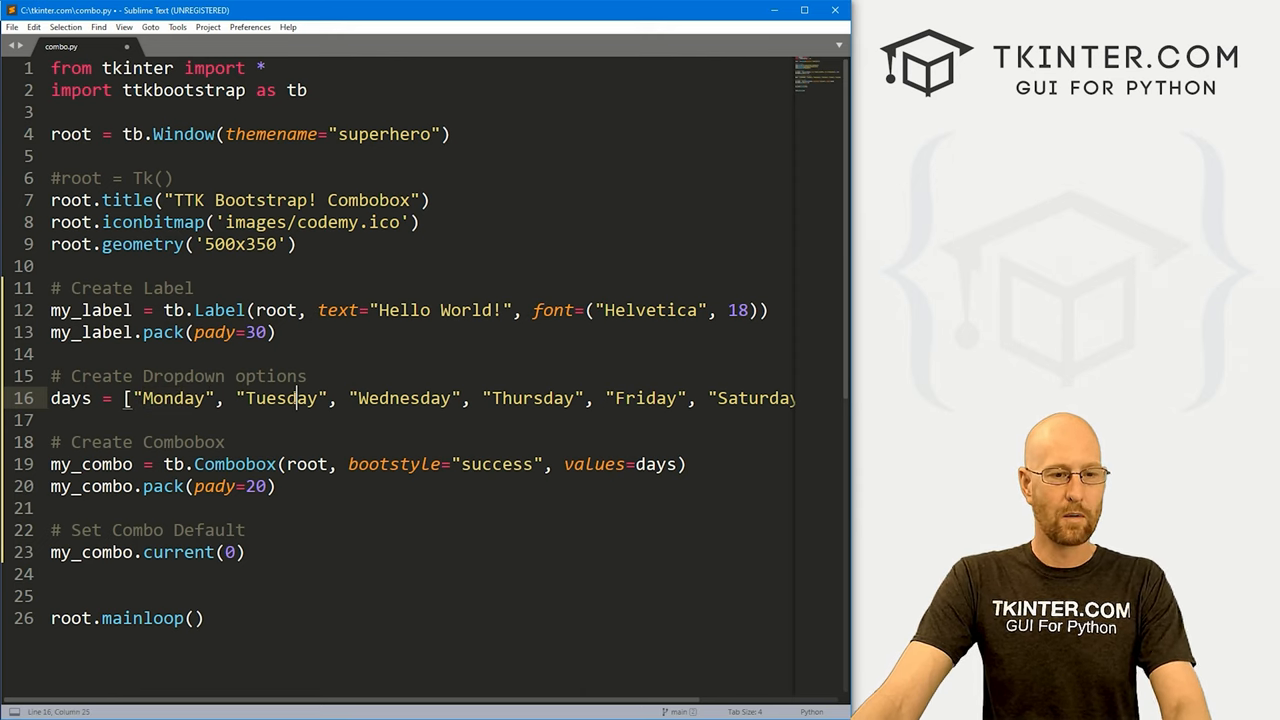
{"action": "type", "text": "1"}
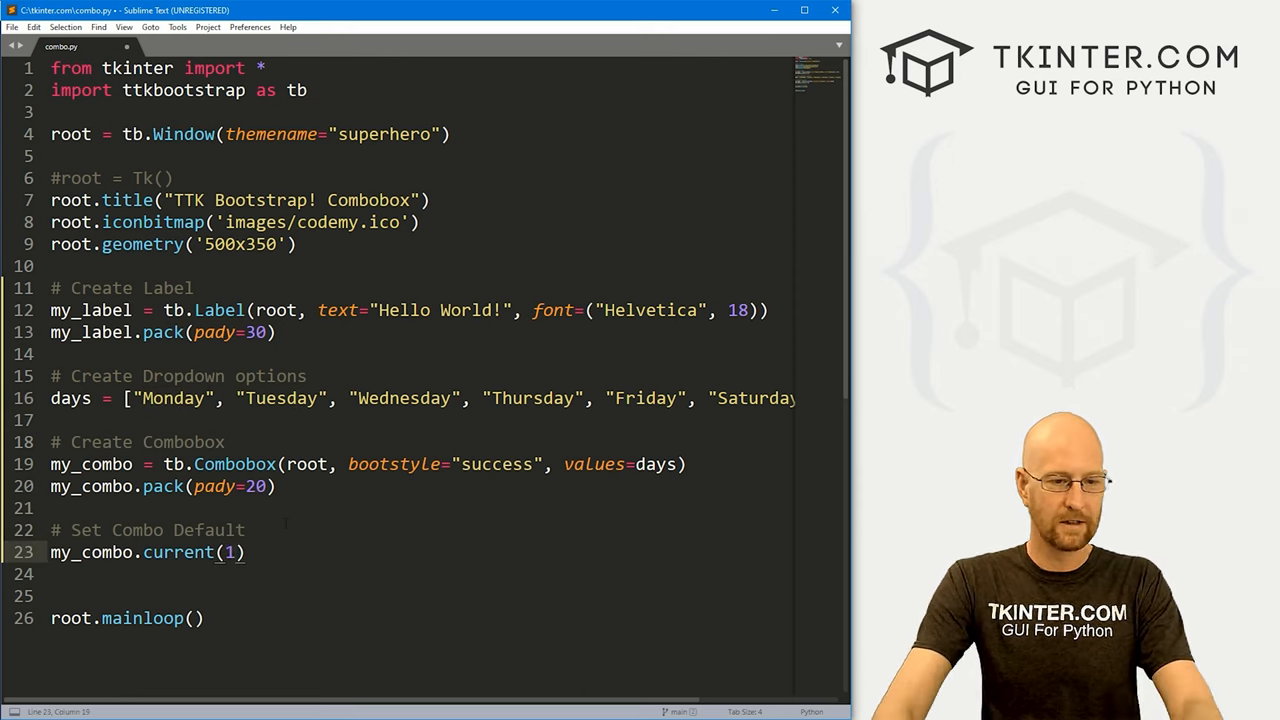
{"action": "type", "text": "0"}
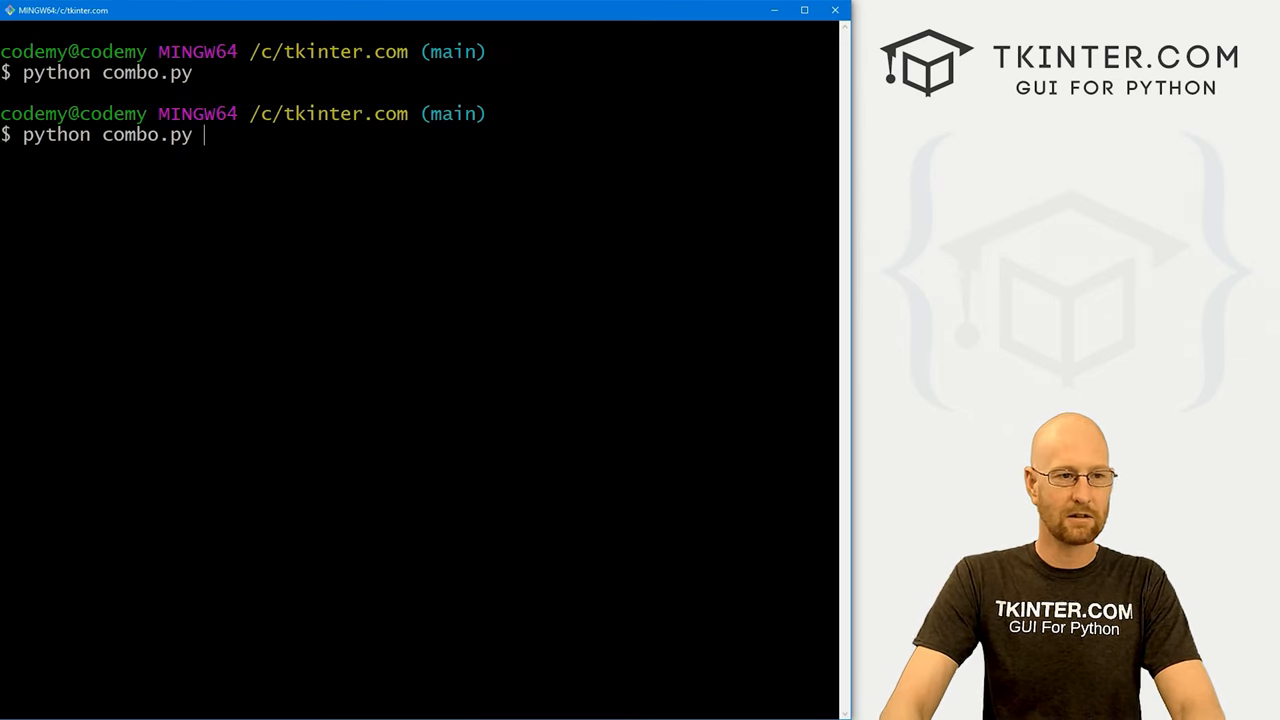
Rerun combo.py, see the Monday default, and pick Thursday from the dropdown.
{"action": "key", "text": "Return"}
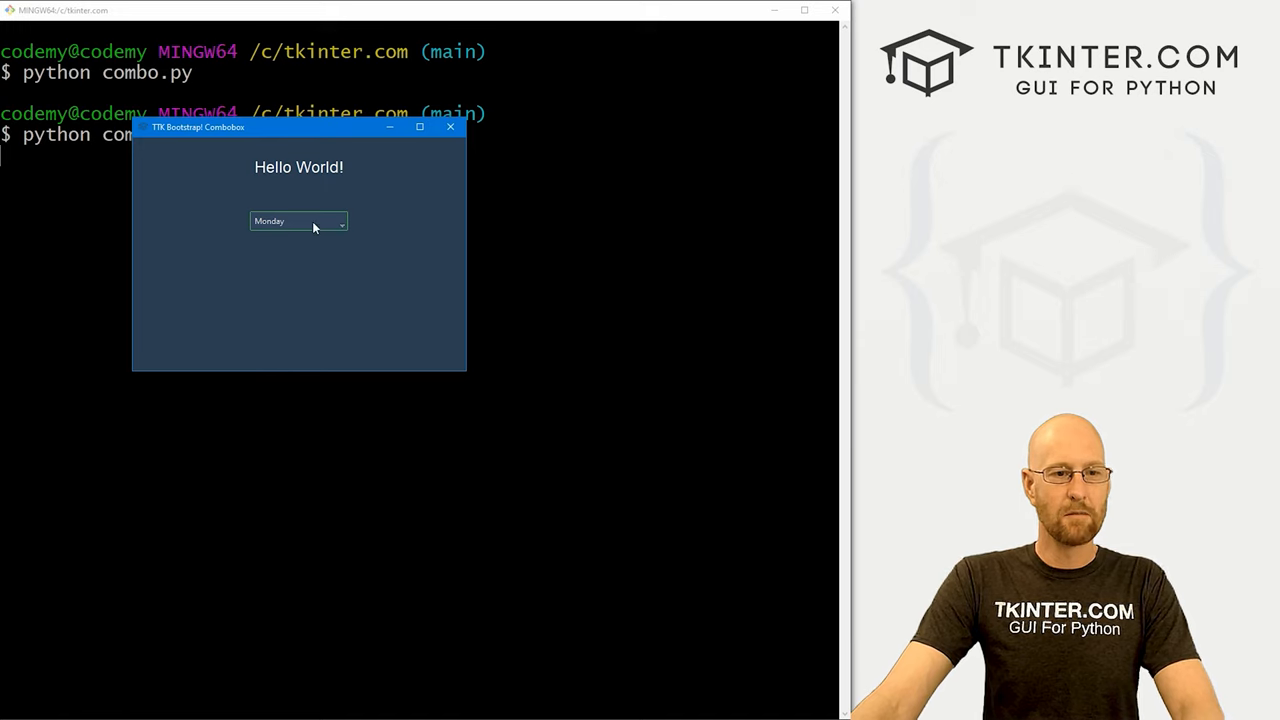
{"action": "mouse_move", "coordinate": [348, 217]}
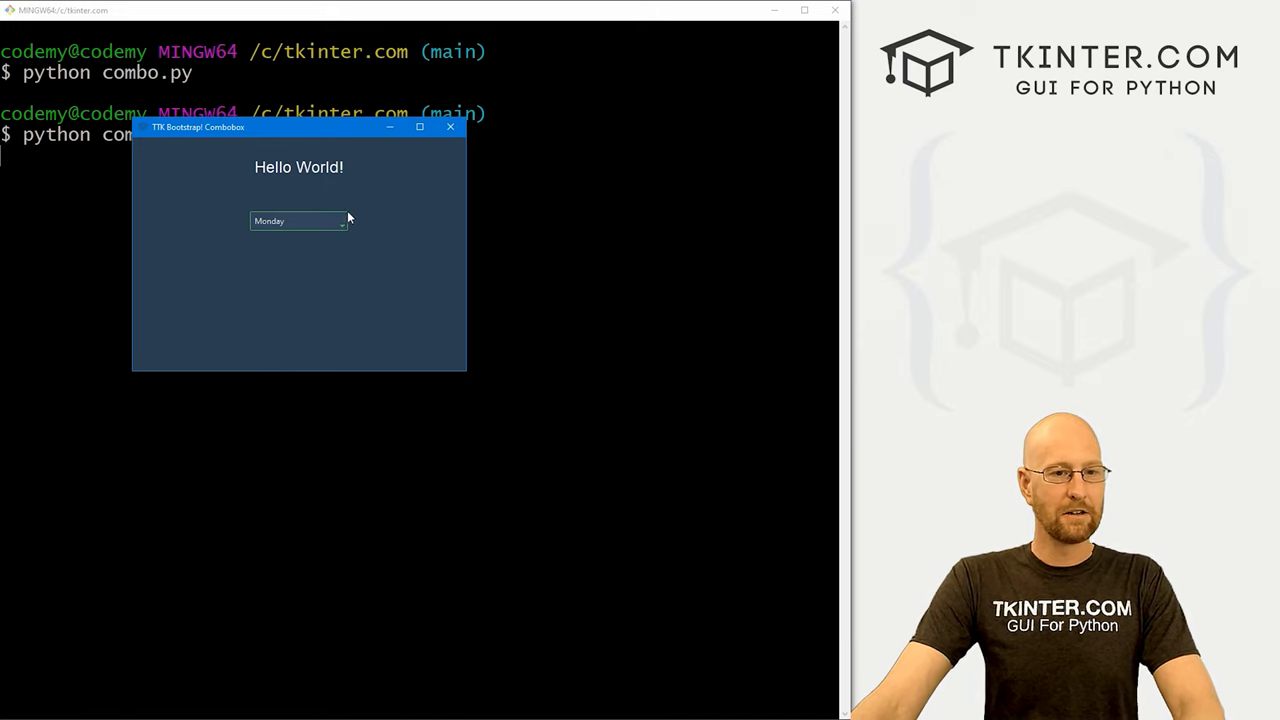
{"action": "mouse_move", "coordinate": [340, 210]}
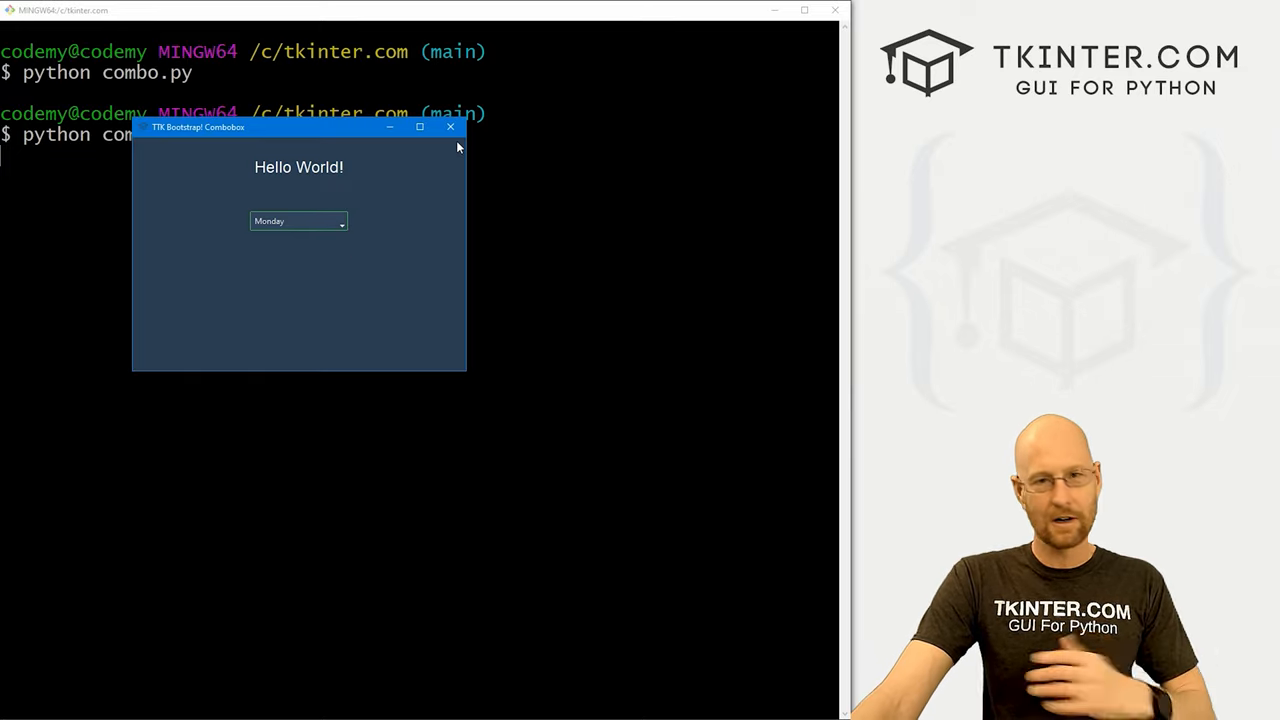
{"action": "mouse_move", "coordinate": [450, 127]}
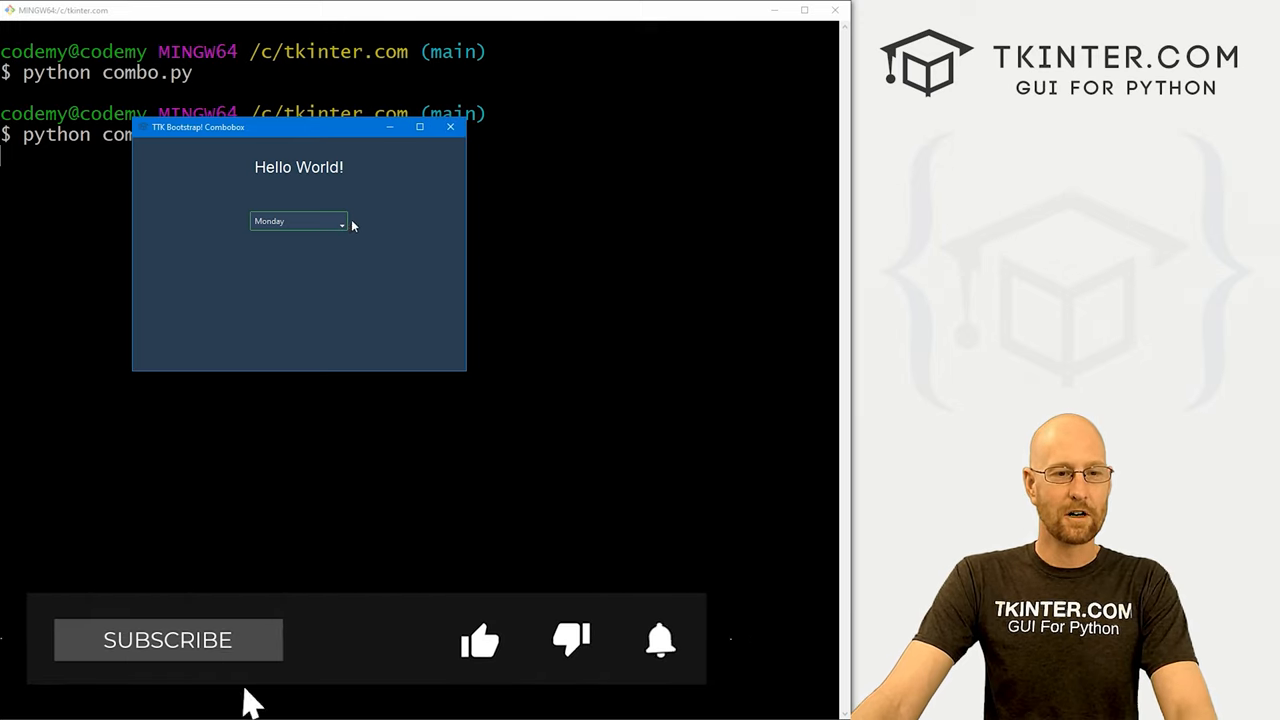
{"action": "left_click", "coordinate": [342, 221]}
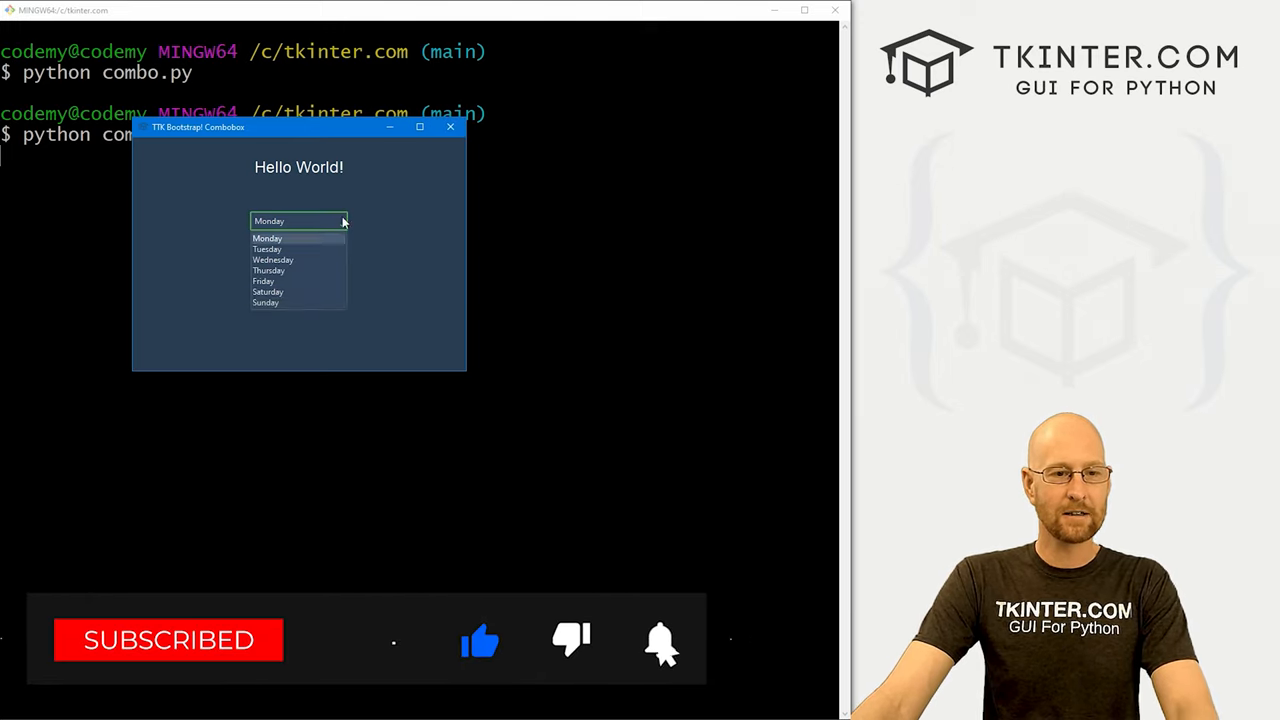
{"action": "left_click", "coordinate": [268, 270]}
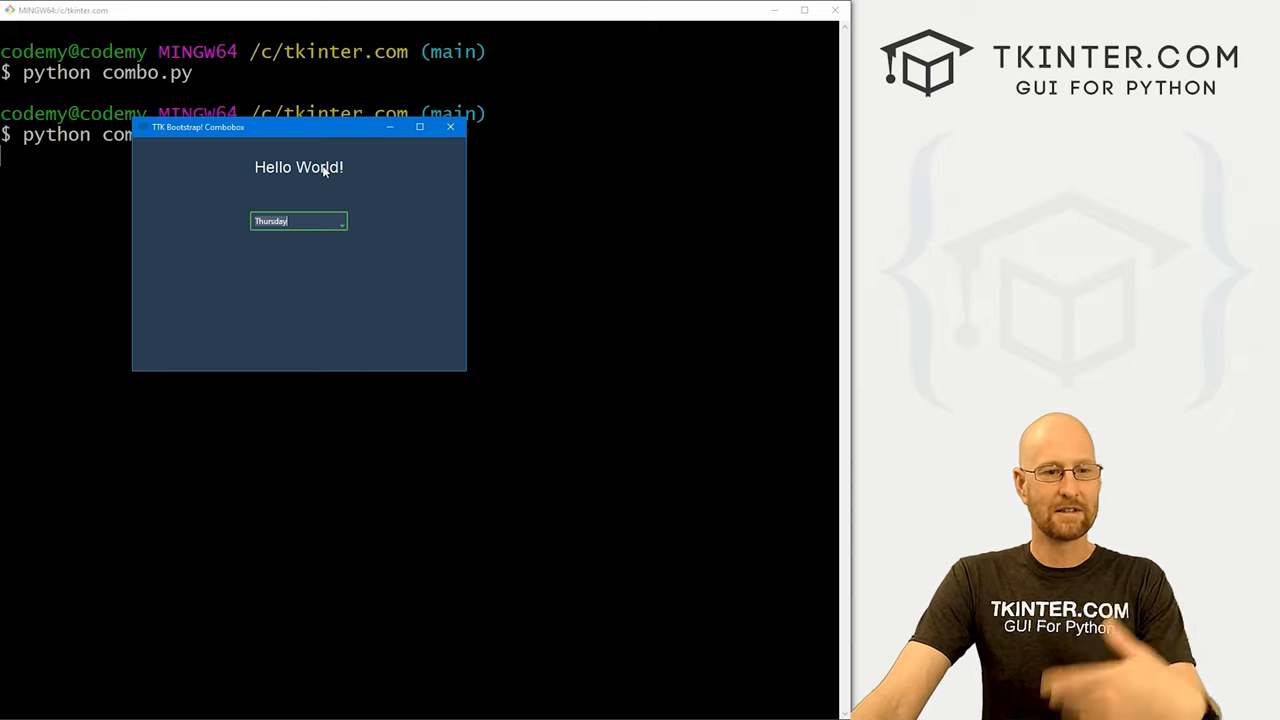
{"action": "left_click", "coordinate": [450, 127]}
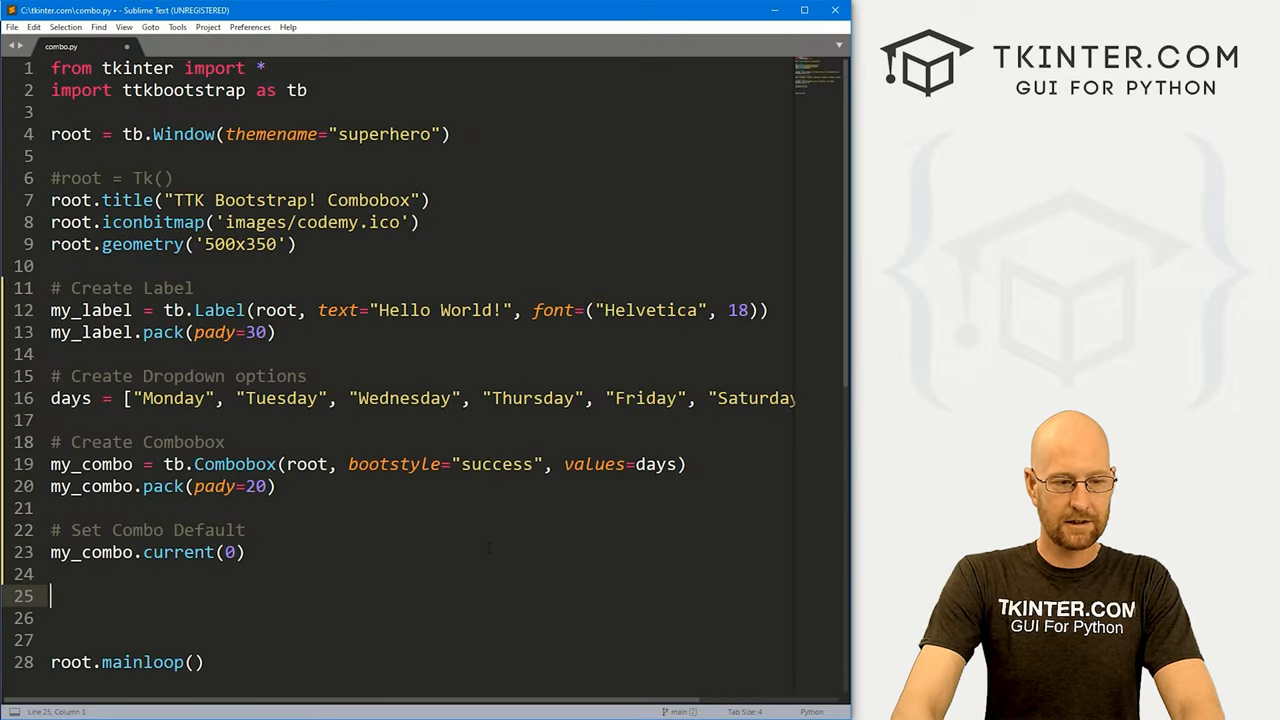
Add my_button as a danger-styled tb.Button 'Click Me!' with command=clicker.
{"action": "type", "text": "# Create a butto"}
{"action": "type", "text": "my_butto"}
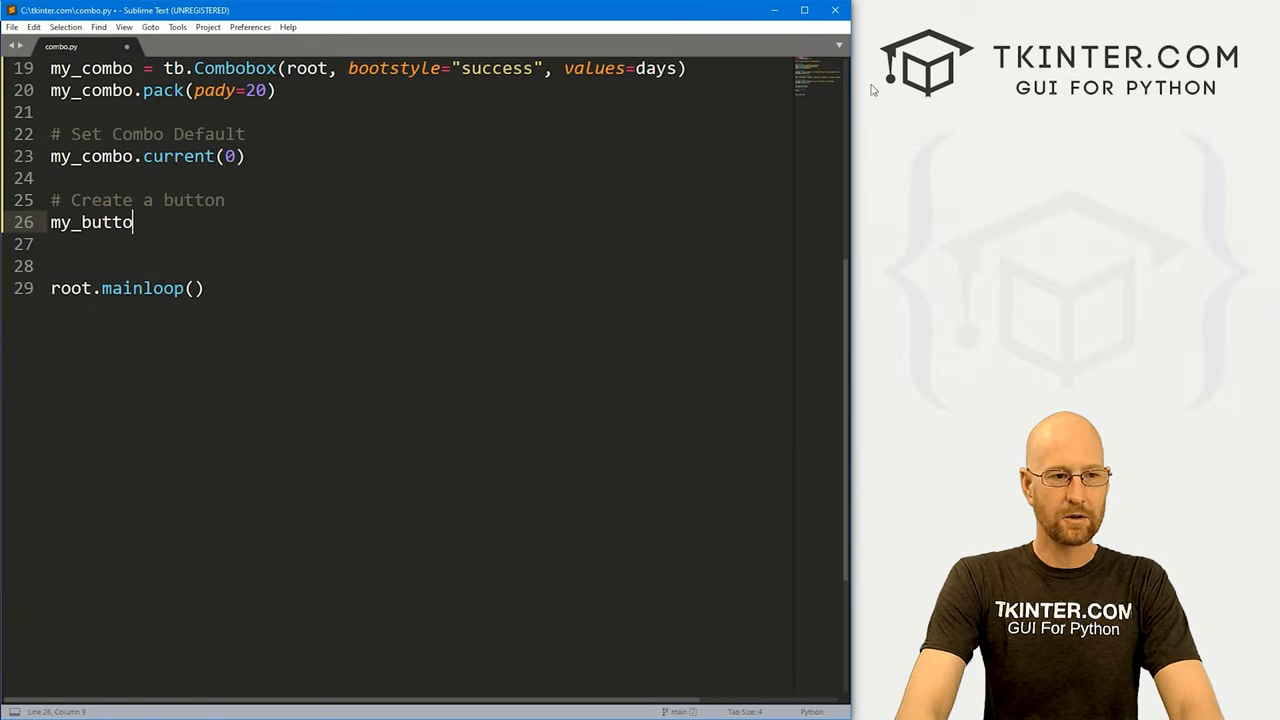
{"action": "type", "text": "n = tb"}
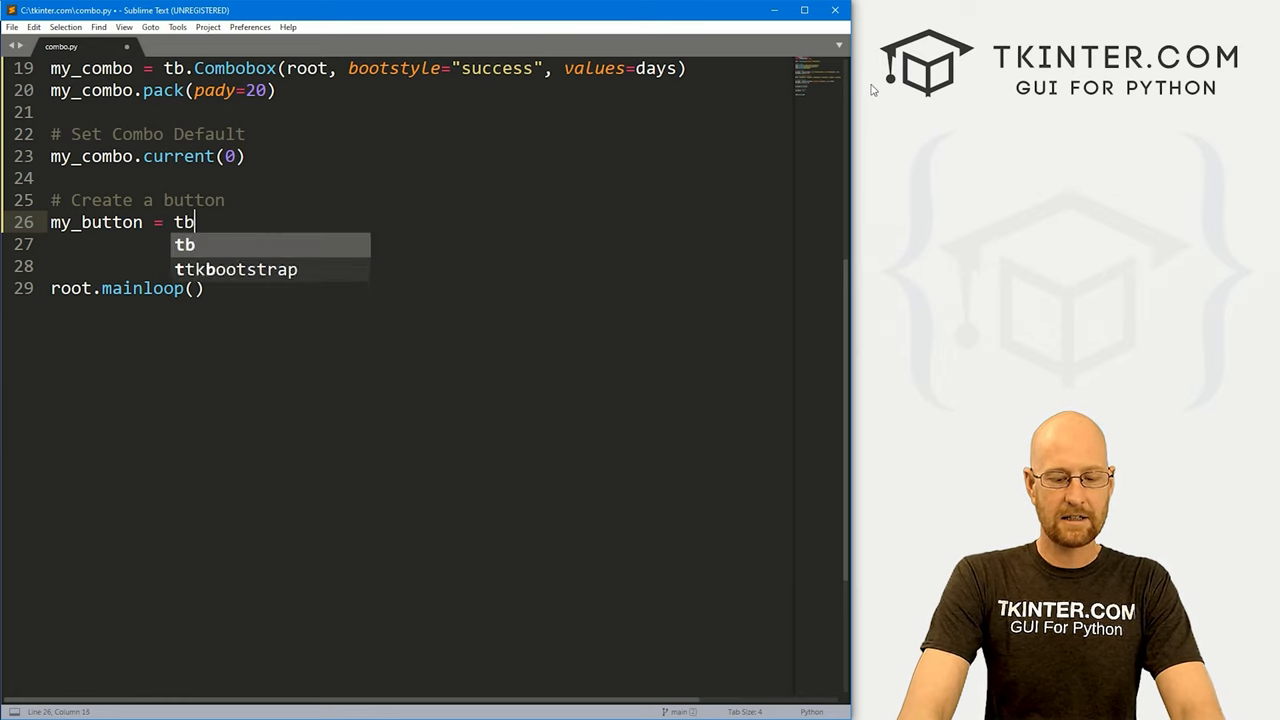
{"action": "type", "text": ".Button(r"}
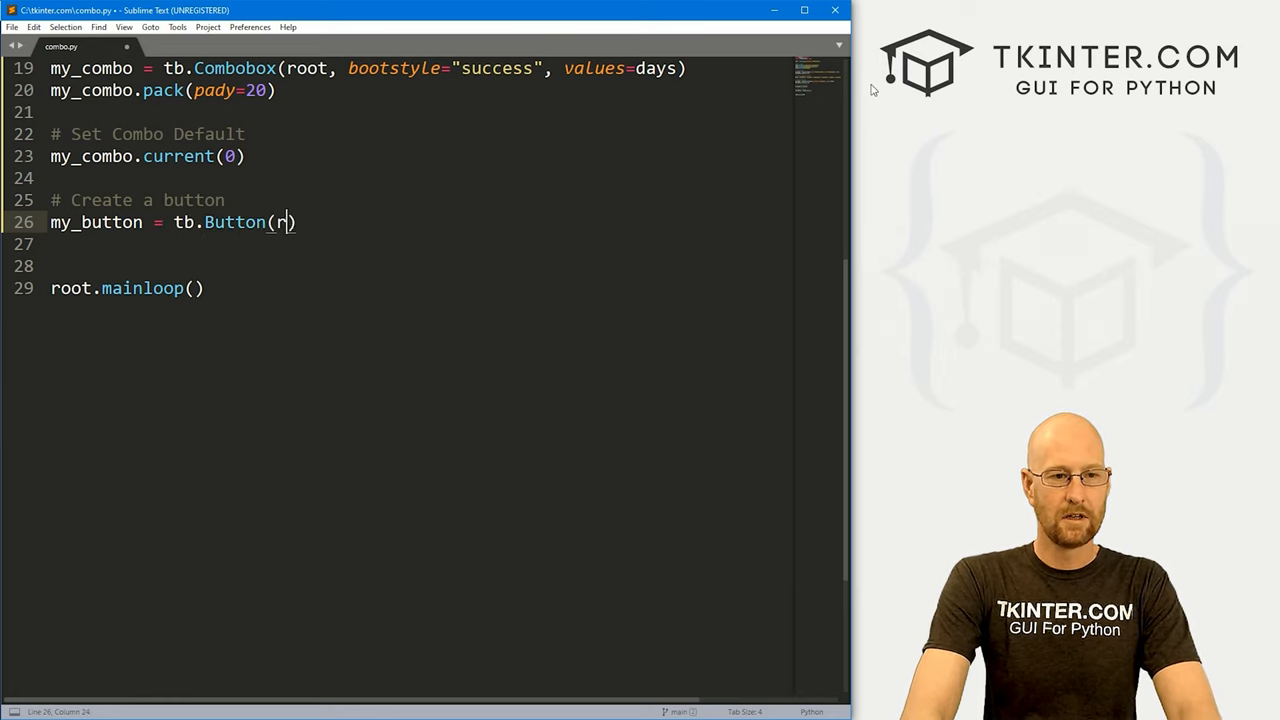
{"action": "type", "text": "root, text=\"\""}
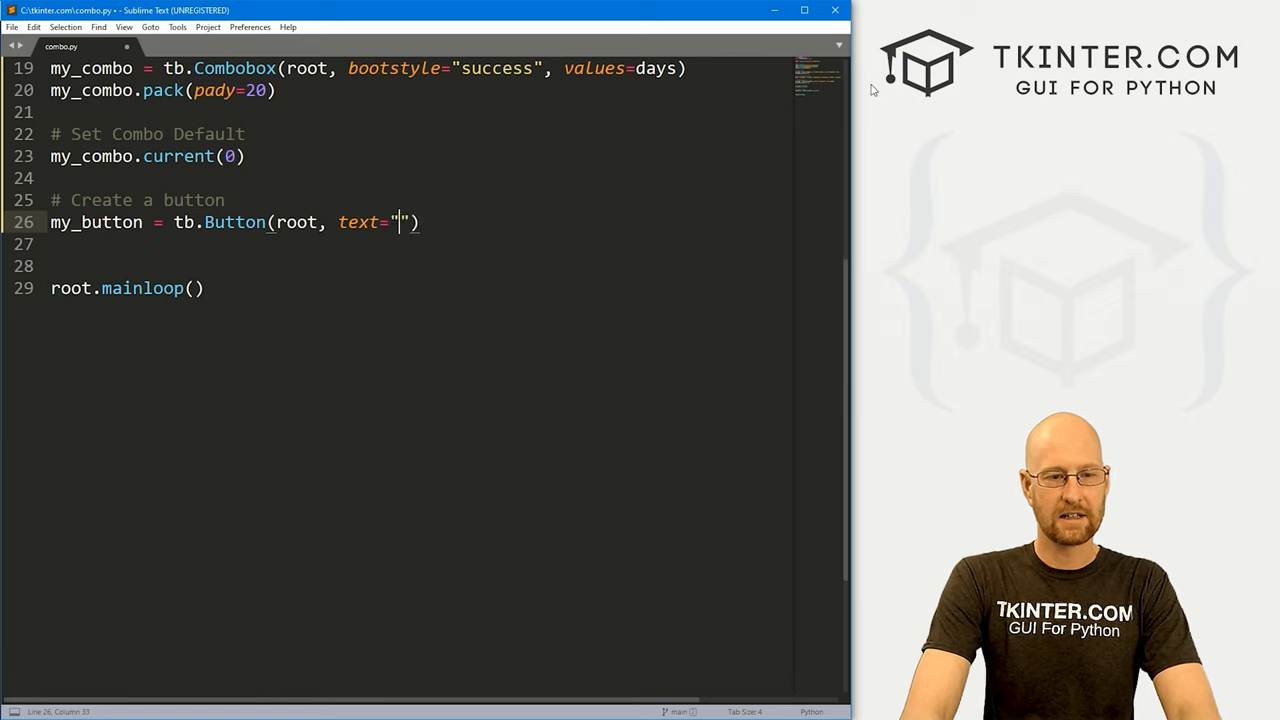
{"action": "type", "text": "Click Me!"}
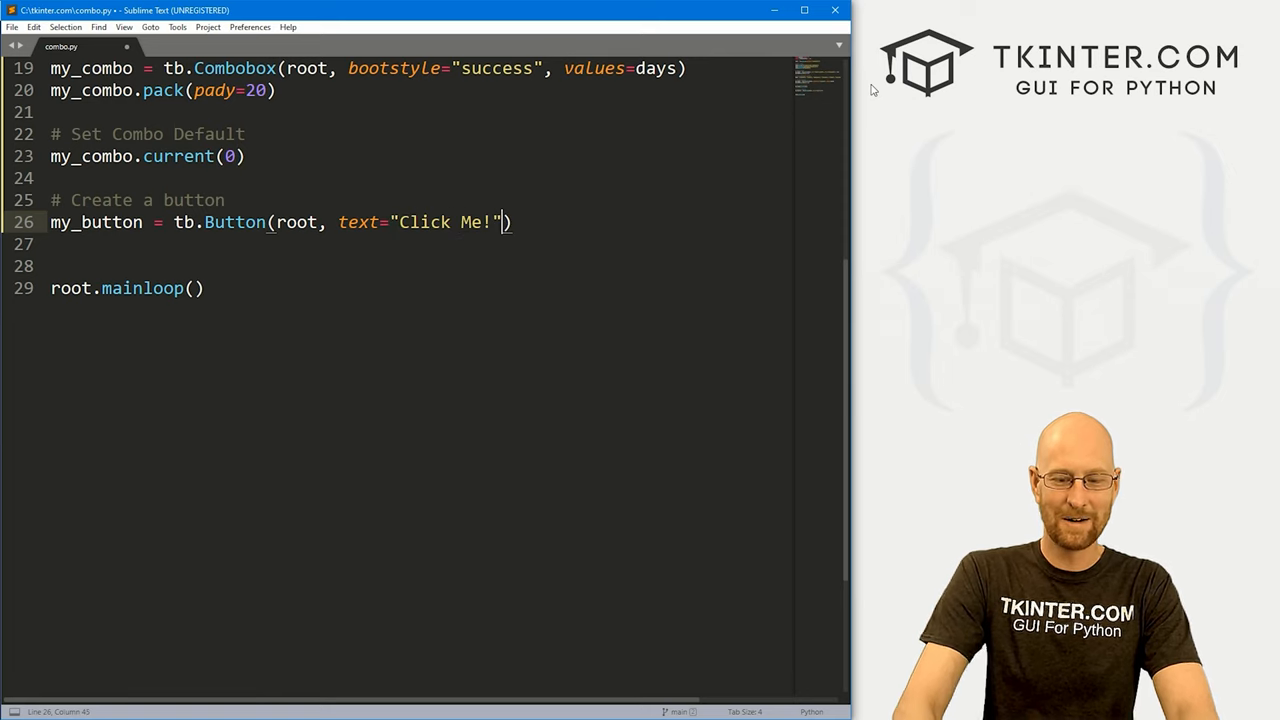
{"action": "type", "text": ", command="}
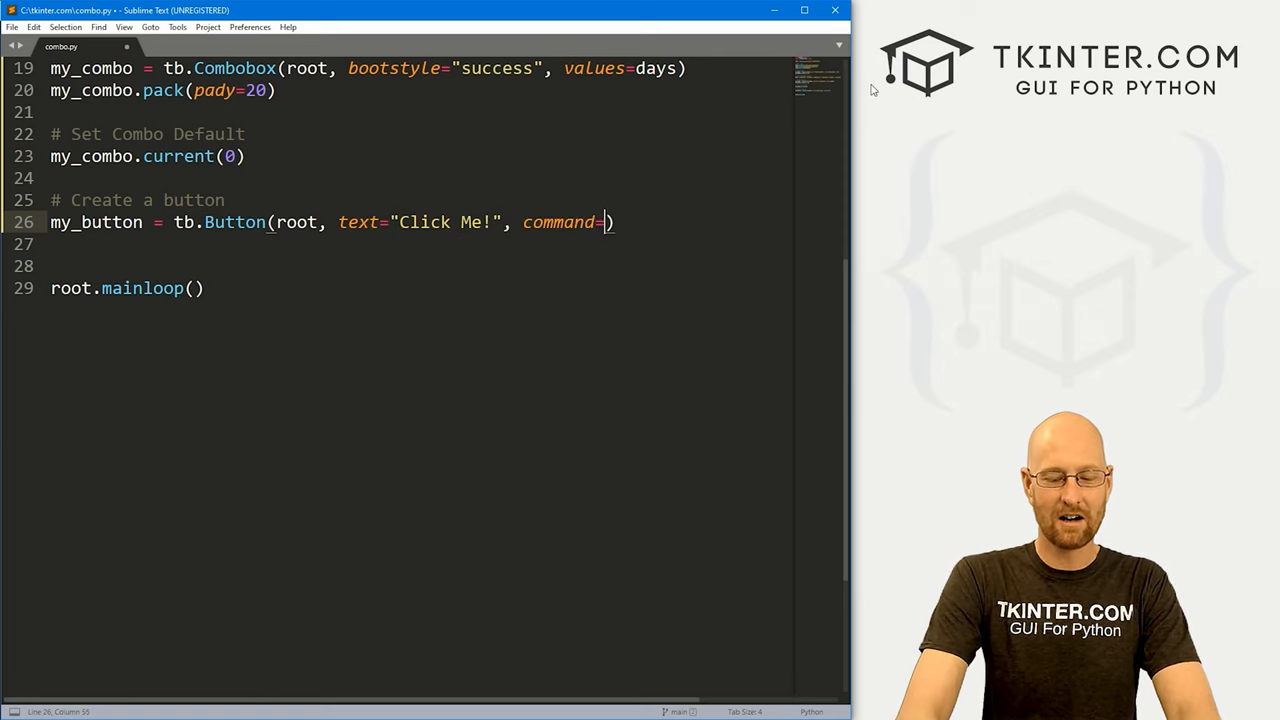
{"action": "type", "text": "clicker, bootstyle="}
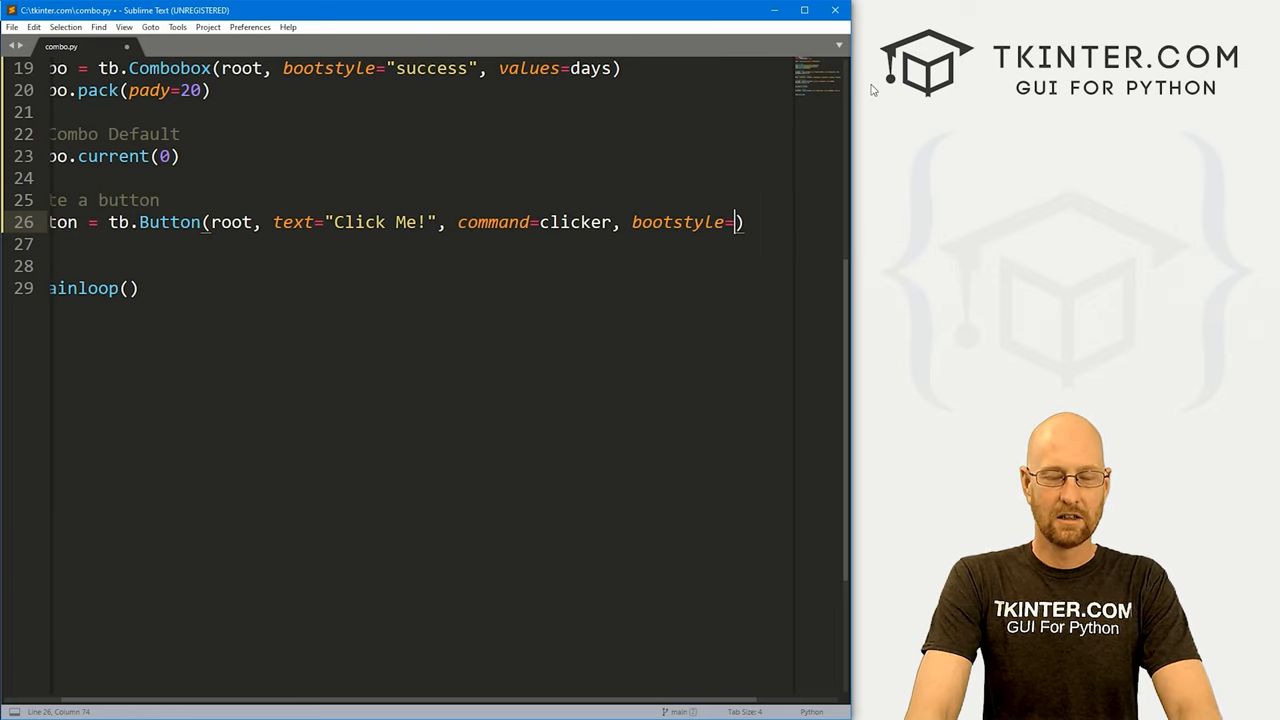
{"action": "type", "text": "\"da\""}
{"action": "left_click", "coordinate": [421, 244]}
{"action": "type", "text": "my_button"}
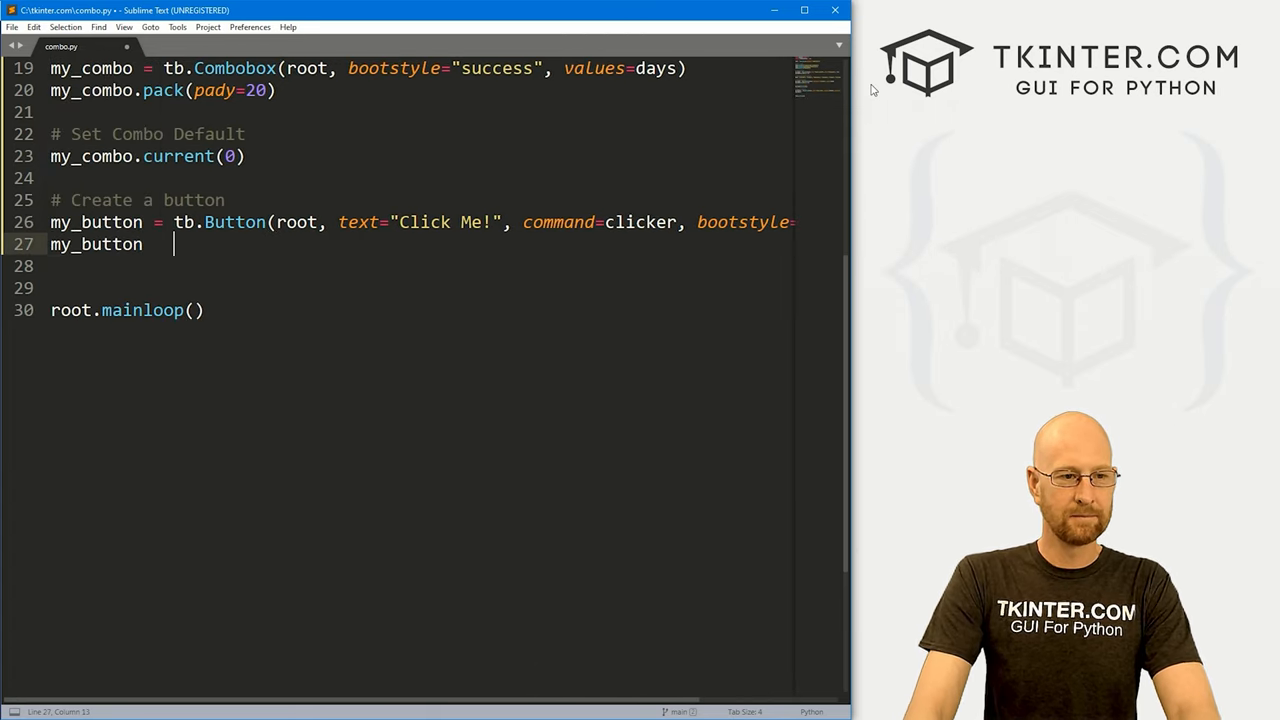
Pack my_button with pady=20 and select the clicker name to reuse.
{"action": "type", "text": ".pack()"}
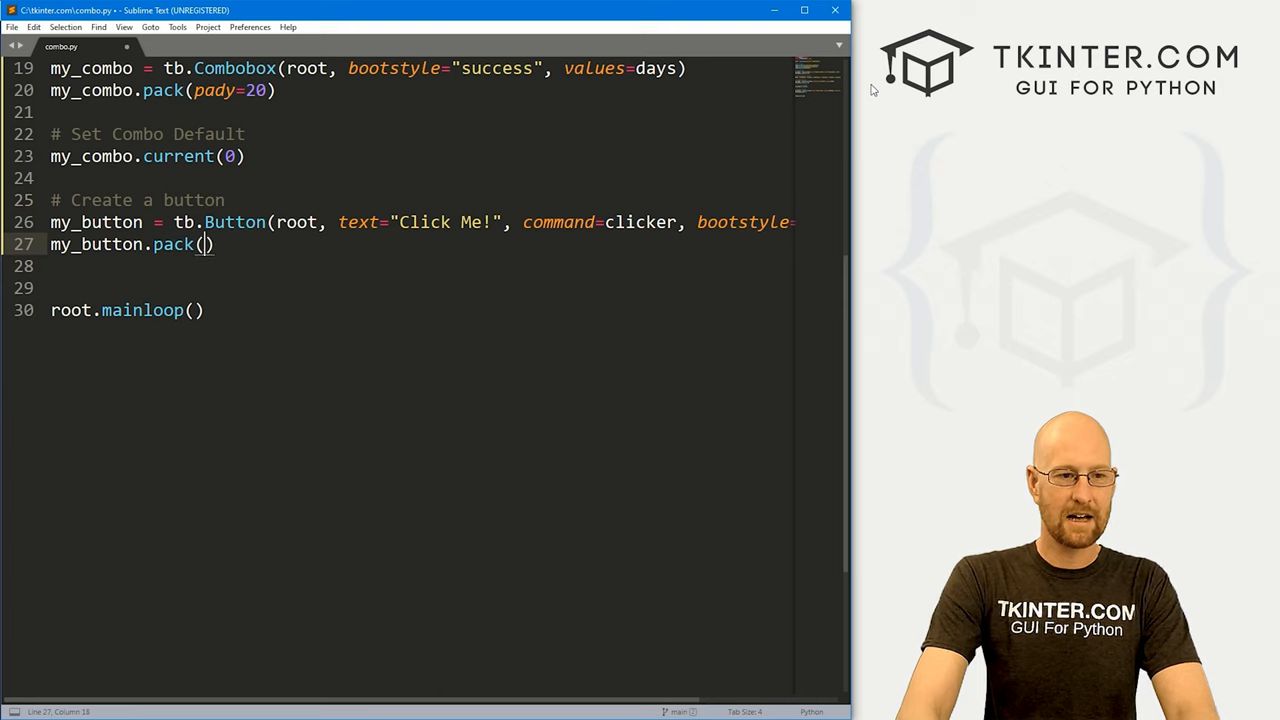
{"action": "type", "text": "pady=20"}
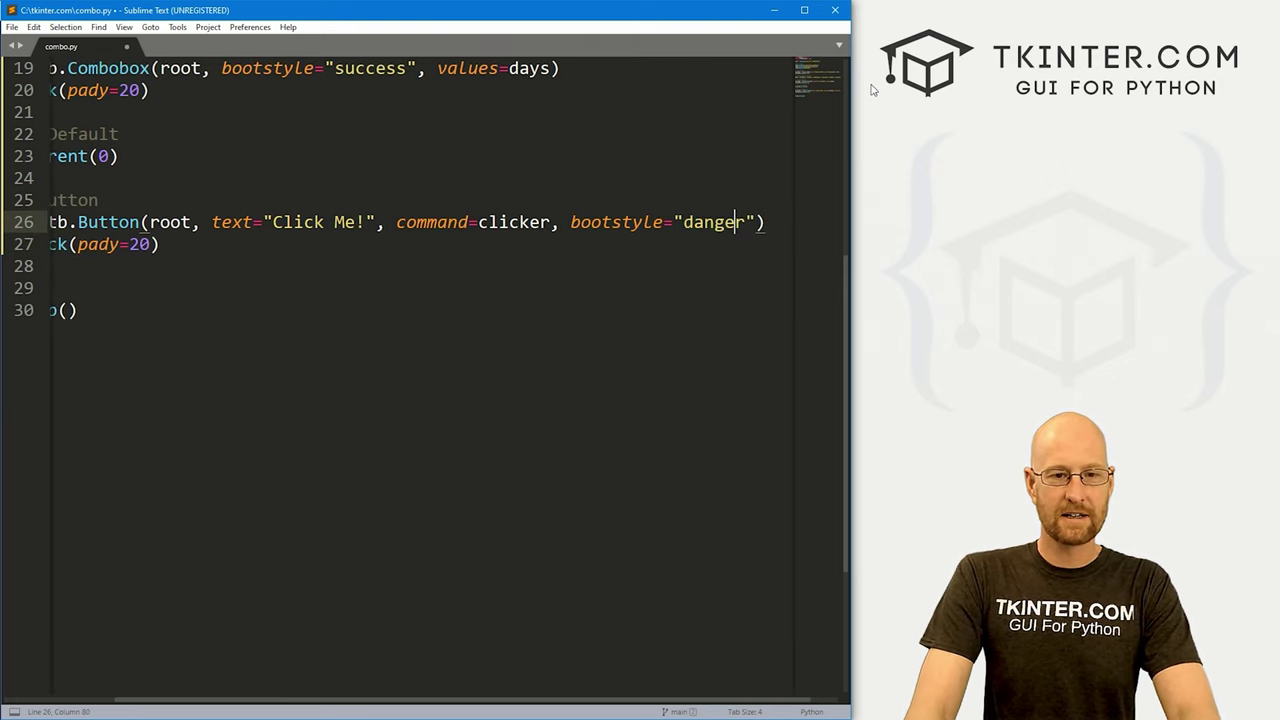
{"action": "double_click", "coordinate": [510, 222]}
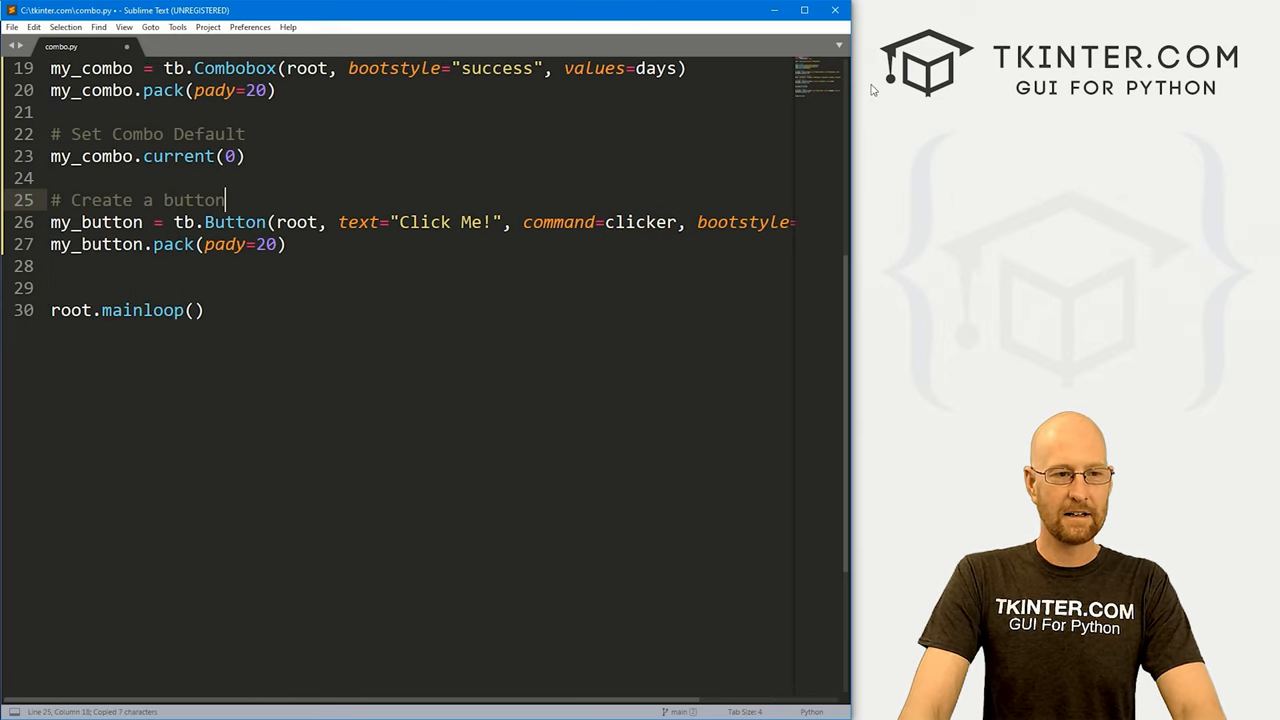
{"action": "scroll", "scroll_direction": "up", "scroll_amount": 3}
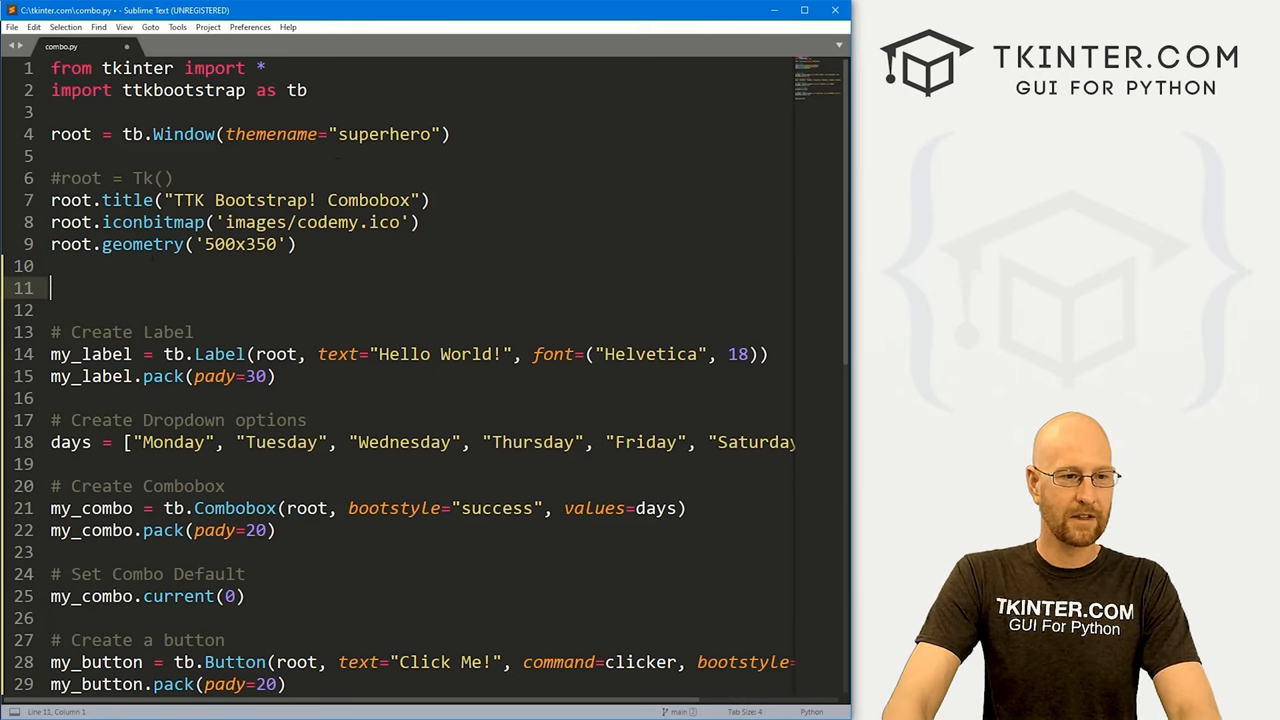
Define clicker() setting my_label text to f"You Clicked On {my_combo.get()}!" and save.
{"action": "type", "text": "def clicker():"}
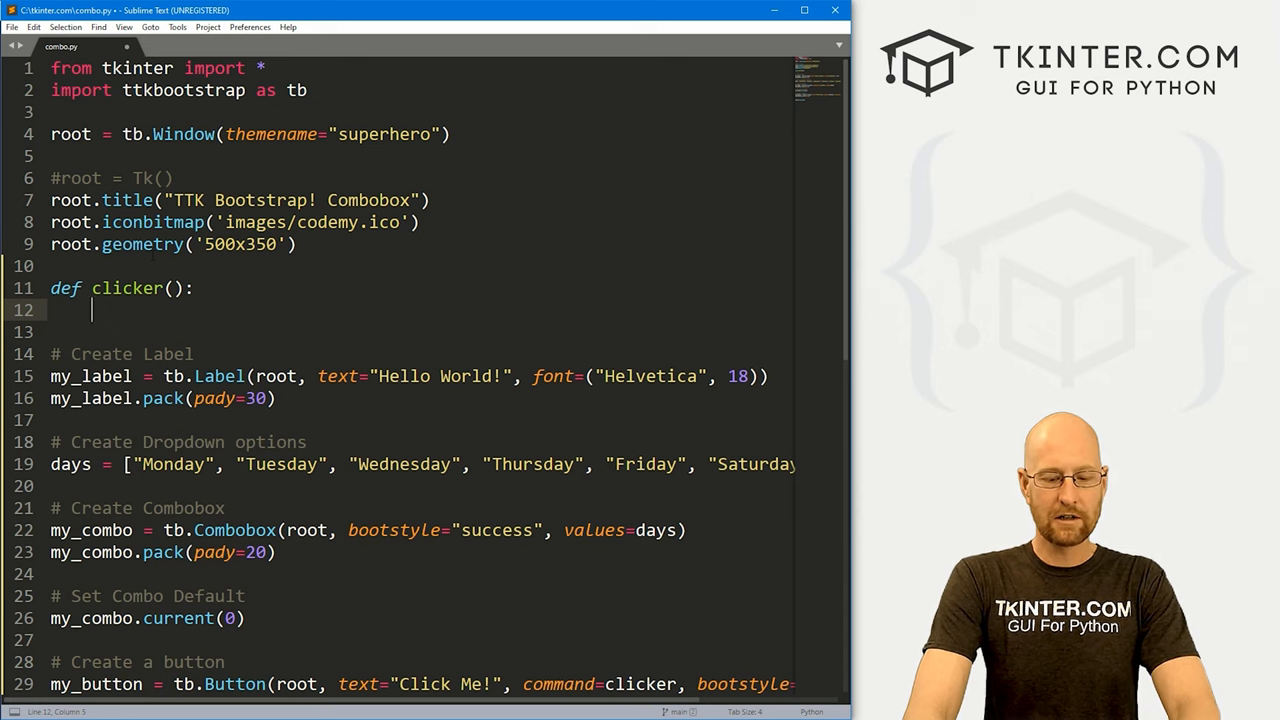
{"action": "type", "text": "my_label"}
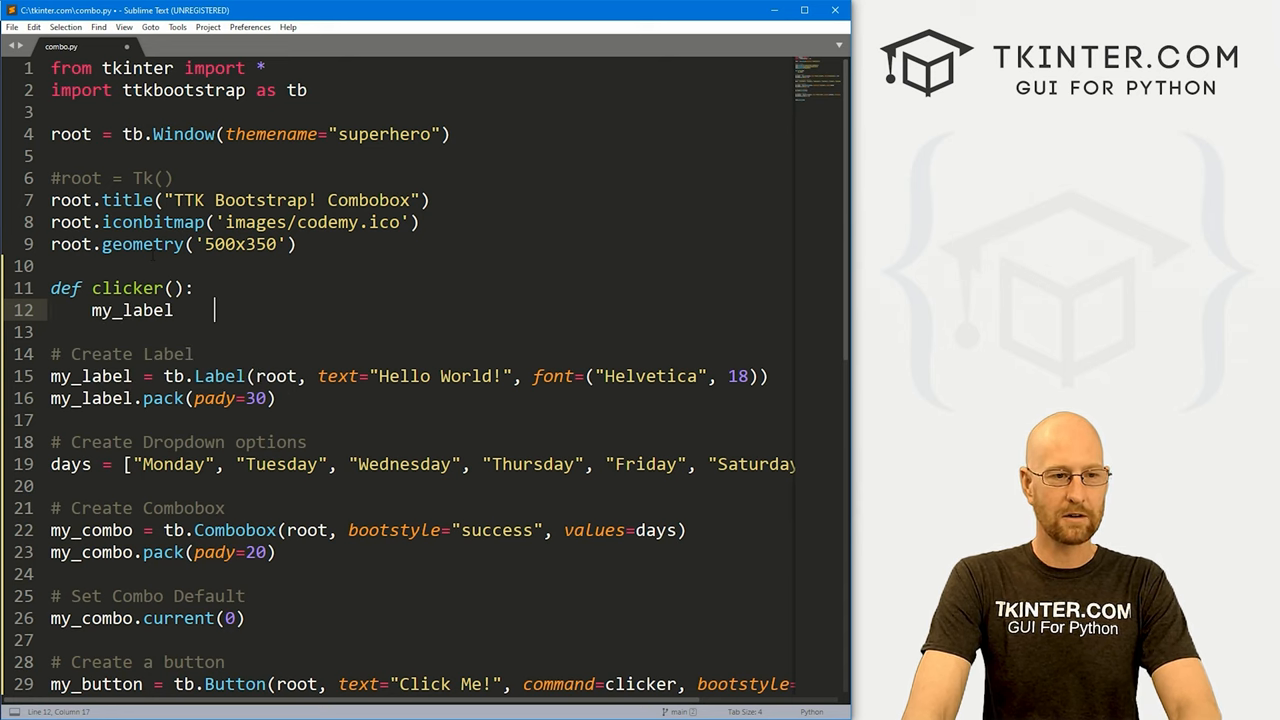
{"action": "type", "text": ".config("}
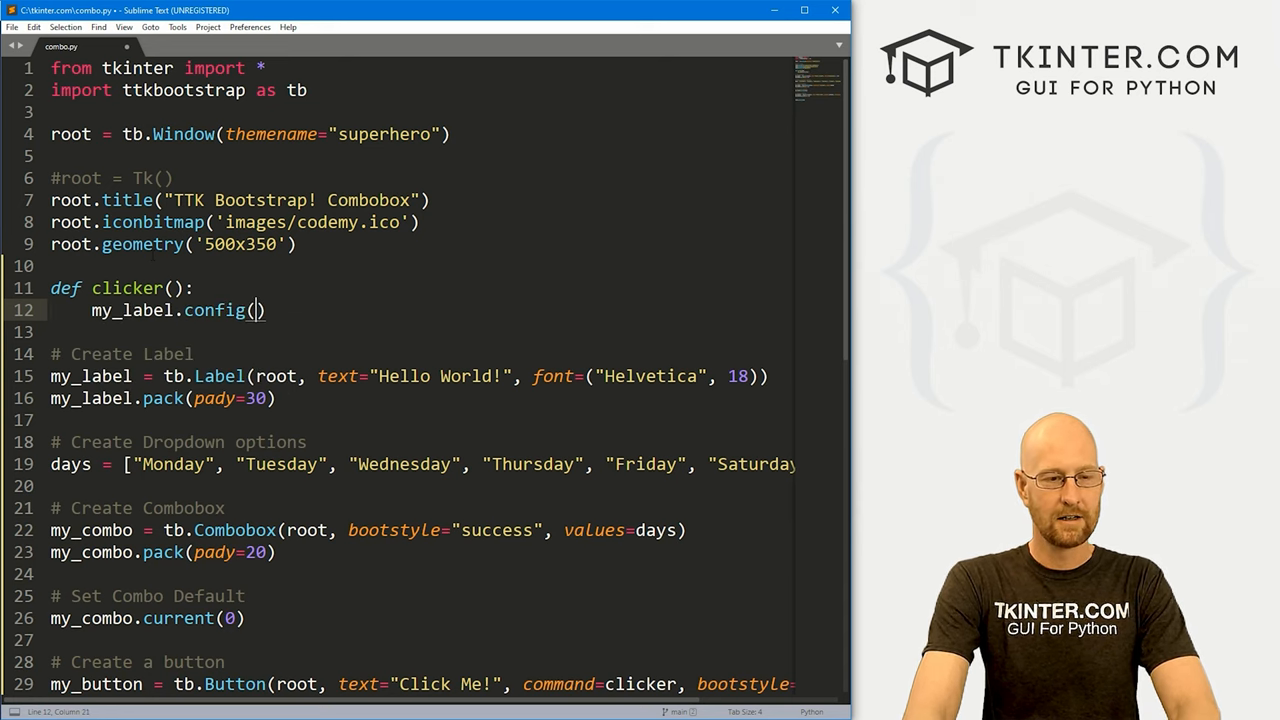
{"action": "type", "text": "text="}
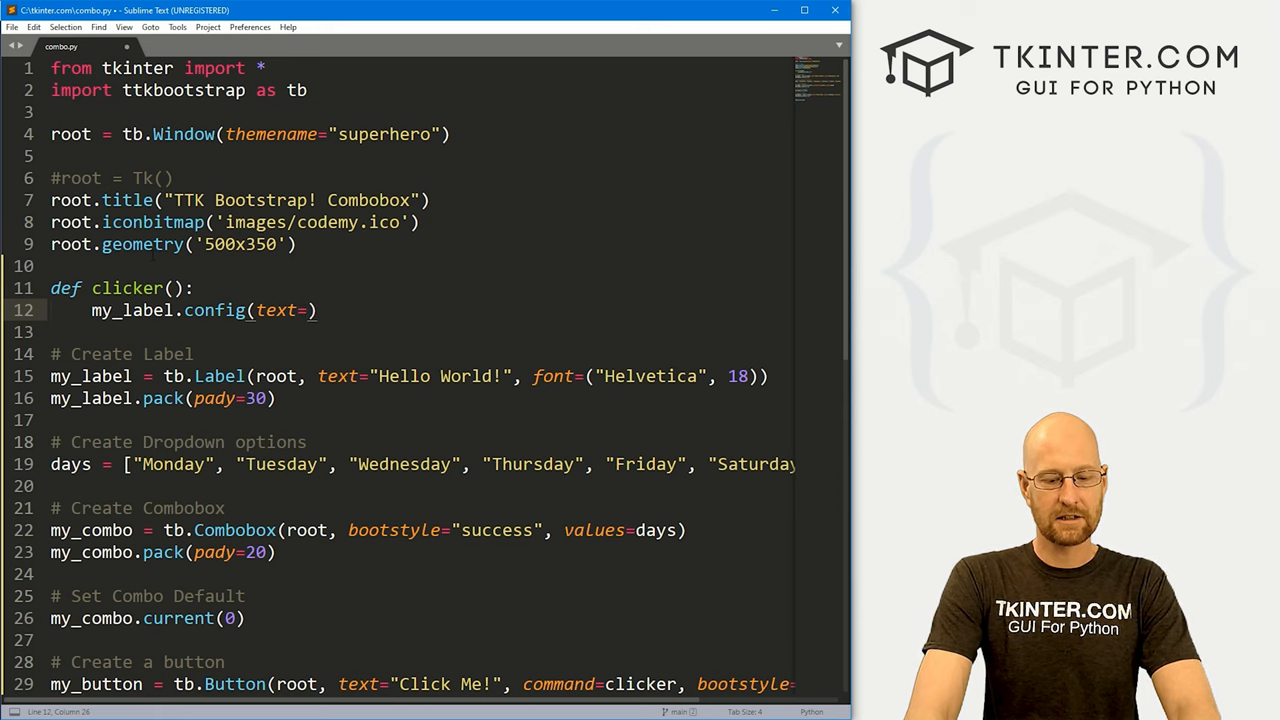
{"action": "type", "text": "f\"U\""}
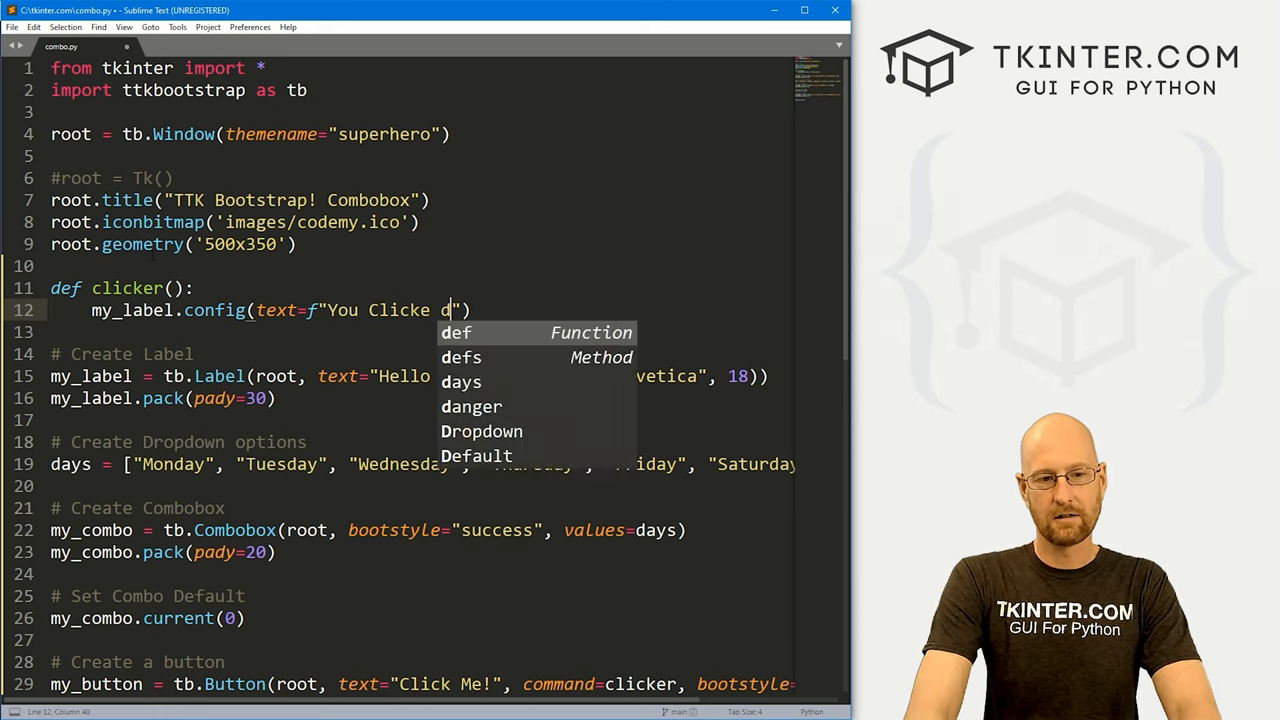
{"action": "type", "text": "On {}"}
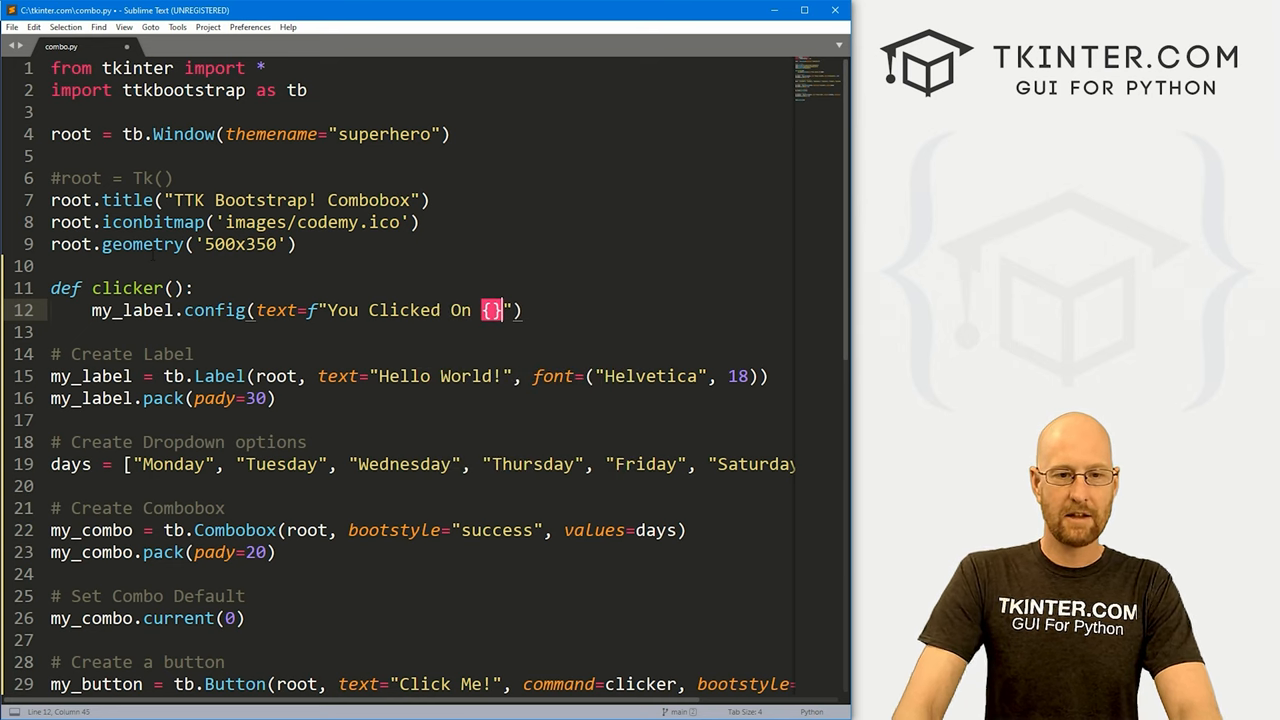
{"action": "type", "text": "m"}
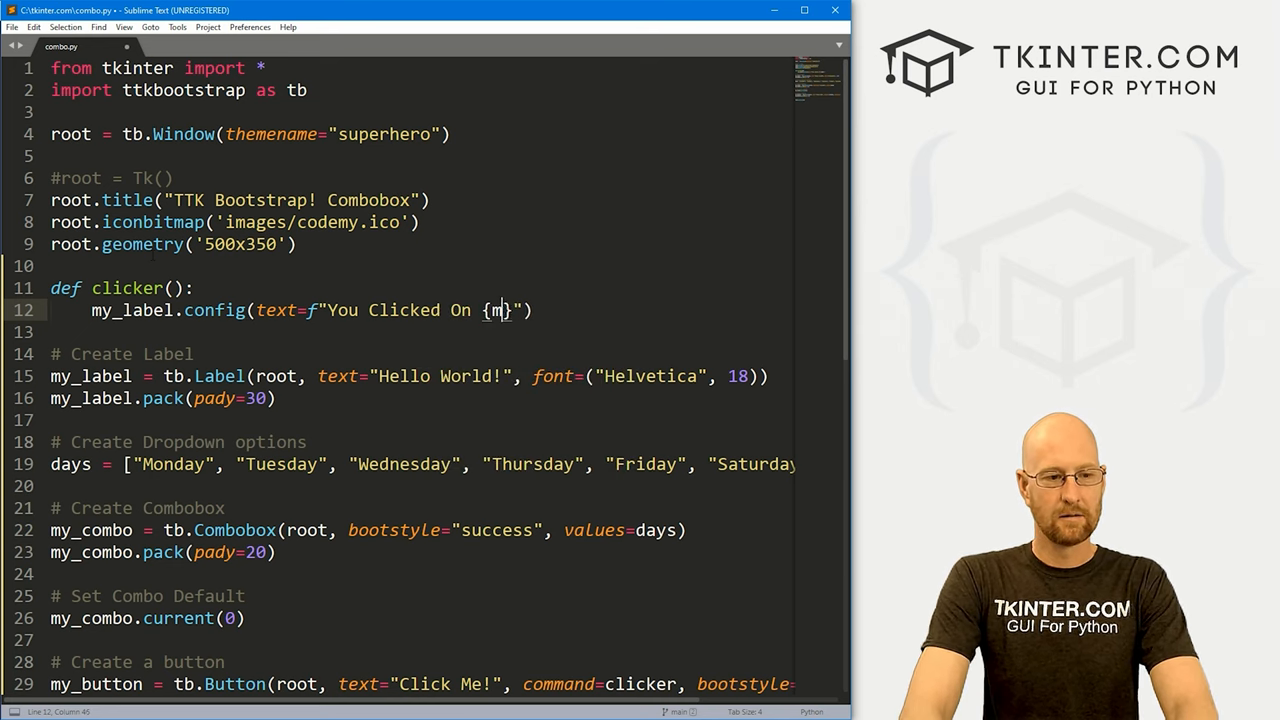
{"action": "type", "text": "y_combo"}
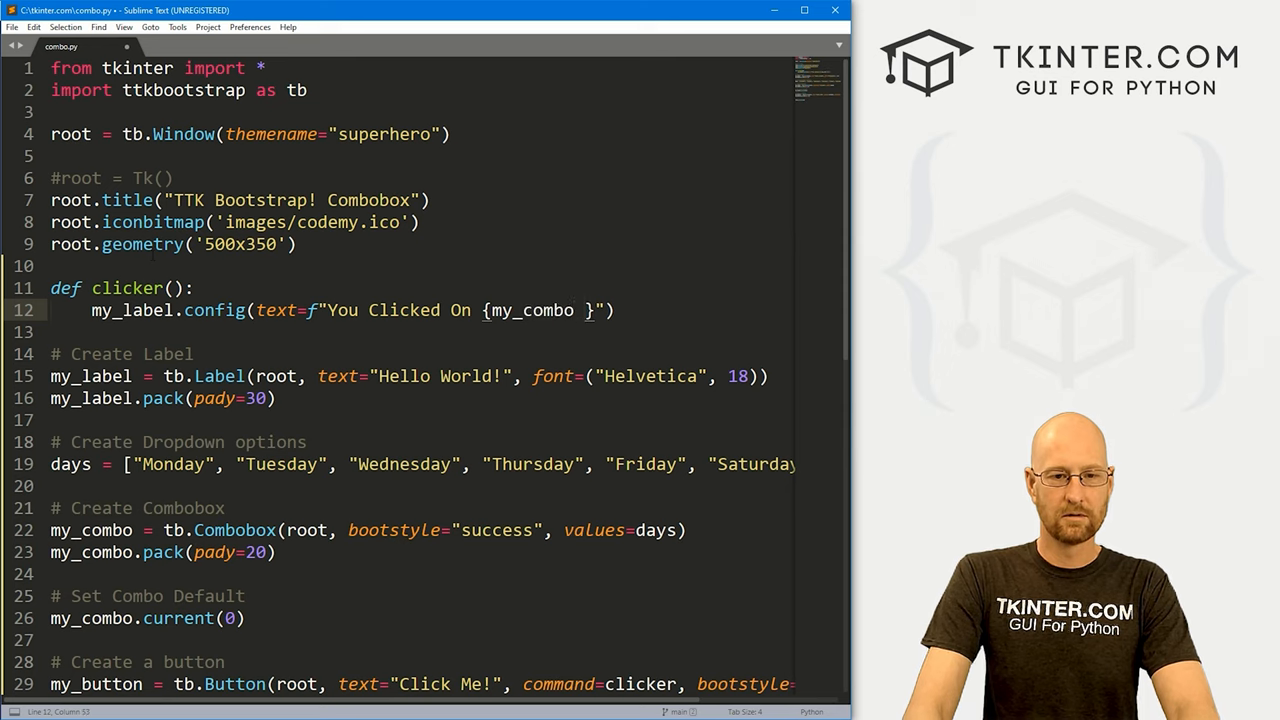
{"action": "type", "text": ".g"}
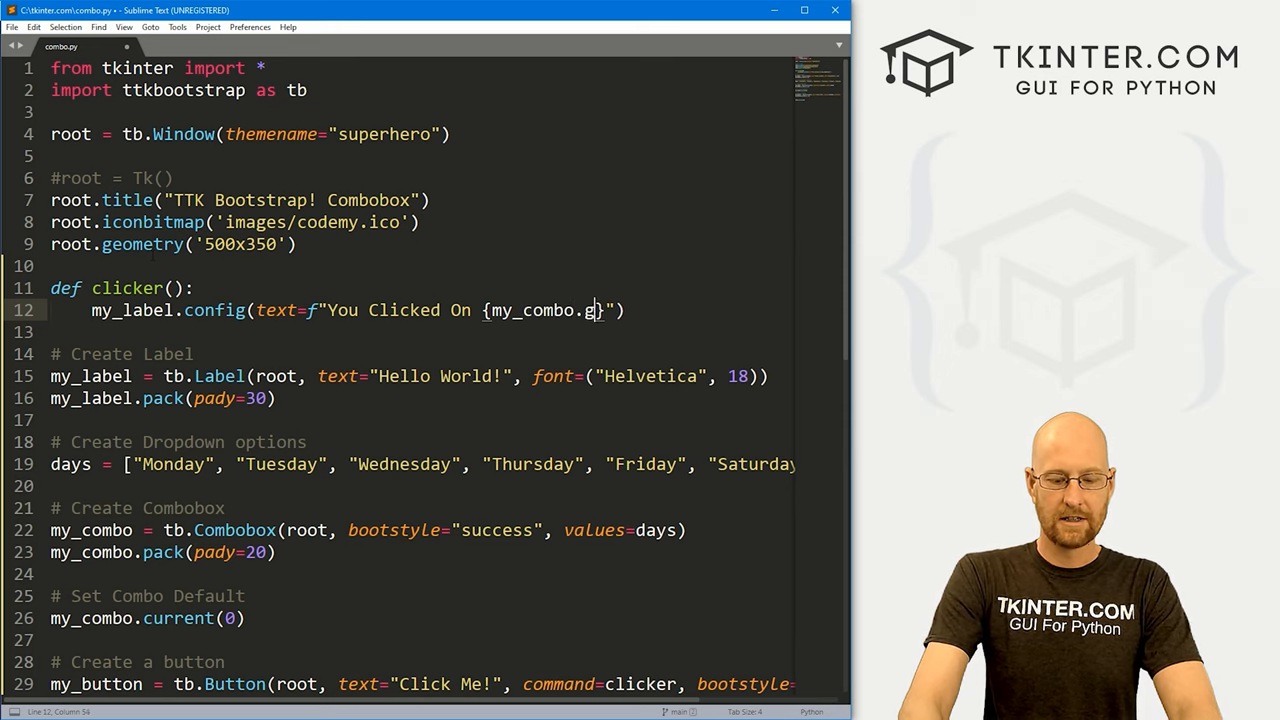
{"action": "type", "text": "et()"}
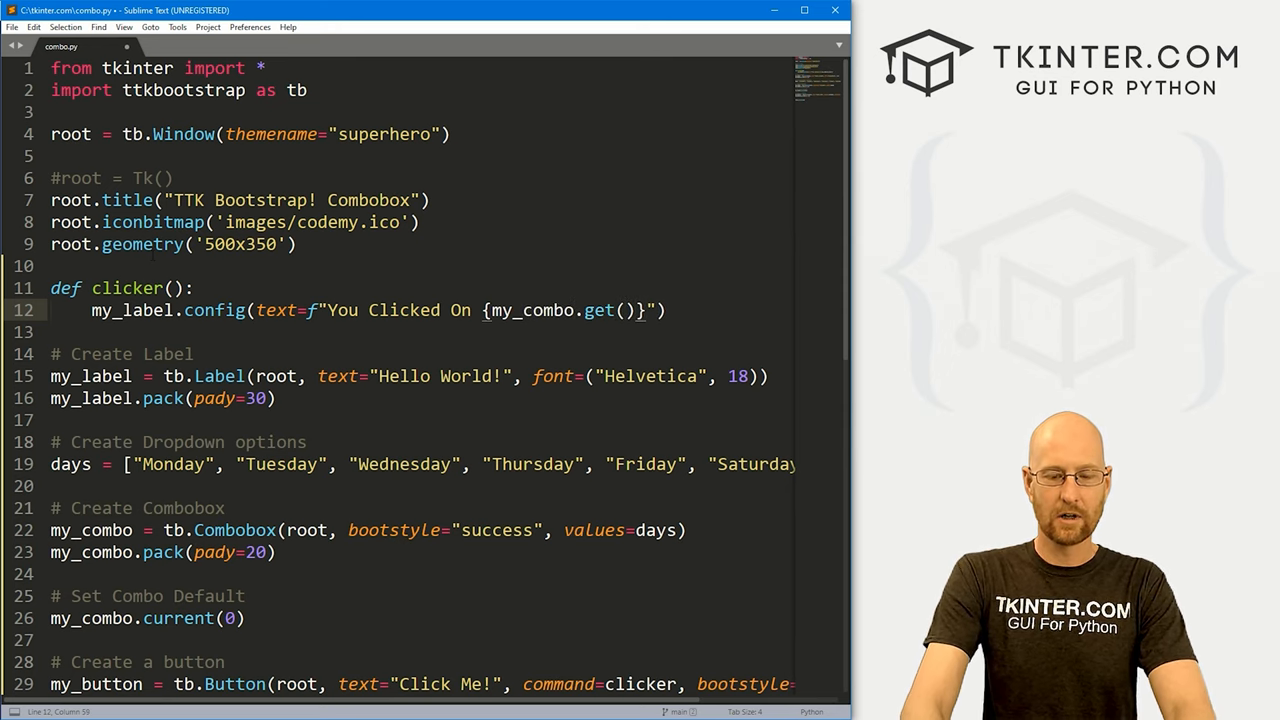
{"action": "type", "text": "!"}
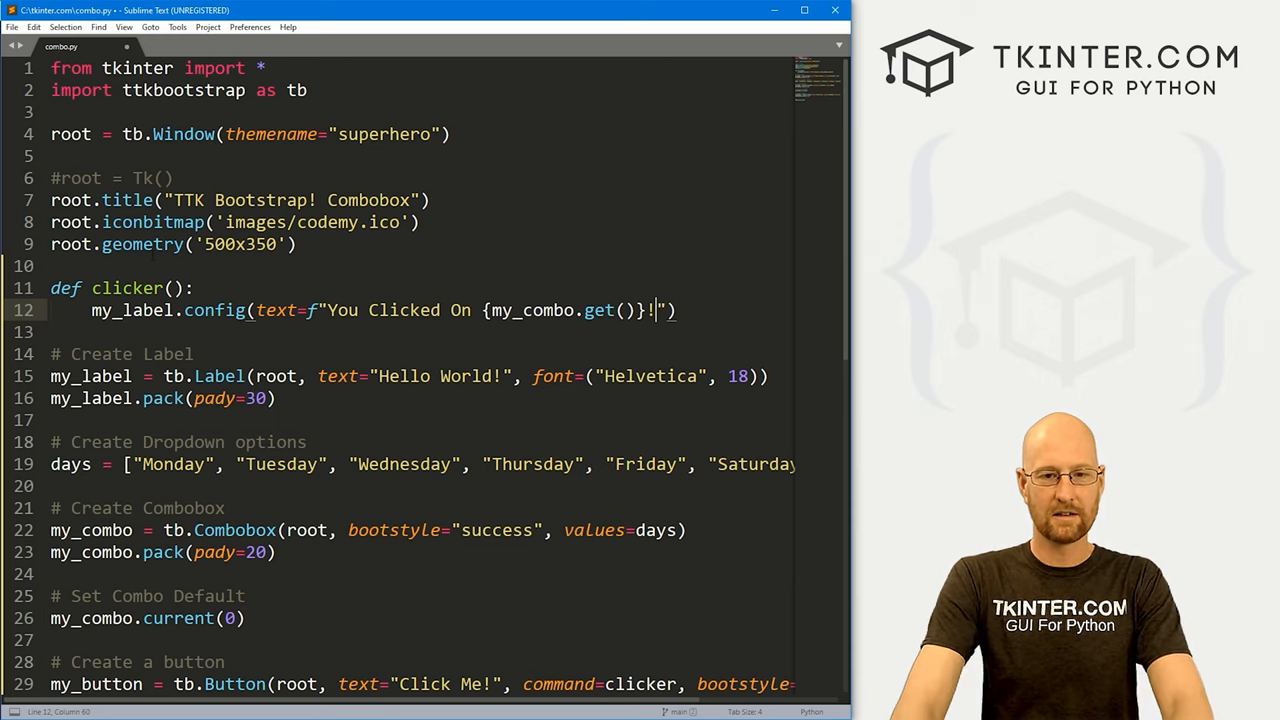
{"action": "key", "text": "ctrl+s"}
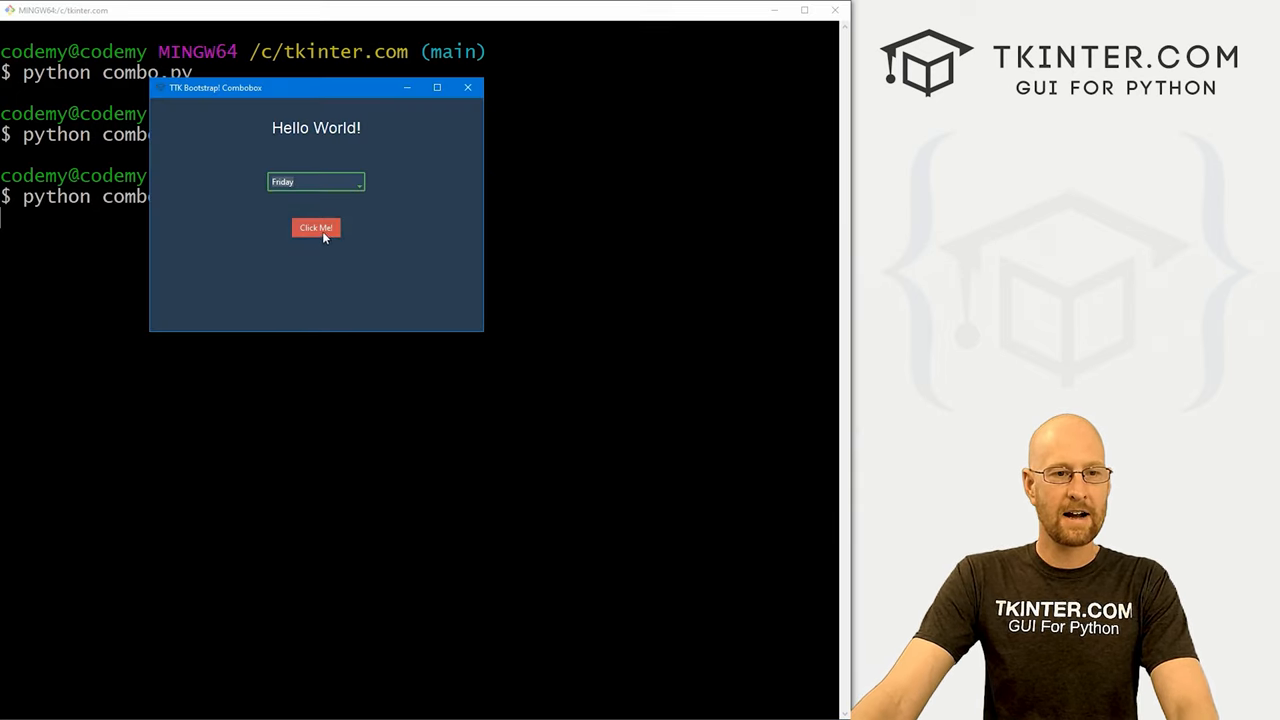
Show 'You Clicked On Friday!' in the label, choose Wednesday from the combobox, then close the app.
{"action": "left_click", "coordinate": [316, 228]}
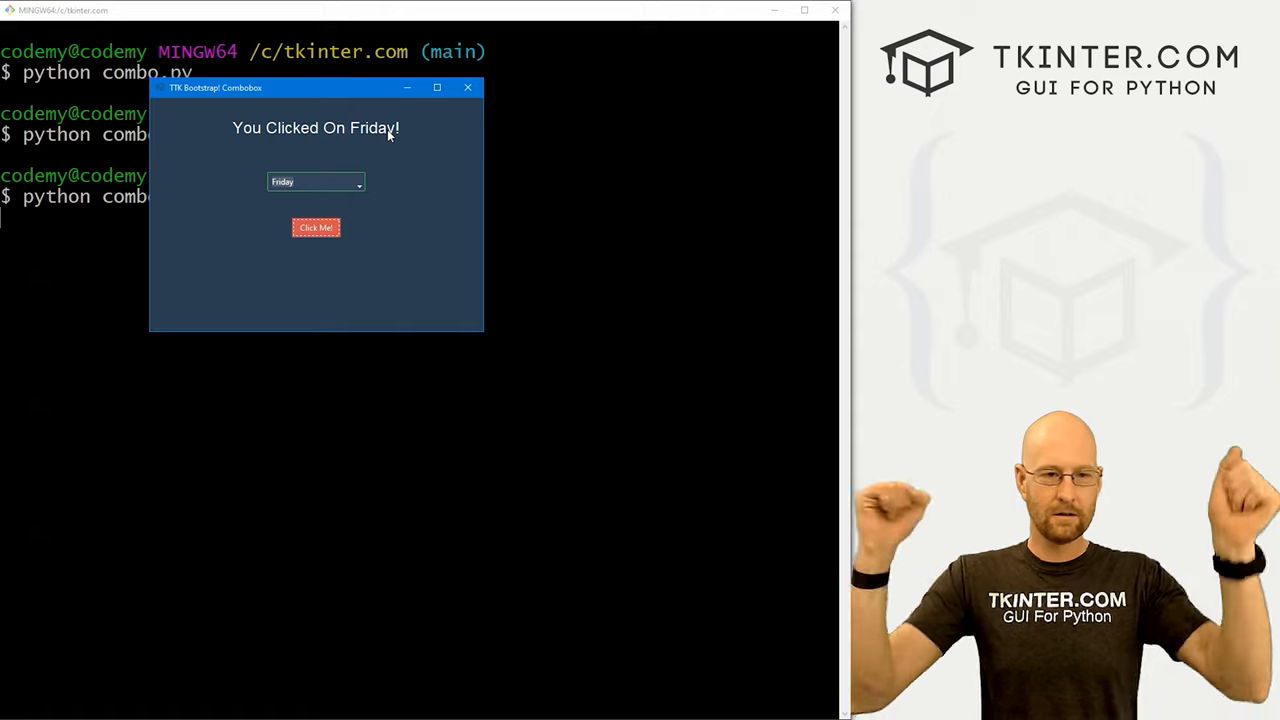
{"action": "mouse_move", "coordinate": [362, 208]}
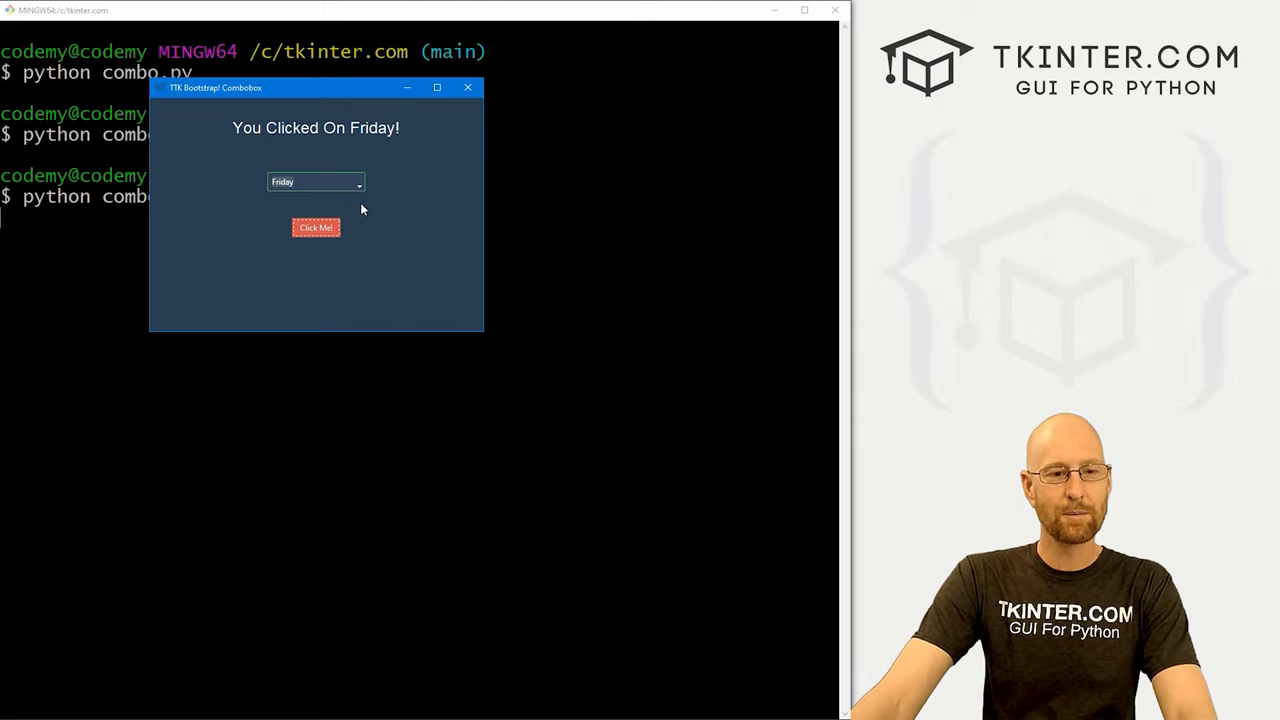
{"action": "left_click", "coordinate": [358, 182]}
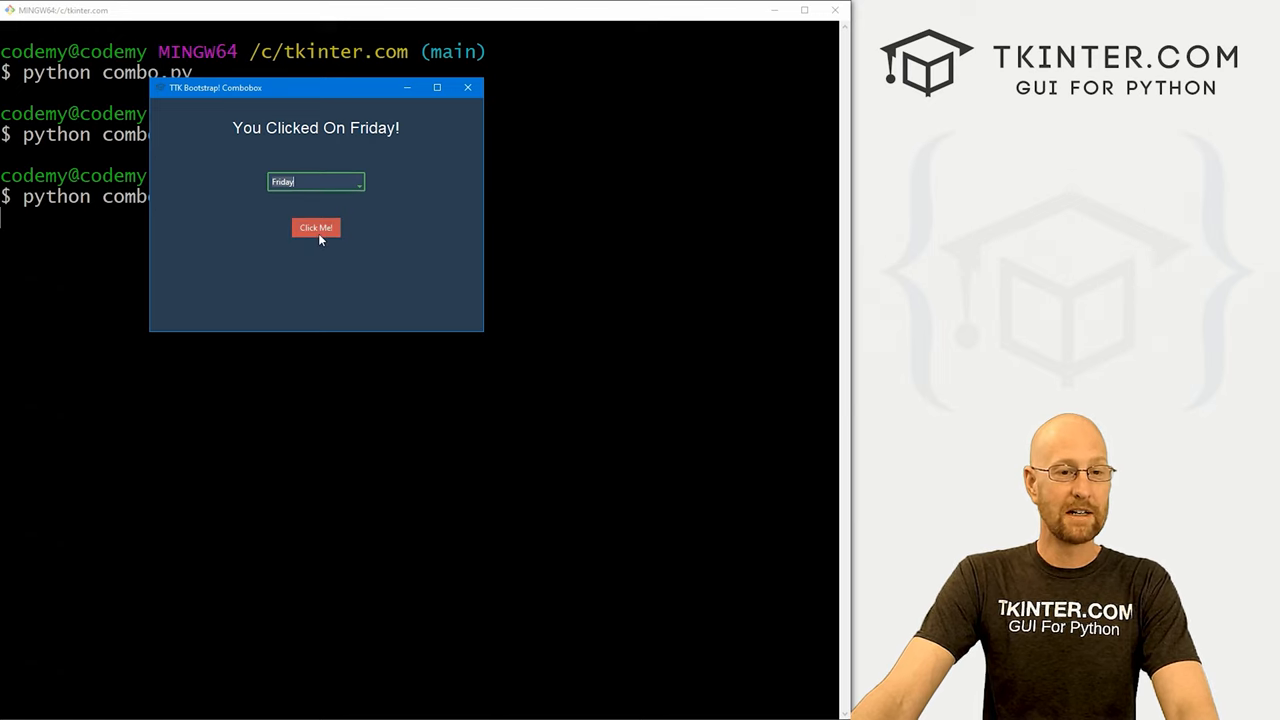
{"action": "left_click", "coordinate": [358, 181]}
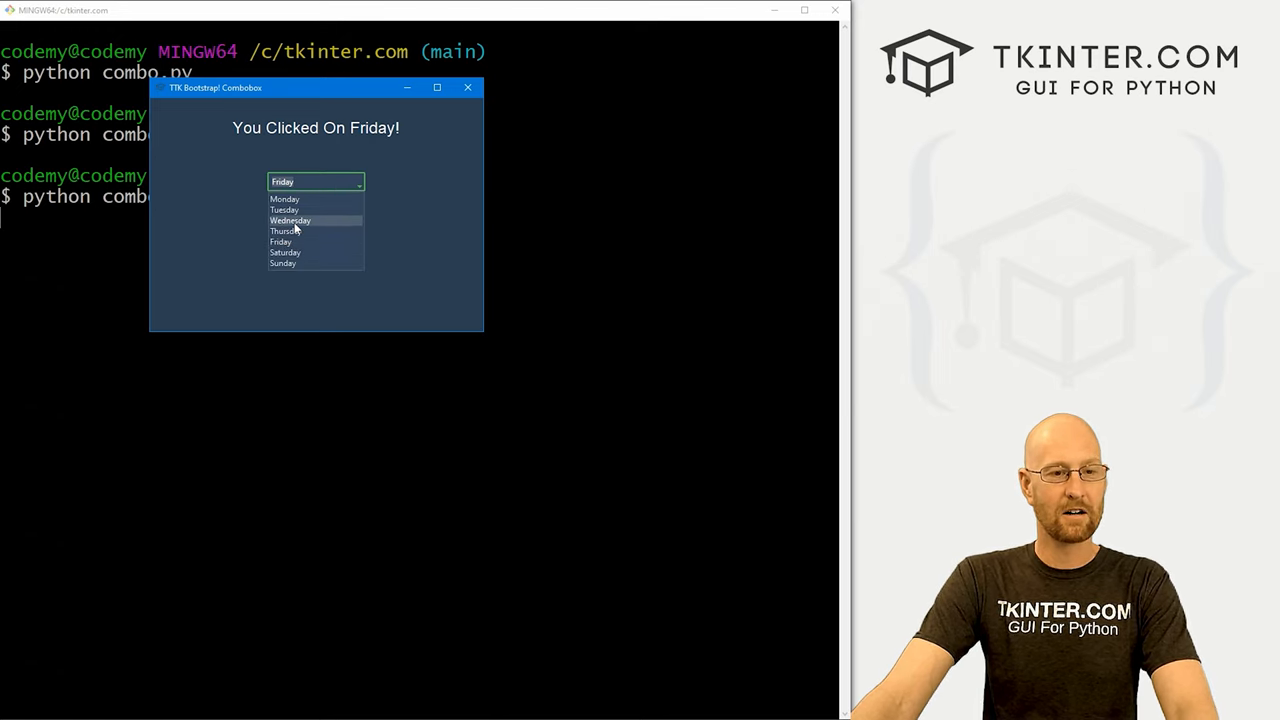
{"action": "left_click", "coordinate": [290, 220]}
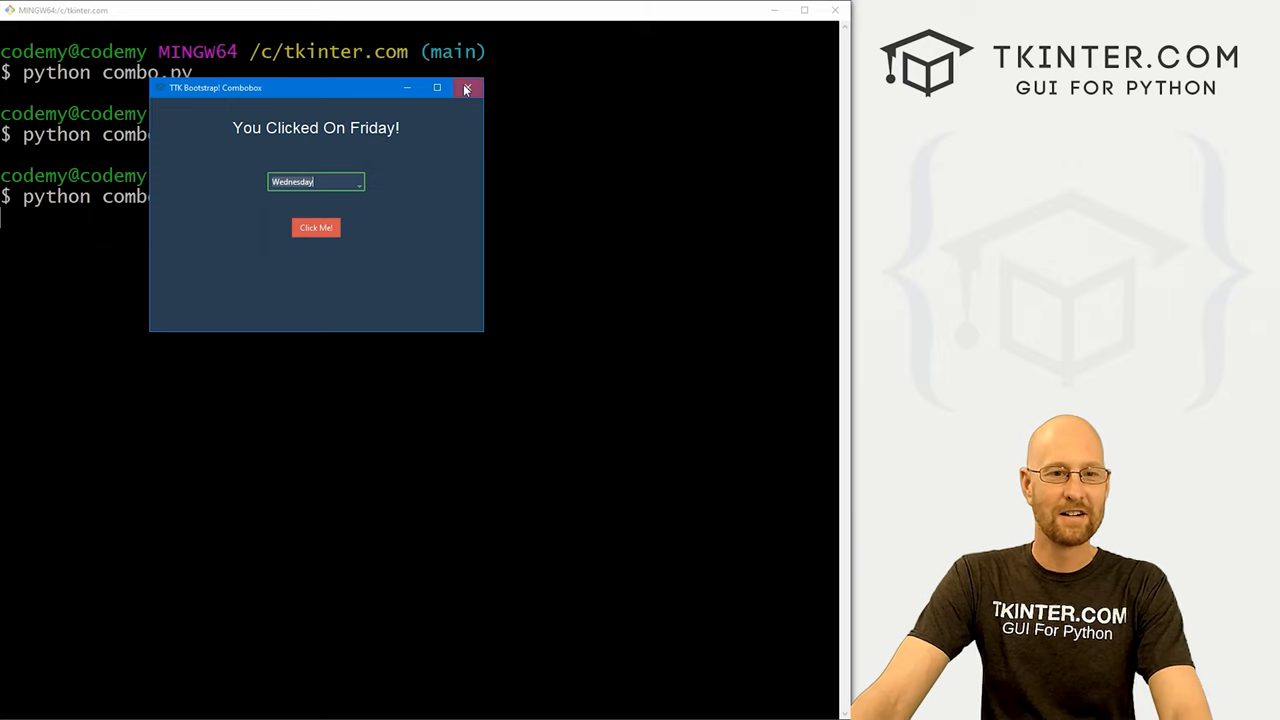
{"action": "left_click", "coordinate": [467, 88]}
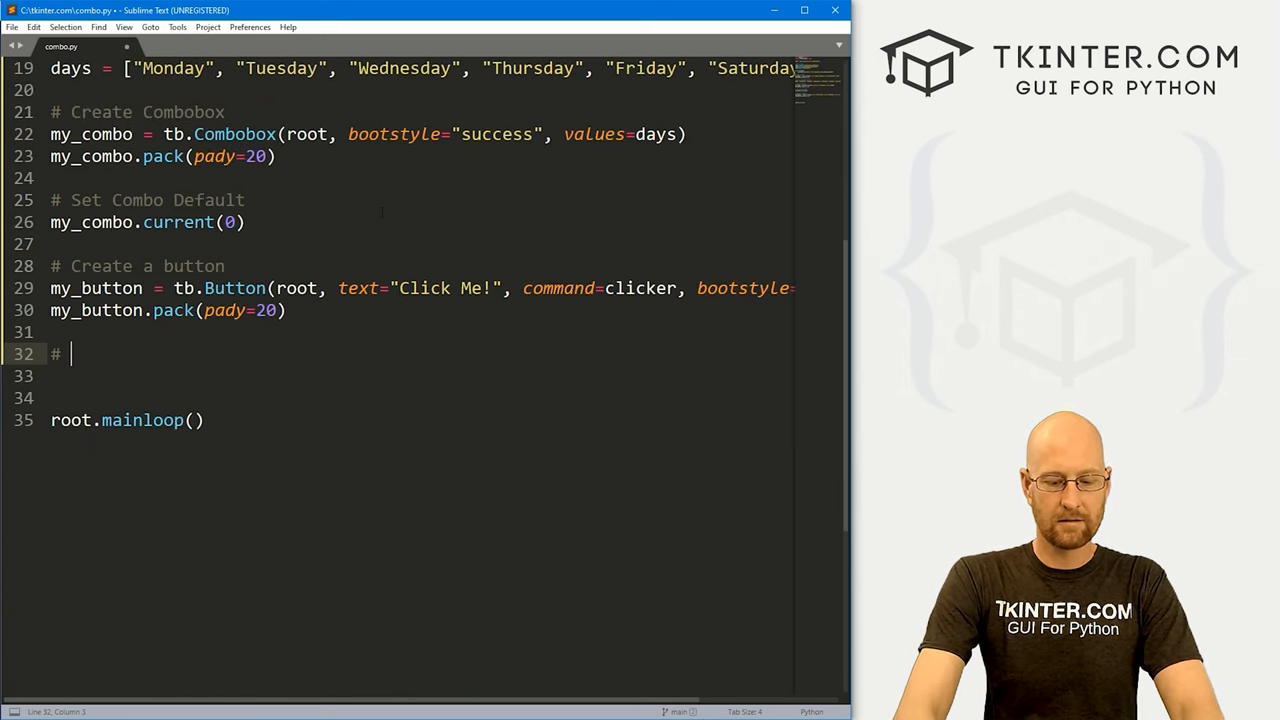
Add the '# Bind the combobox' comment and start a my_combo.bind("",) line below it.
{"action": "type", "text": "Bind the combobox"}
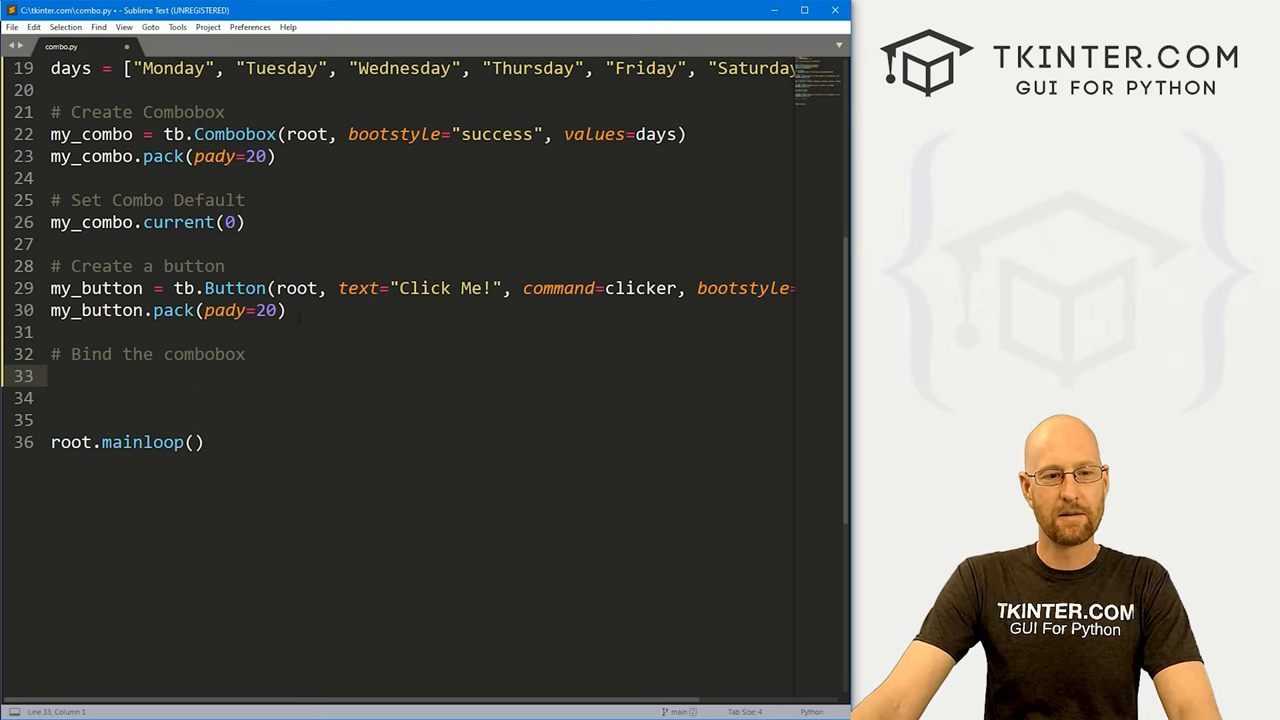
{"action": "double_click", "coordinate": [172, 310]}
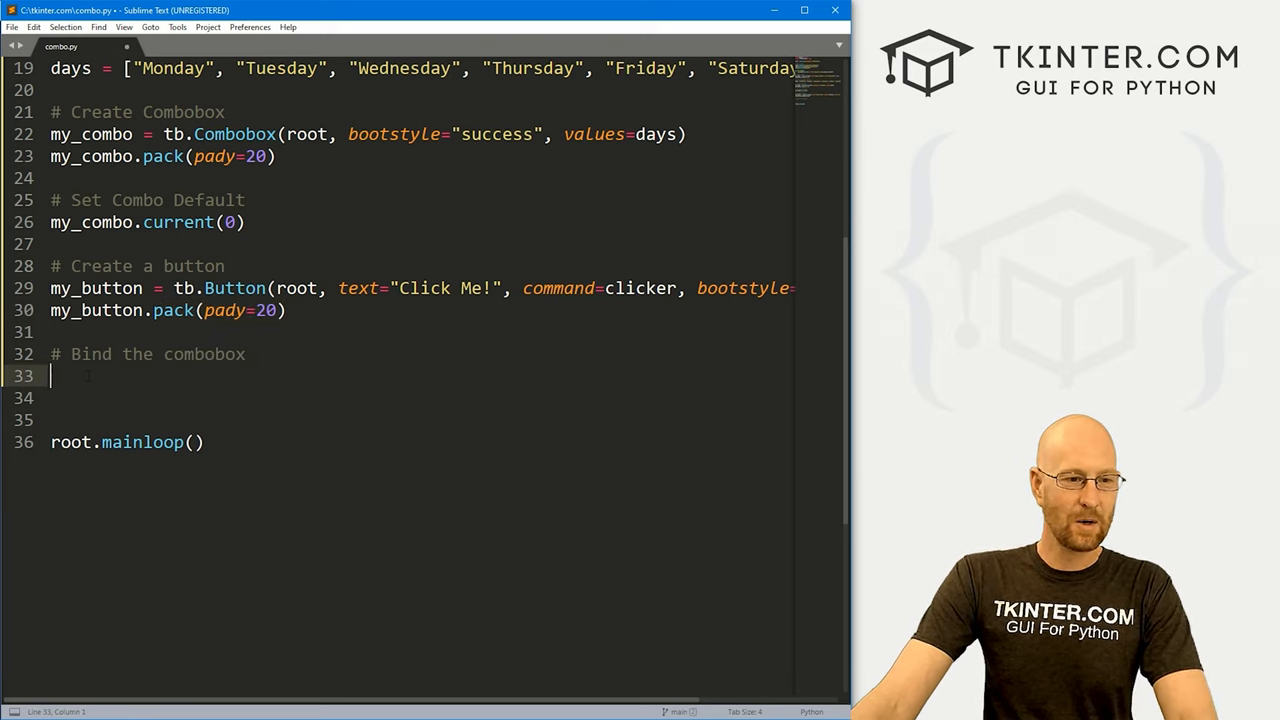
{"action": "type", "text": "my_combo"}
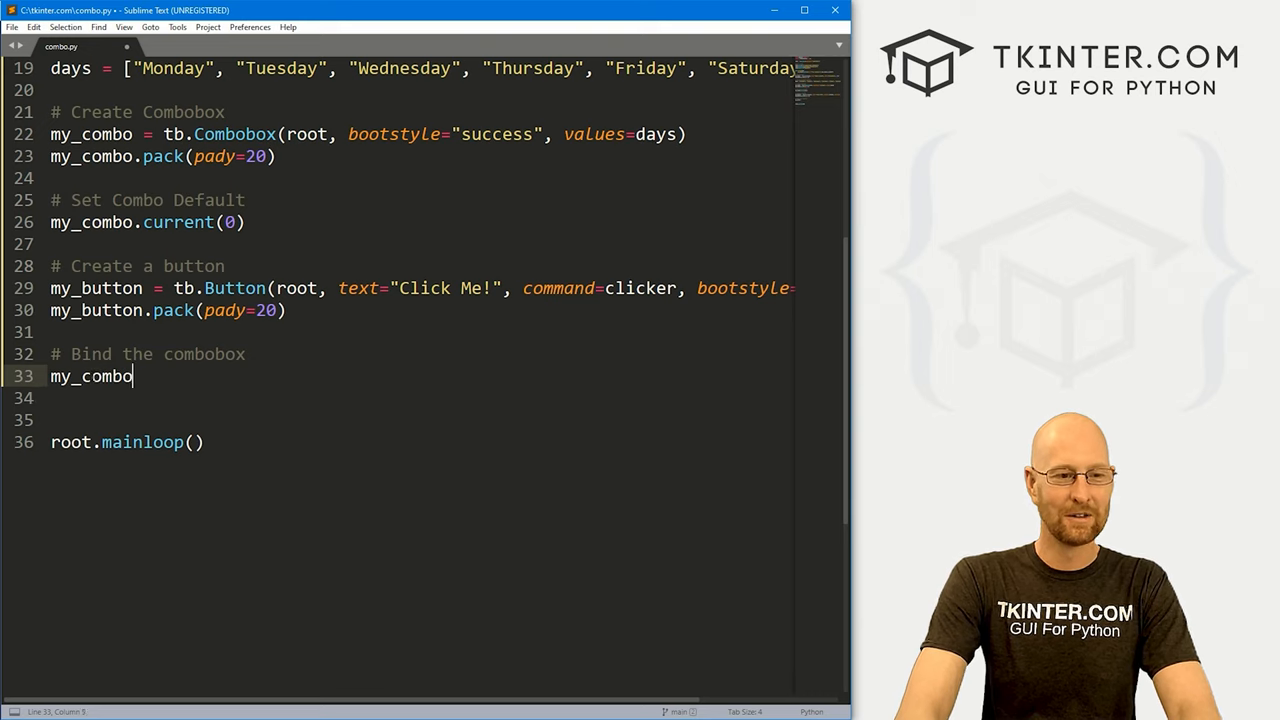
{"action": "type", "text": ".bind()"}
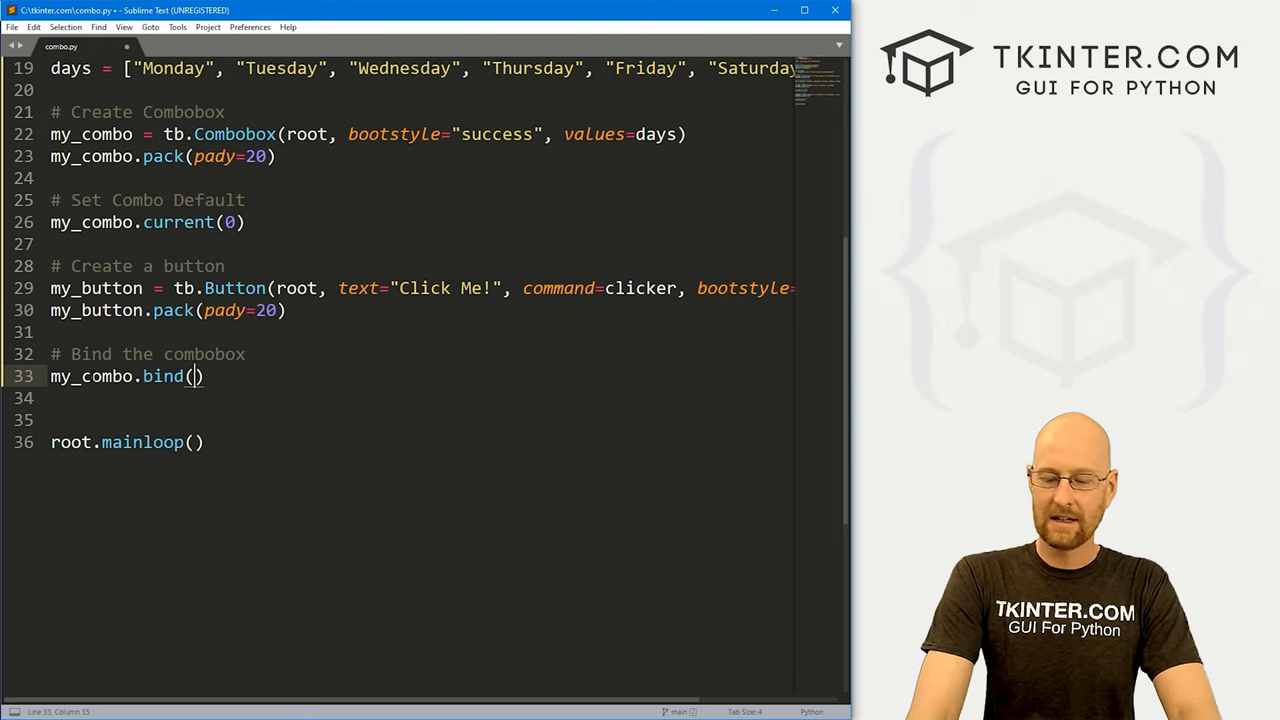
{"action": "type", "text": "\"\","}
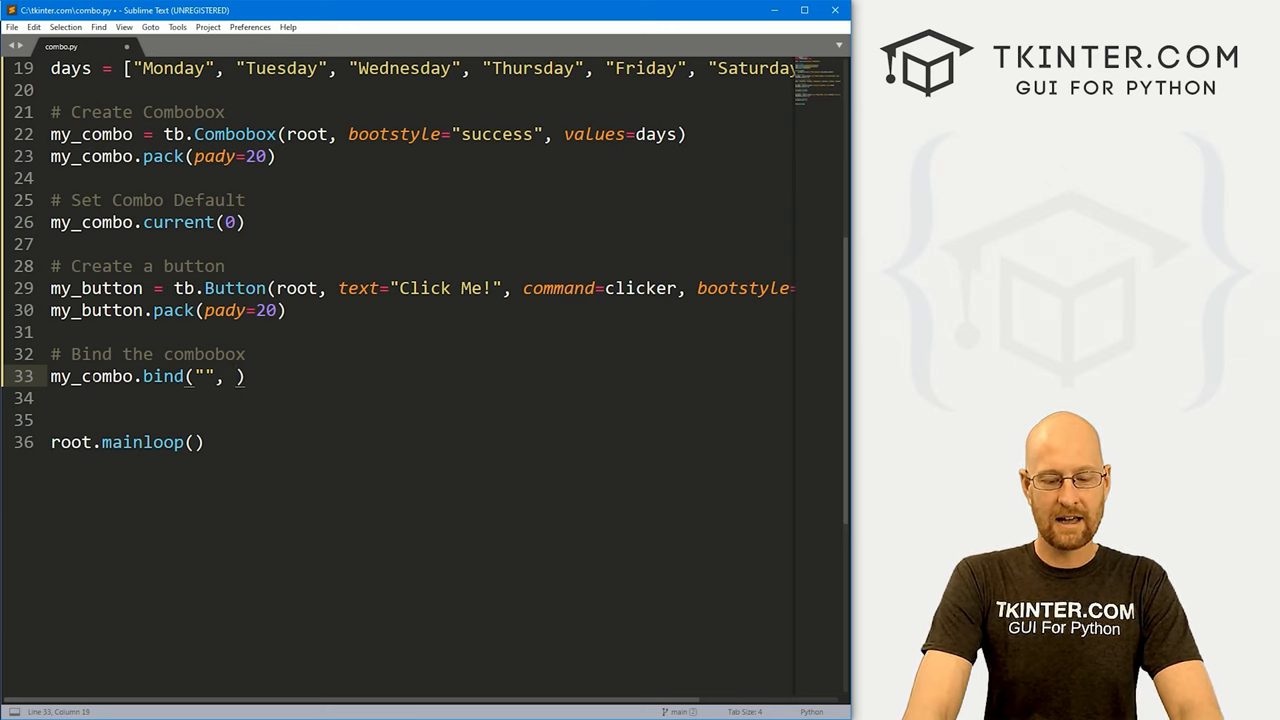
Fill in the "<<ComboboxSelected>>" event and the click_bind handler in the bind call.
{"action": "type", "text": "click_bui"}
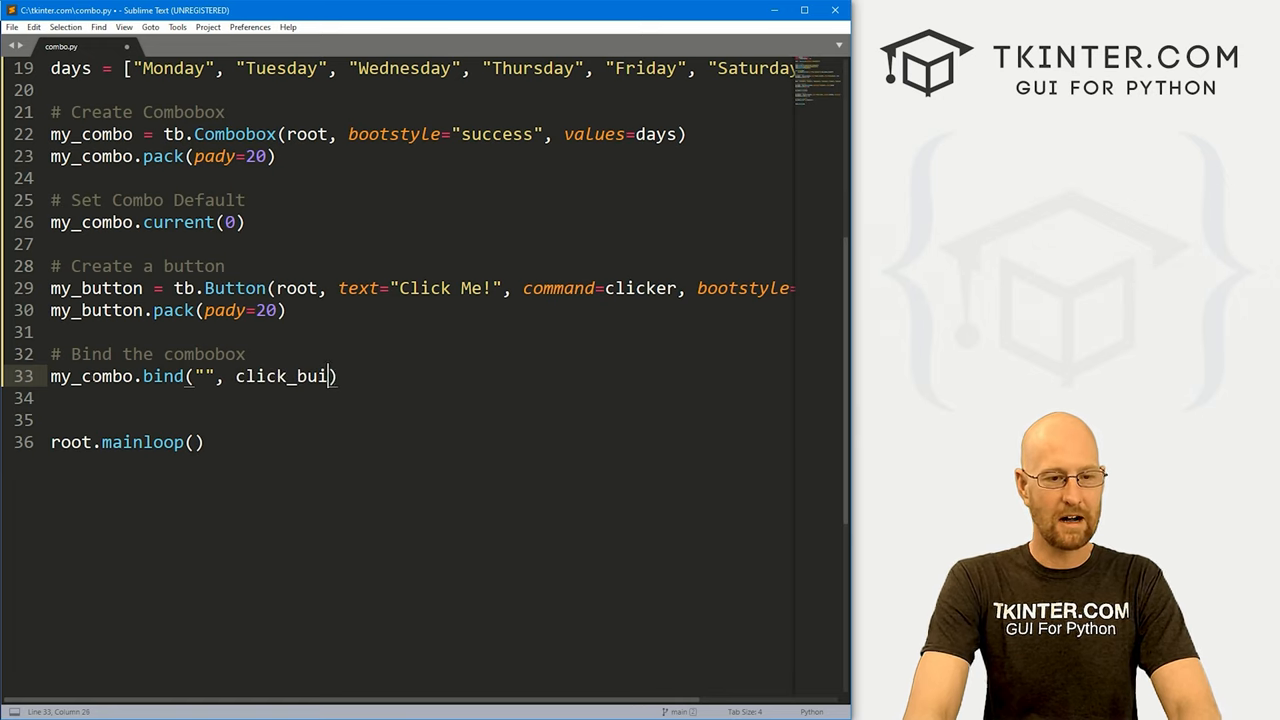
{"action": "type", "text": "nd"}
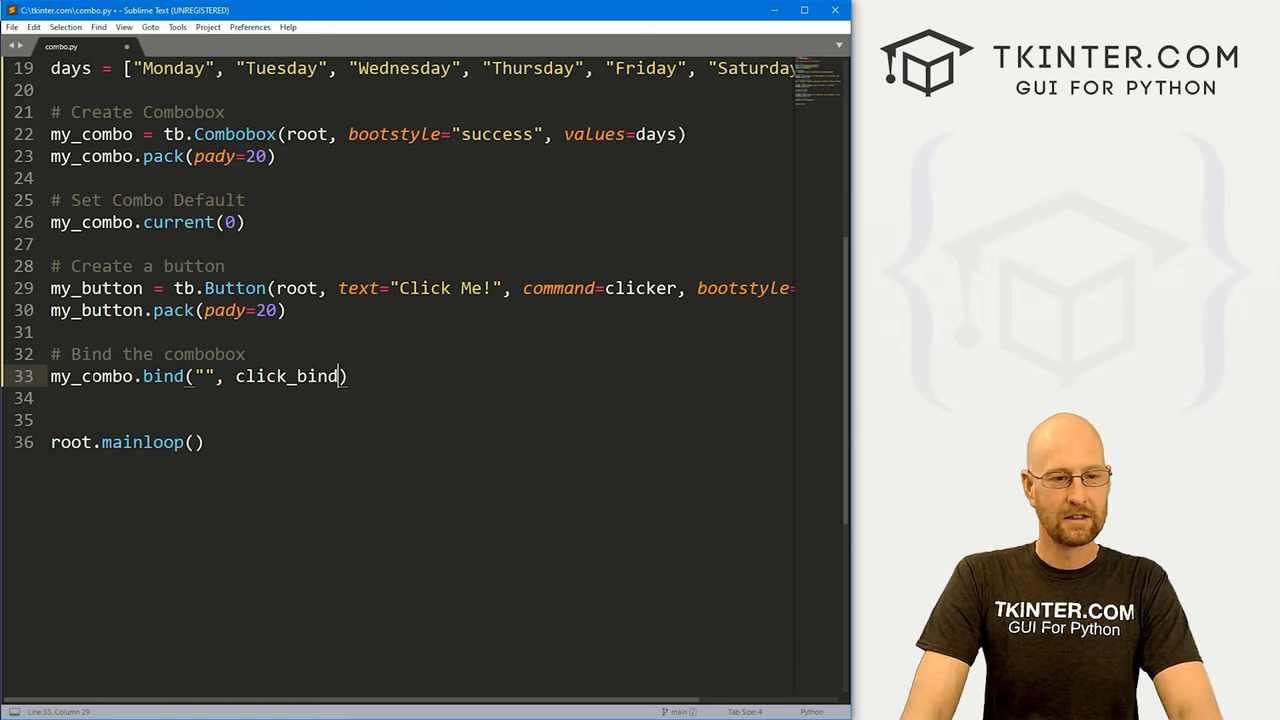
{"action": "double_click", "coordinate": [287, 376]}
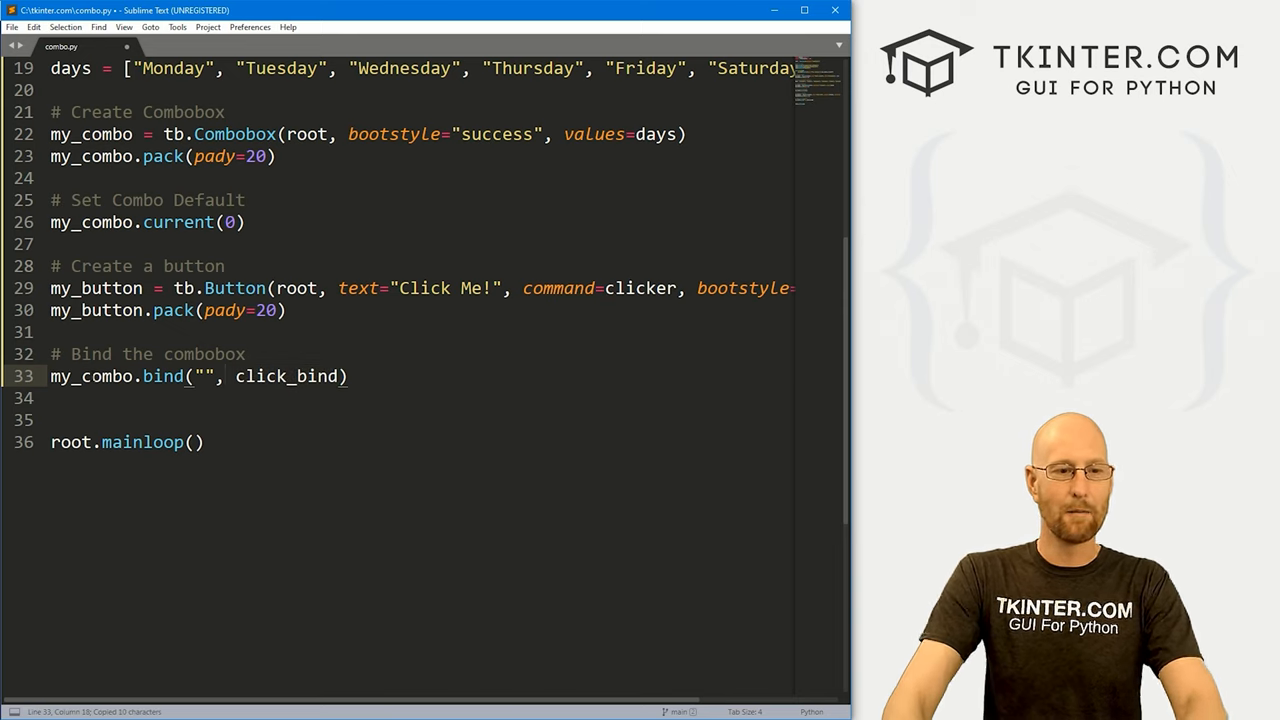
{"action": "type", "text": "<>"}
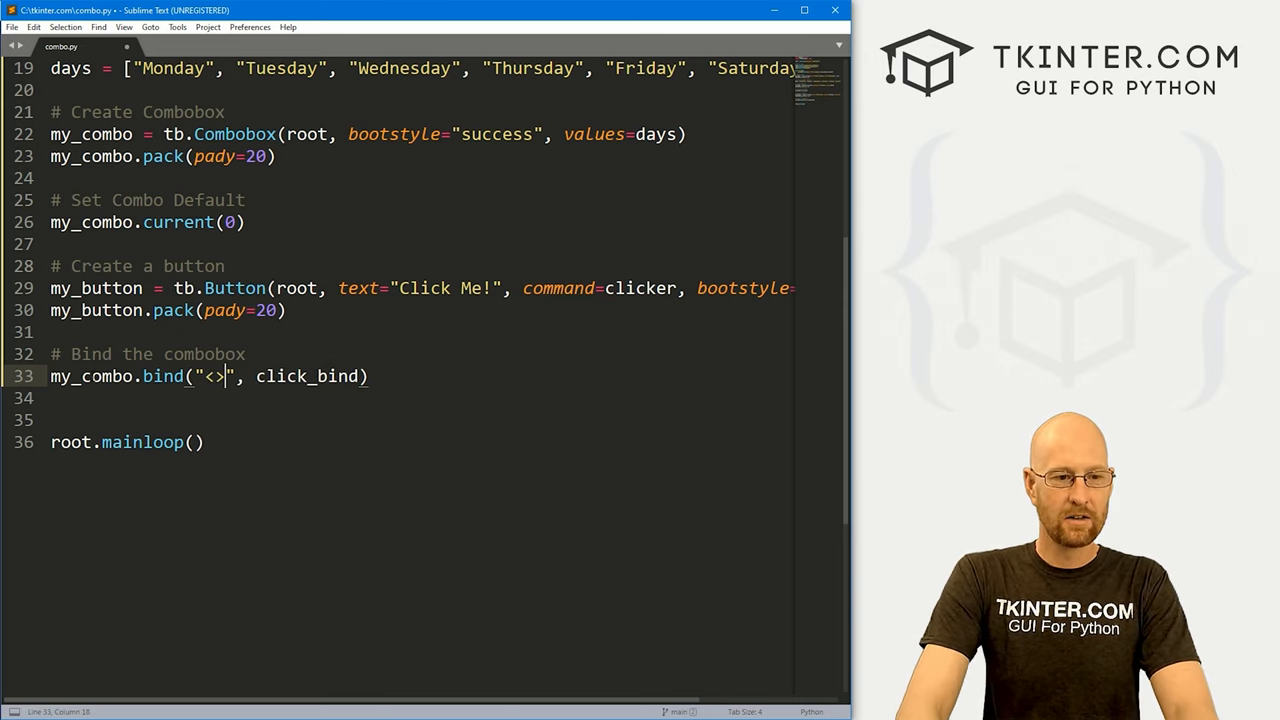
{"action": "type", "text": "<>"}
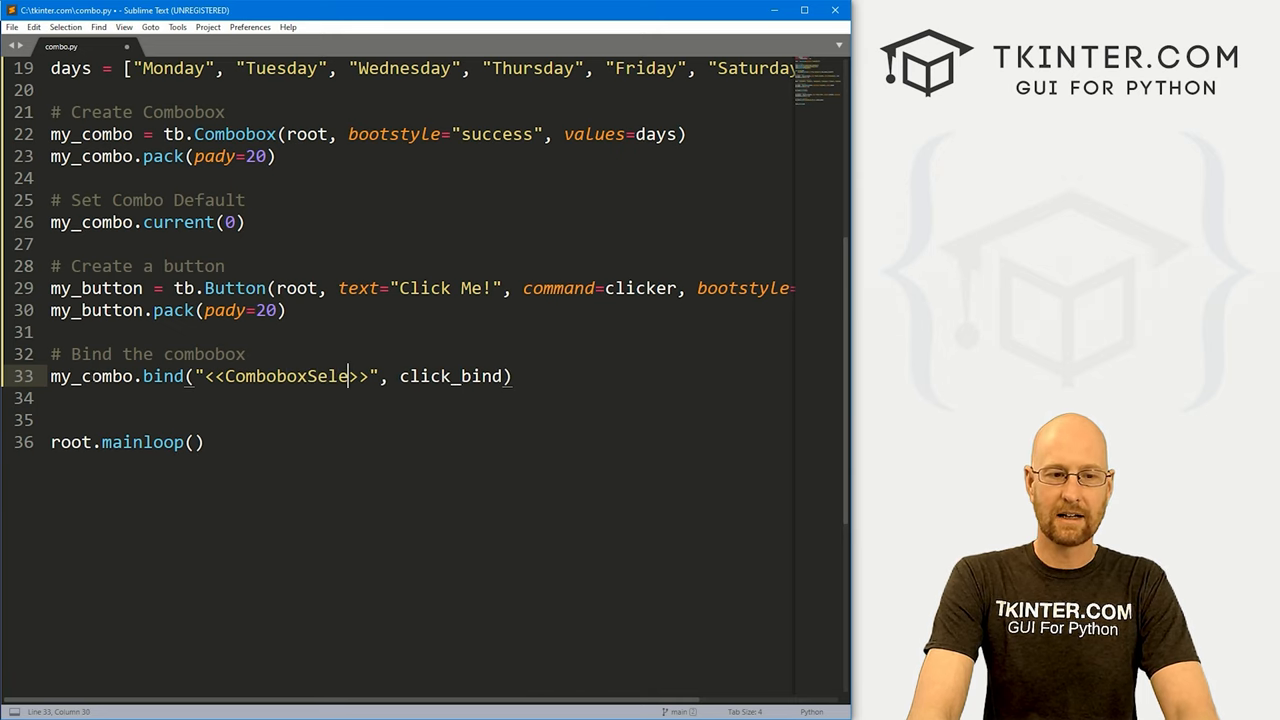
{"action": "type", "text": "cted"}
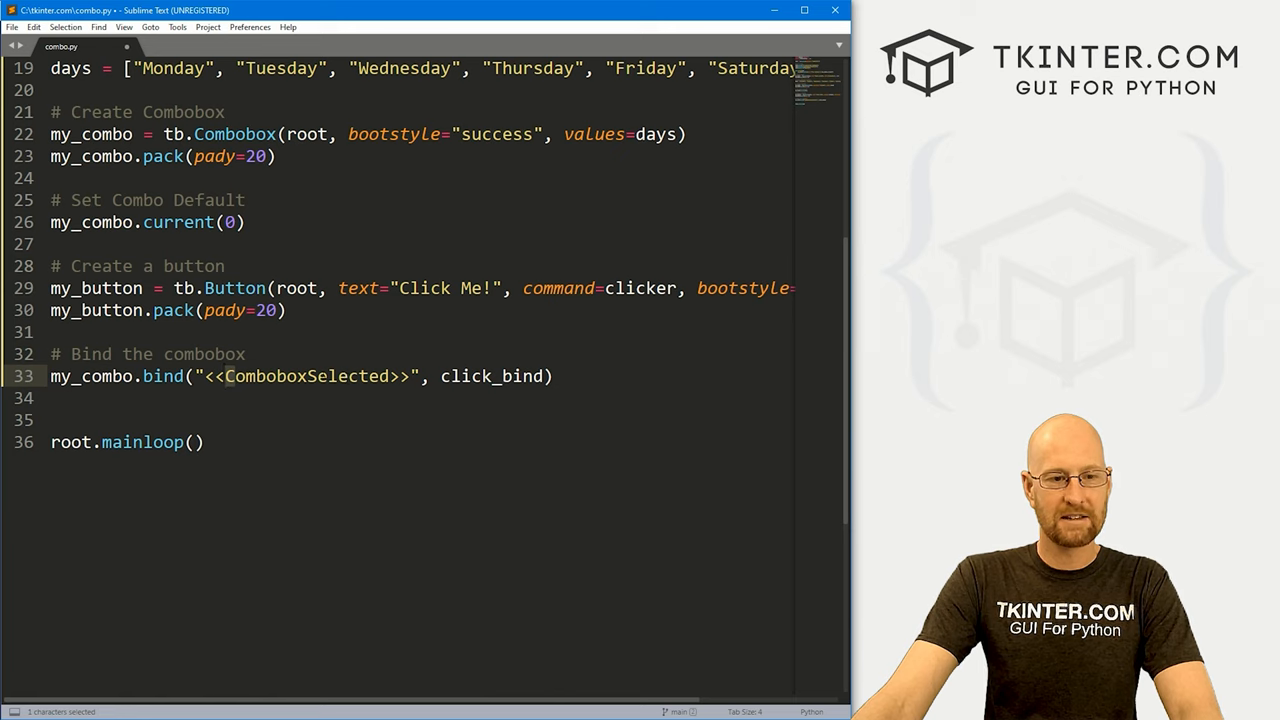
{"action": "left_click", "coordinate": [287, 376]}
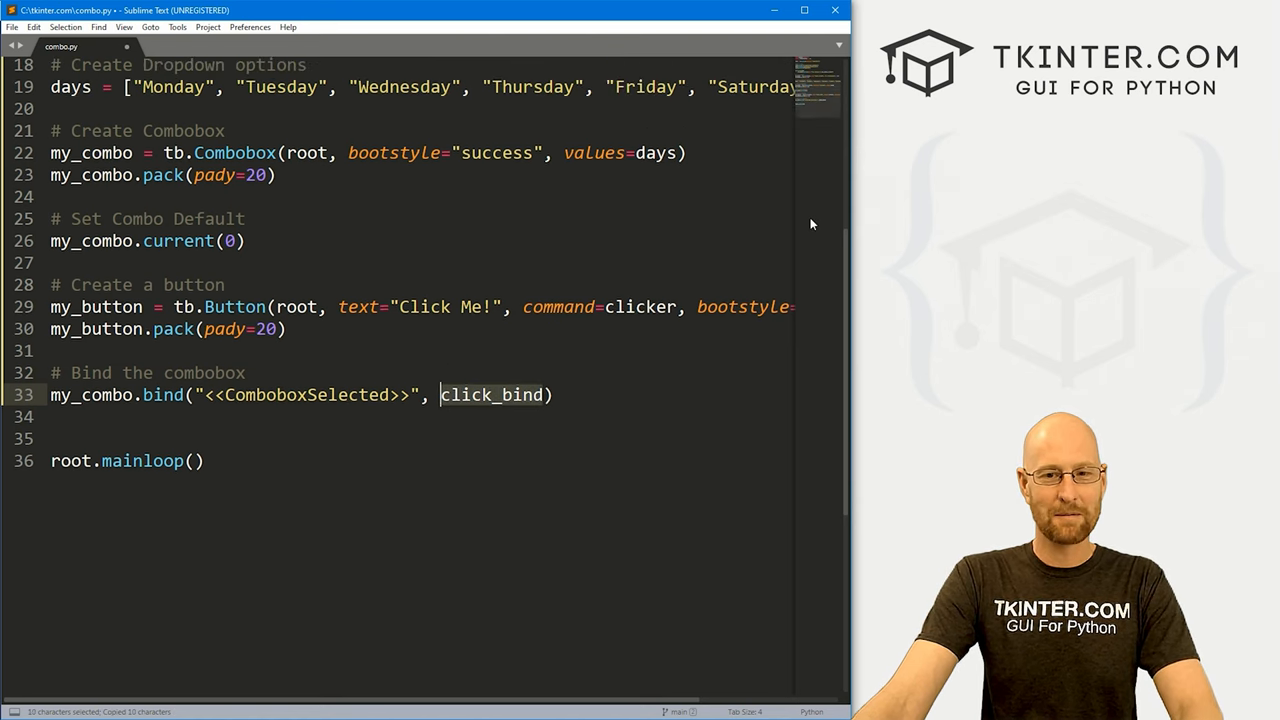
Add '# Create Binding function' with def click_bind(e), reusing clicker's my_label.config line.
{"action": "scroll", "scroll_direction": "up", "scroll_amount": 3}
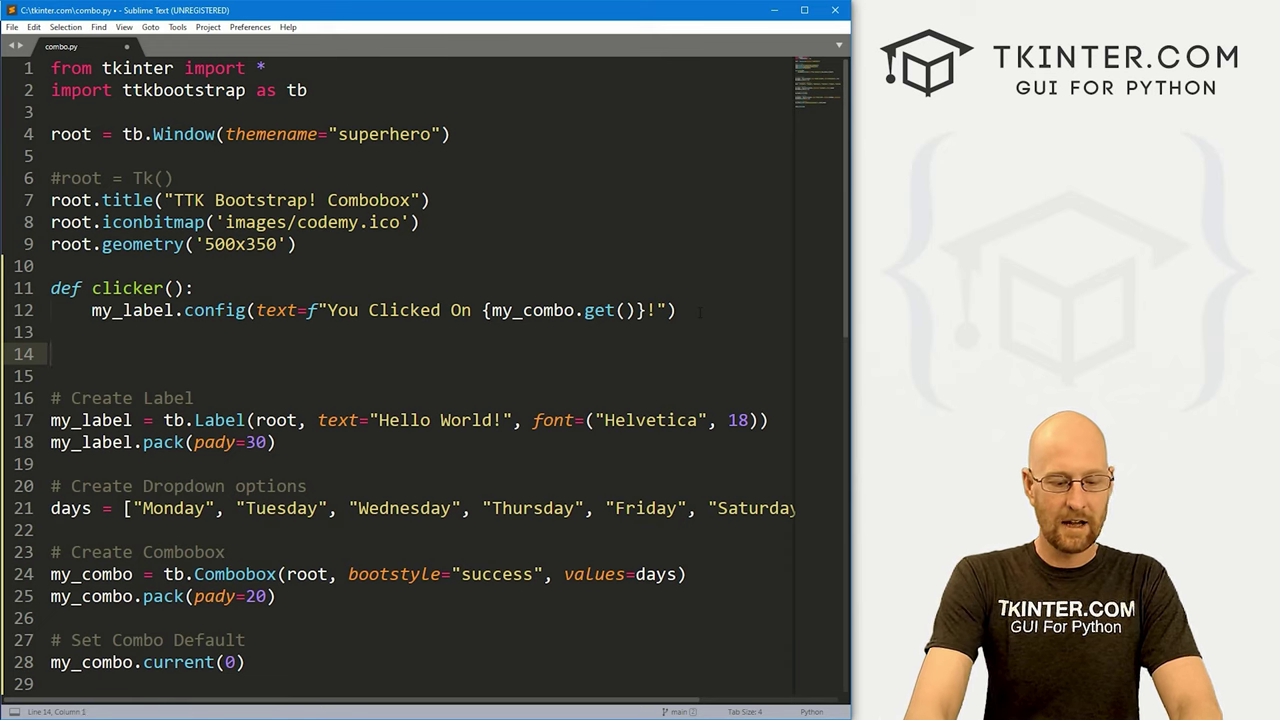
{"action": "type", "text": "# Create Binding function"}
{"action": "type", "text": "def click_bind():"}
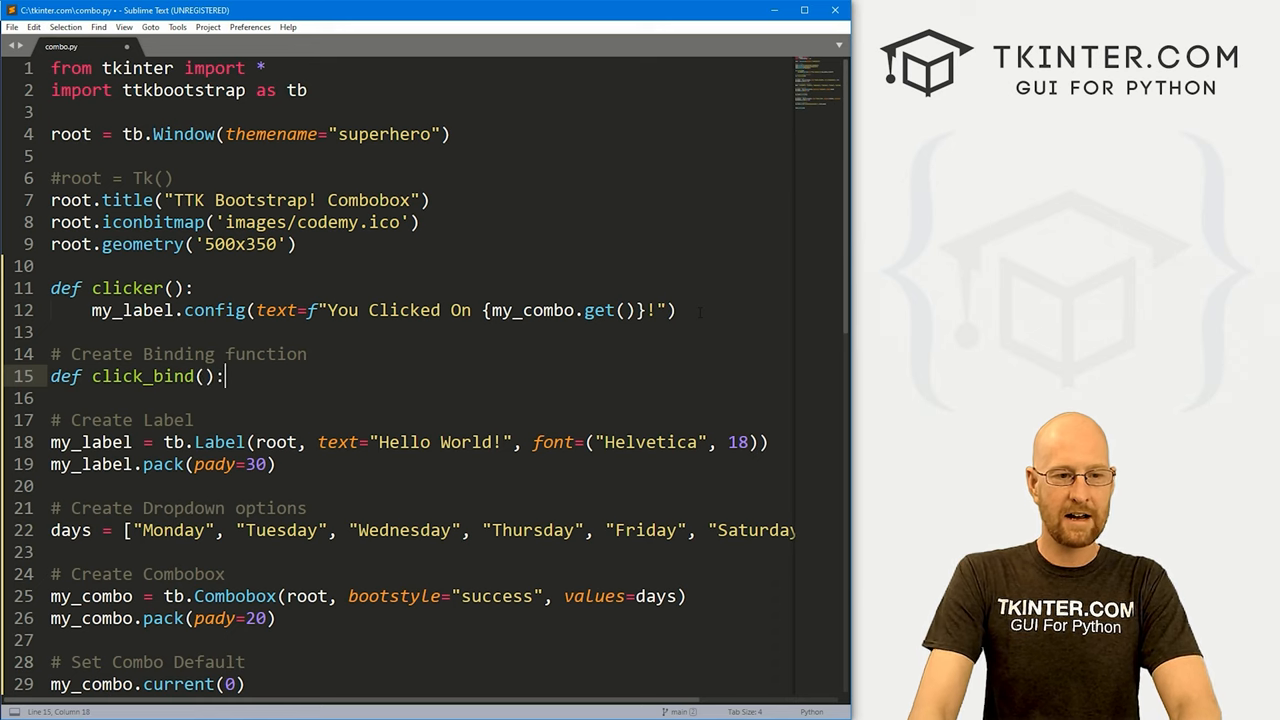
{"action": "type", "text": "e"}
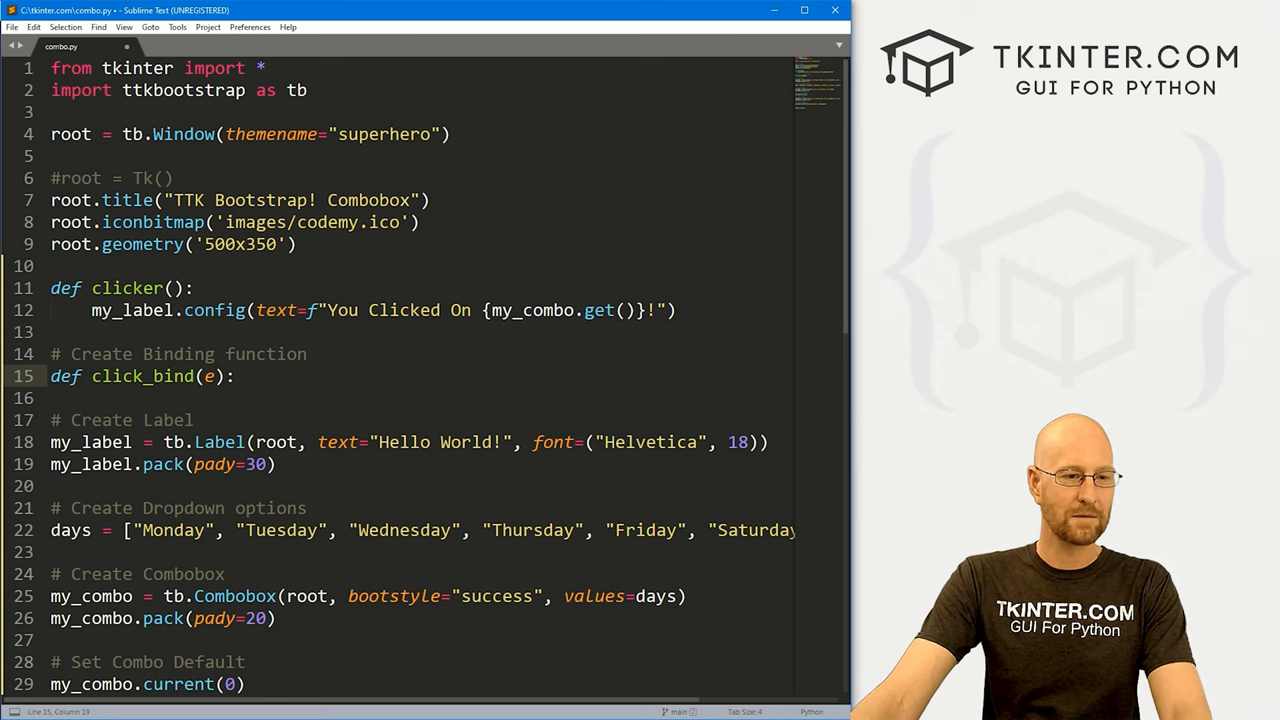
{"action": "triple_click", "coordinate": [383, 310]}
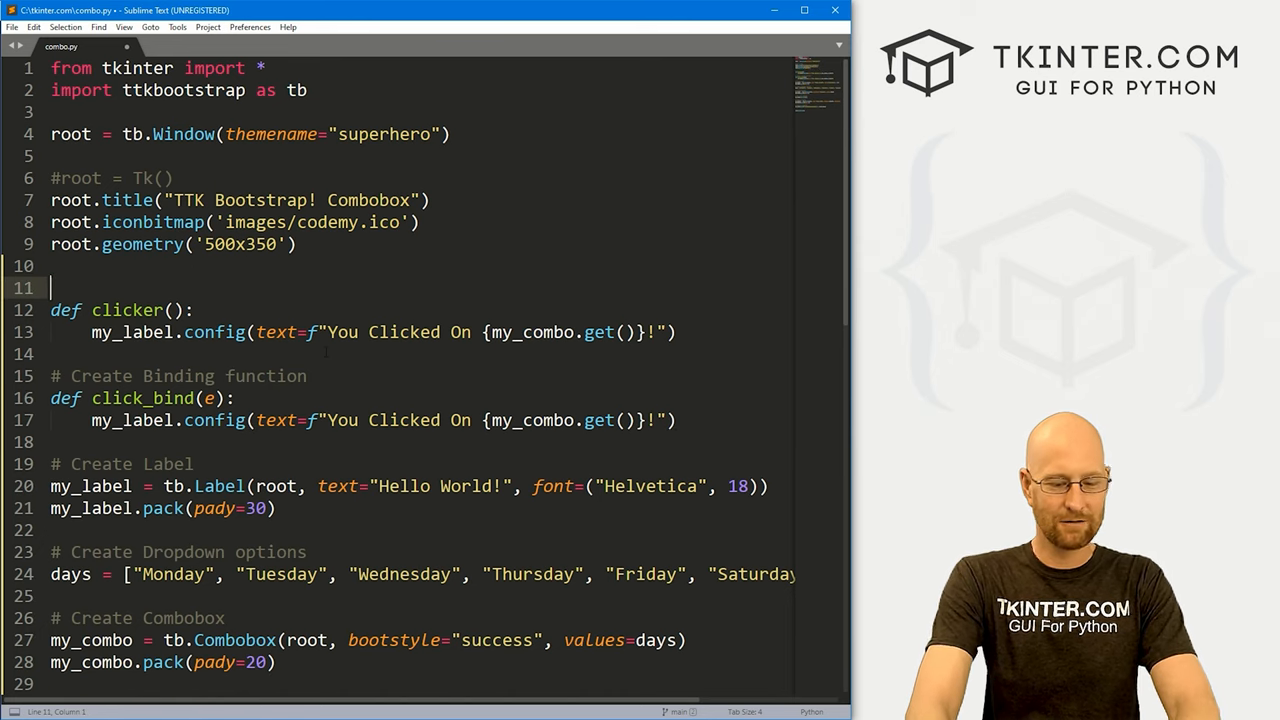
Comment the clicker function as '# Create button click function'.
{"action": "type", "text": "# Creatre"}
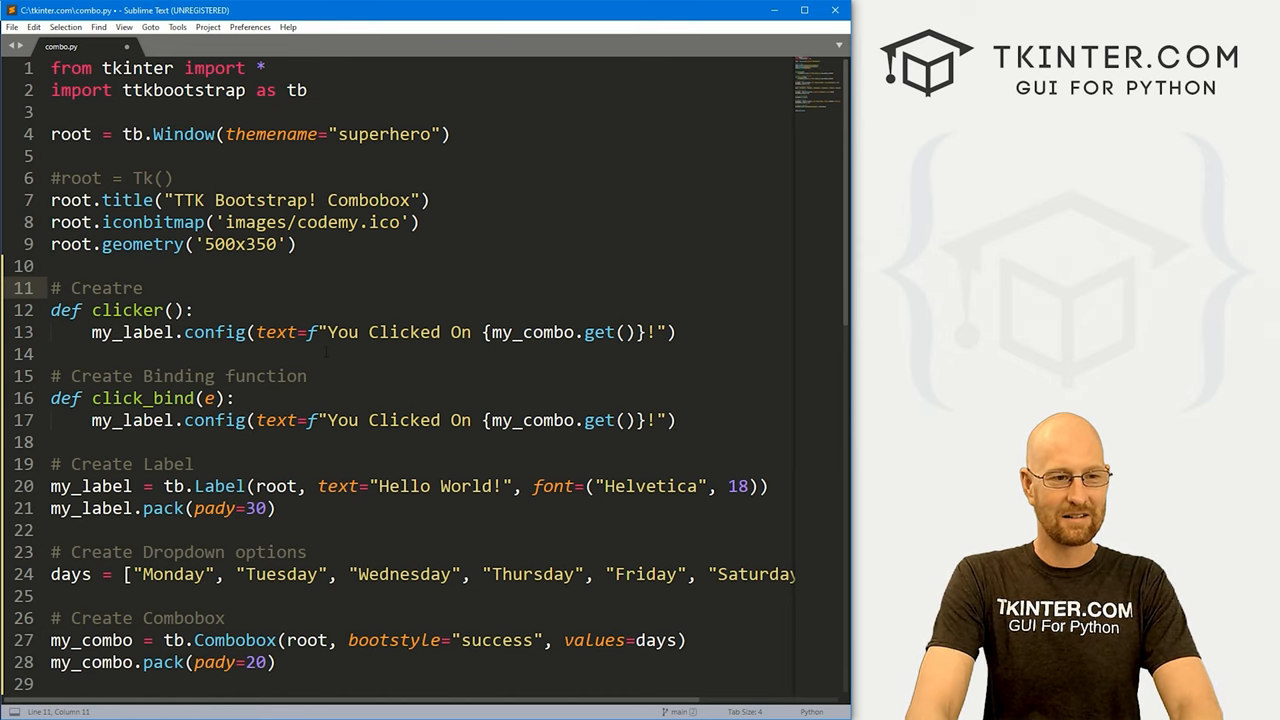
{"action": "type", "text": "b"}
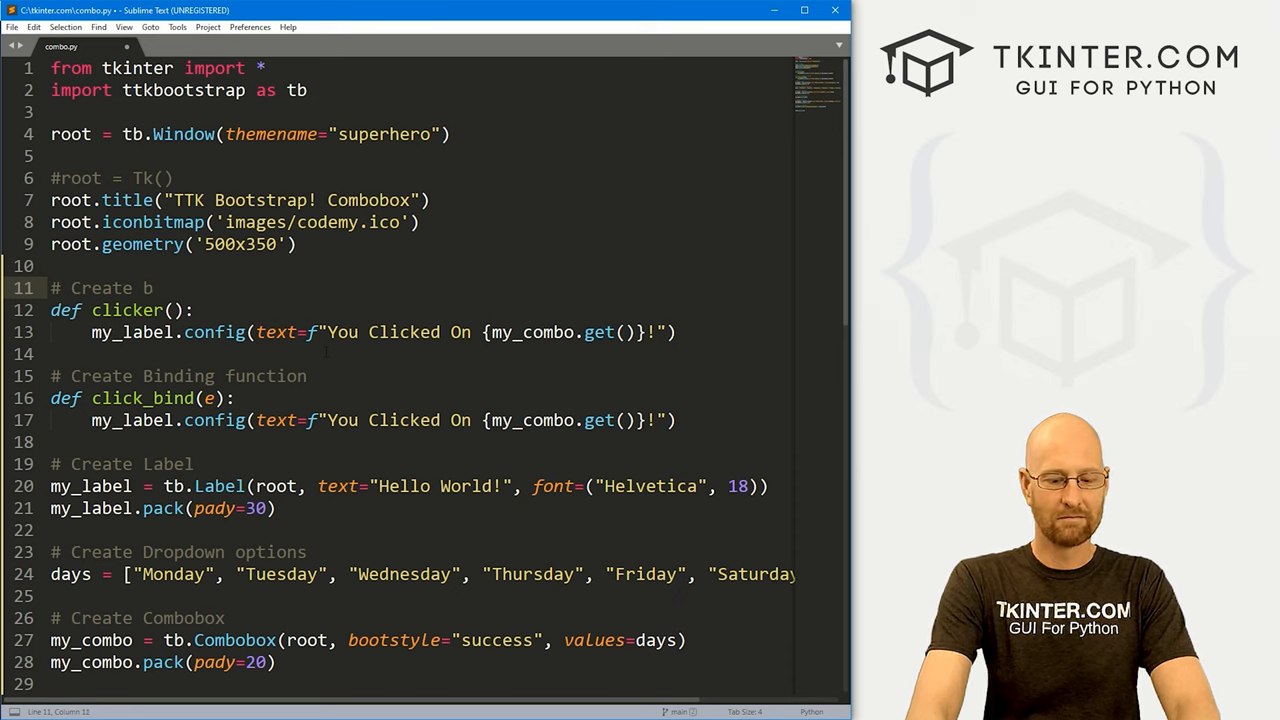
{"action": "type", "text": "utton click f"}
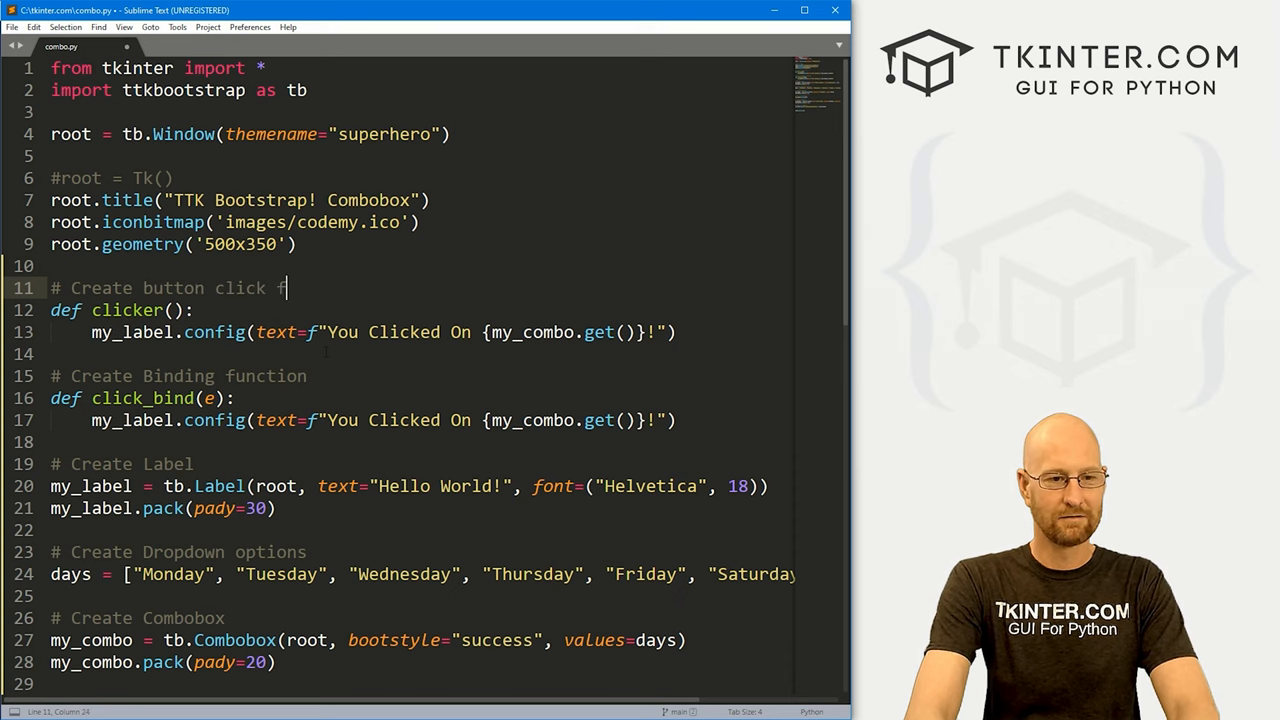
{"action": "type", "text": "unction"}
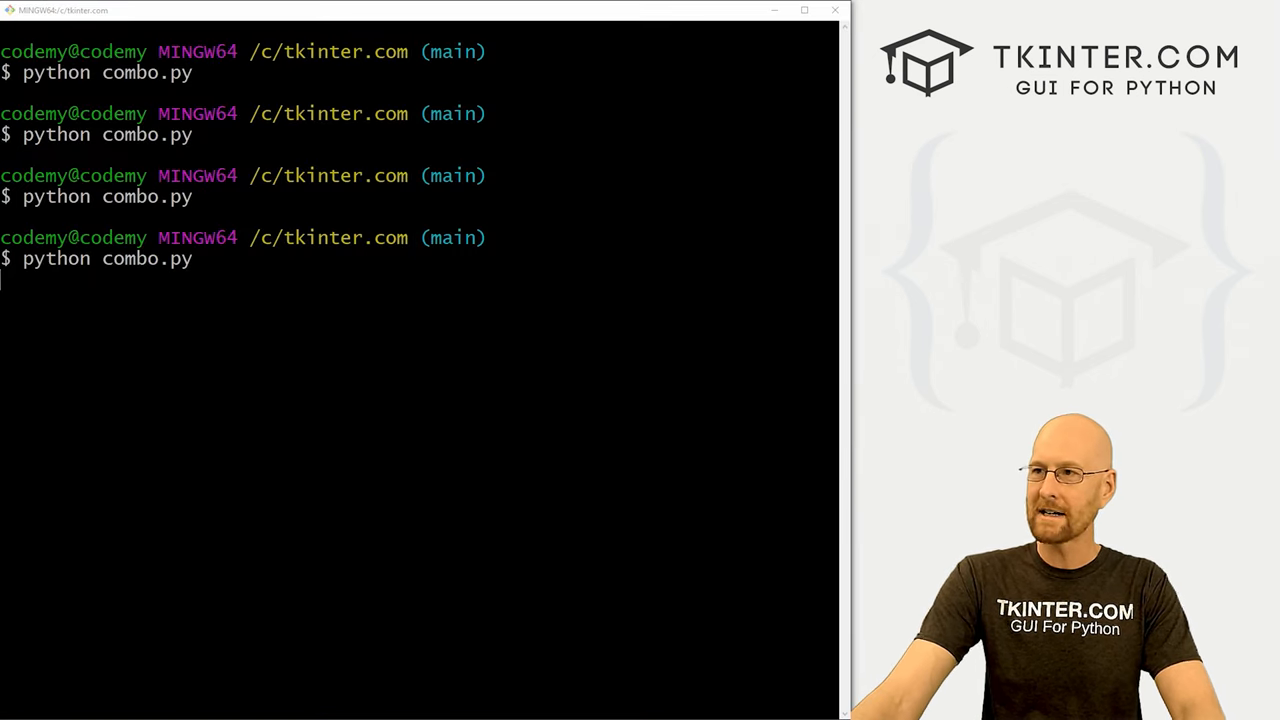
Run python combo.py and pick Wednesday, then Friday, so the label updates.
{"action": "key", "text": "Return"}
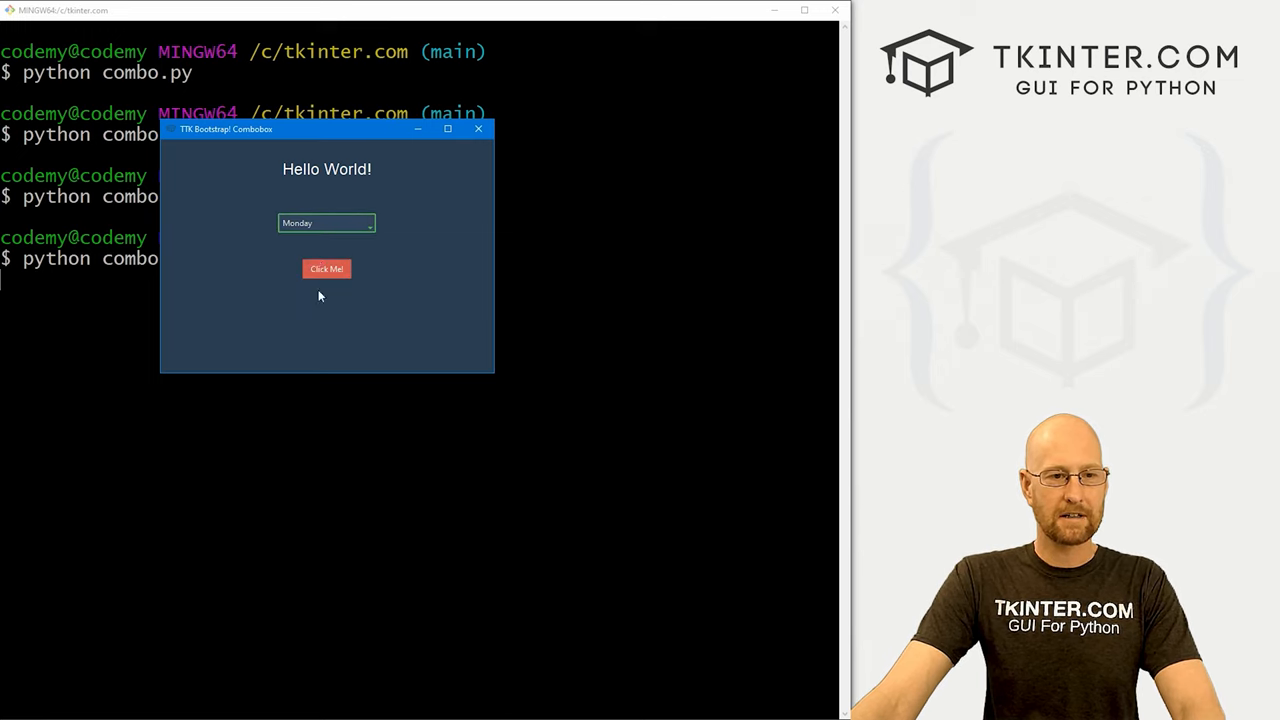
{"action": "left_click", "coordinate": [370, 223]}
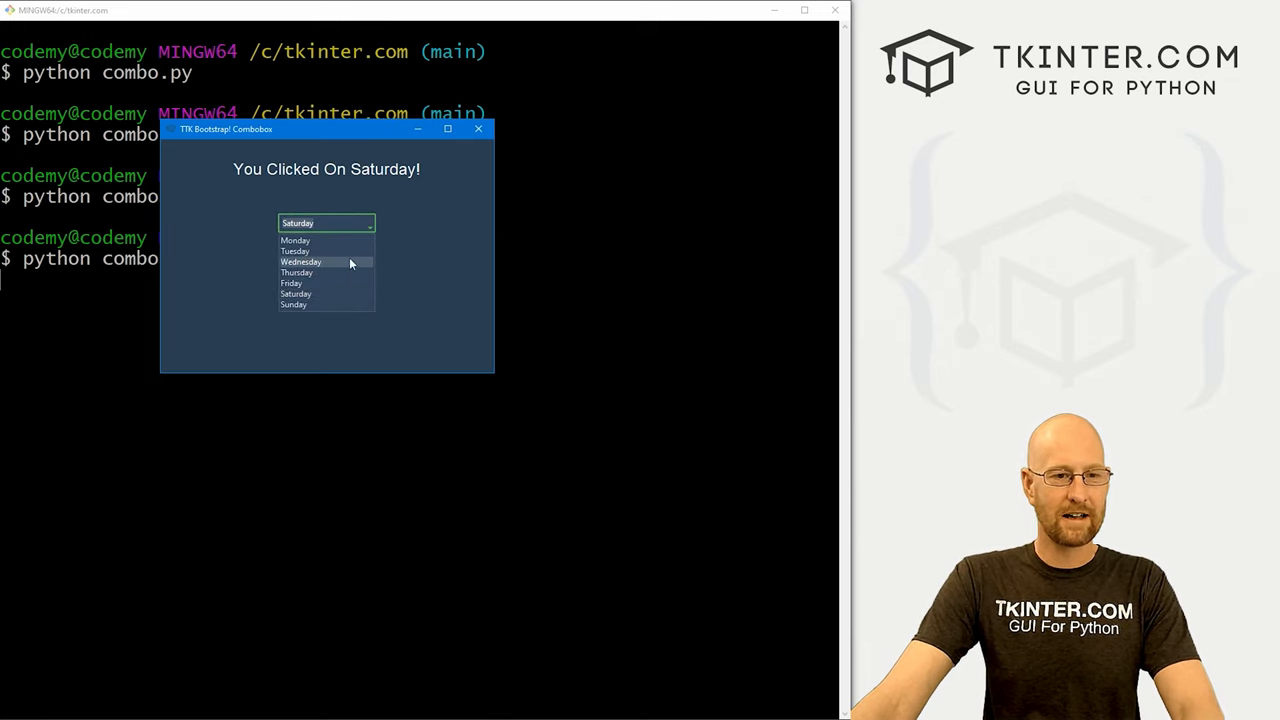
{"action": "left_click", "coordinate": [300, 262]}
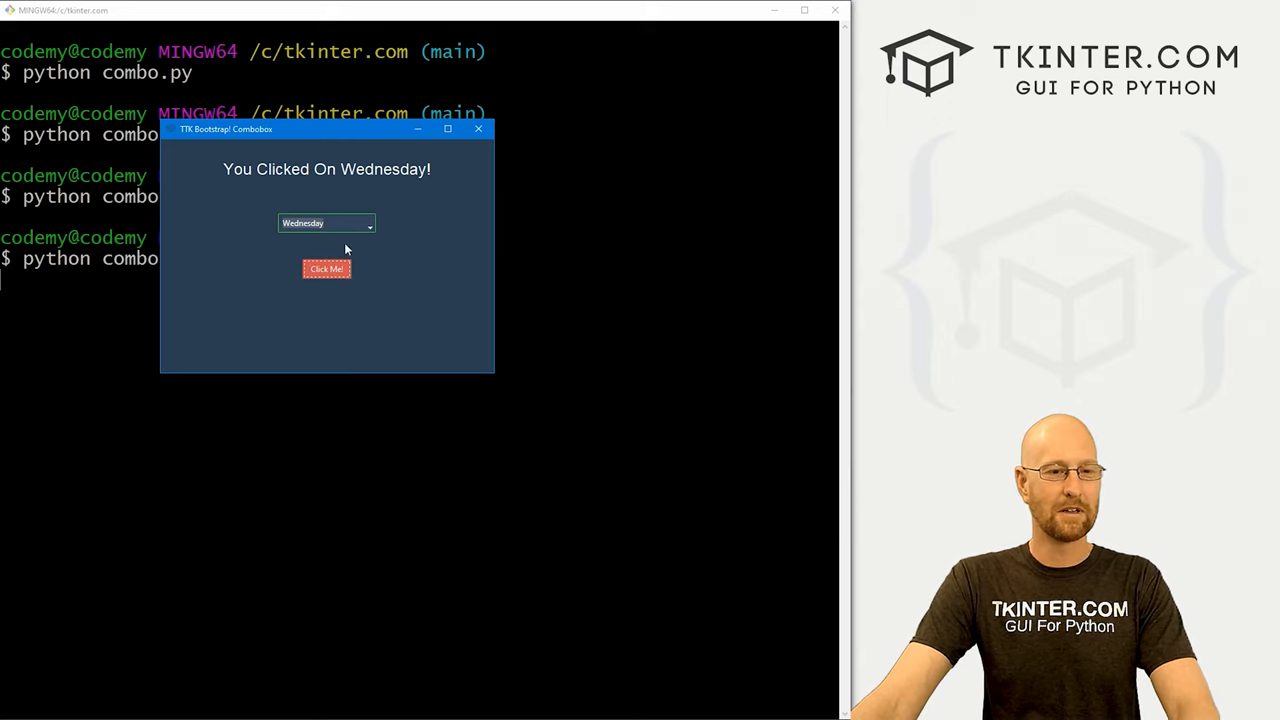
{"action": "mouse_move", "coordinate": [442, 168]}
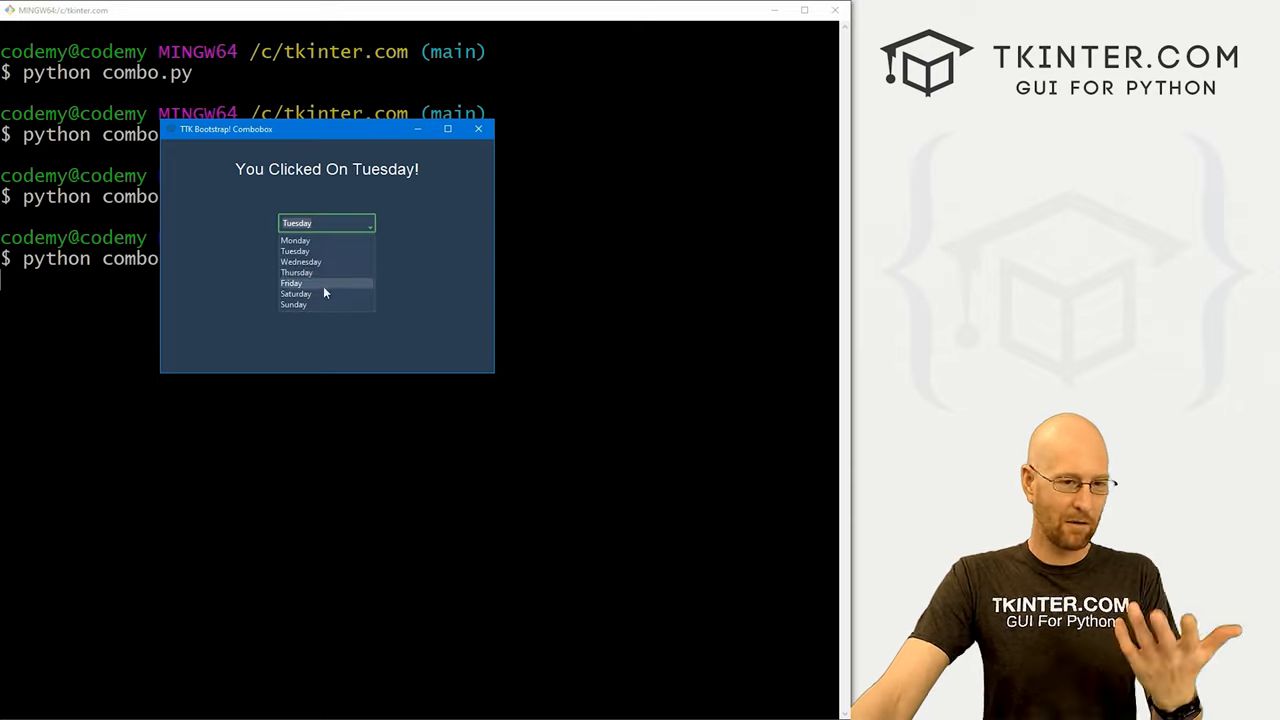
{"action": "left_click", "coordinate": [291, 283]}
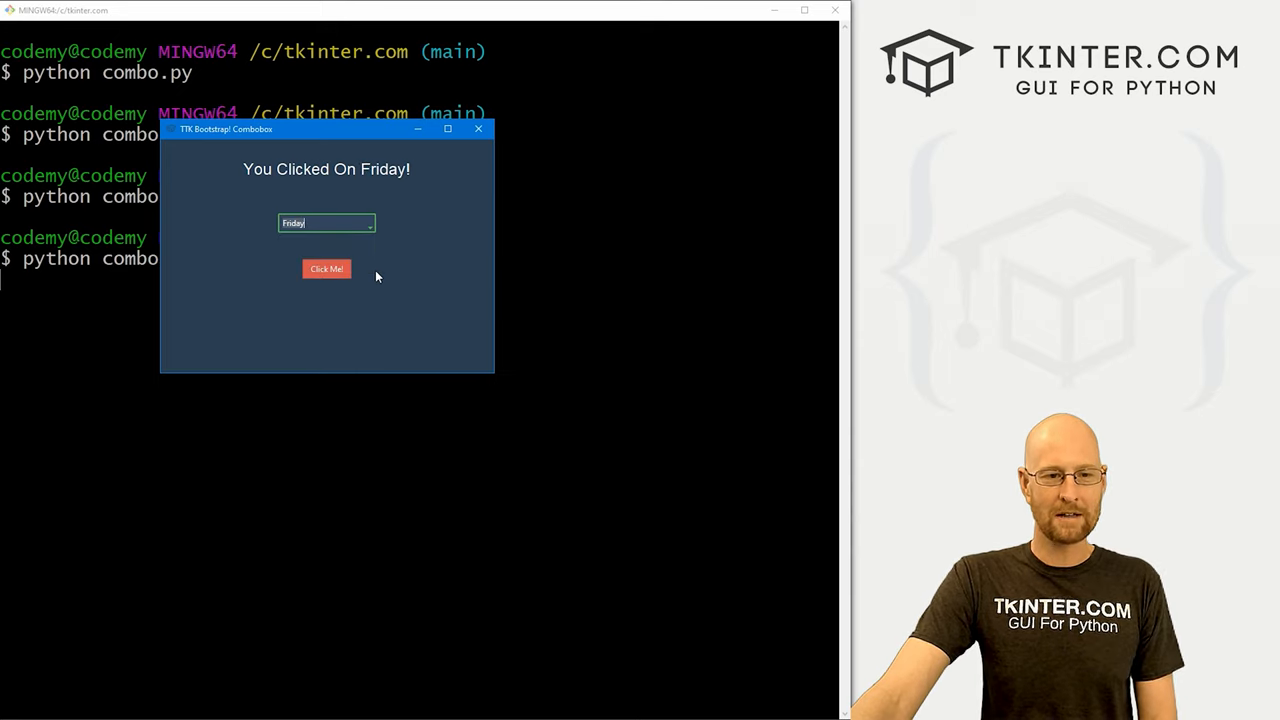